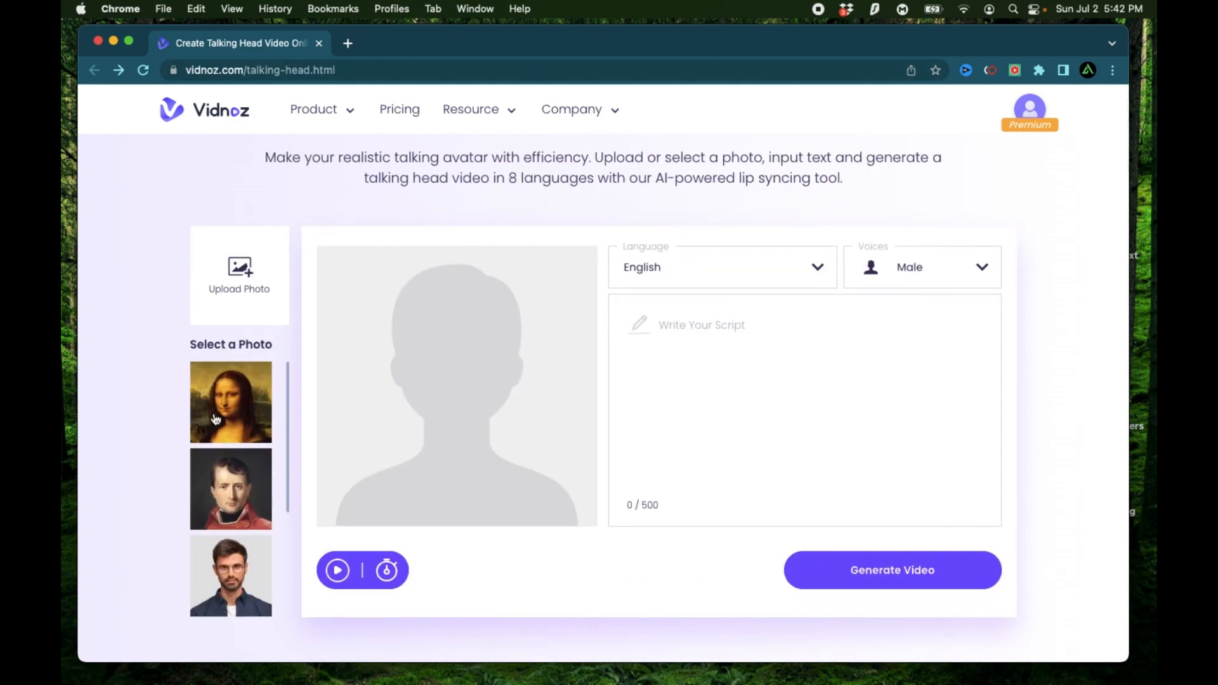
Pick the Mona Lisa sample portrait as the avatar, glancing at the Product menu.
click(230, 401)
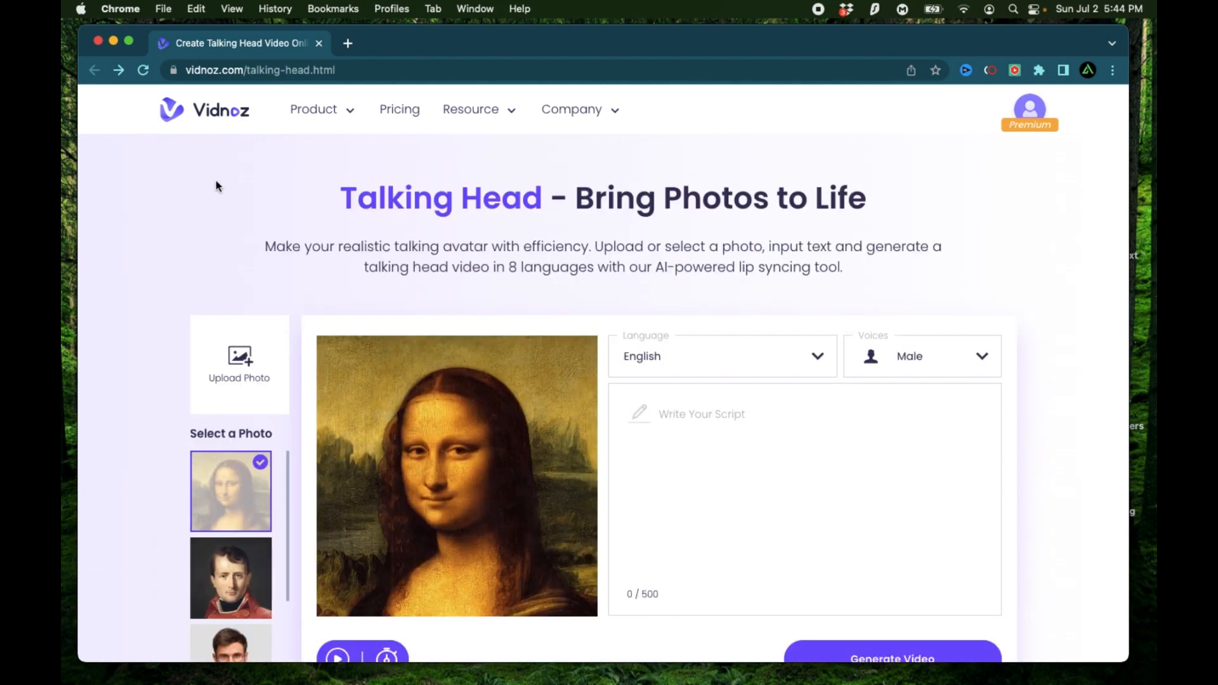
click(313, 109)
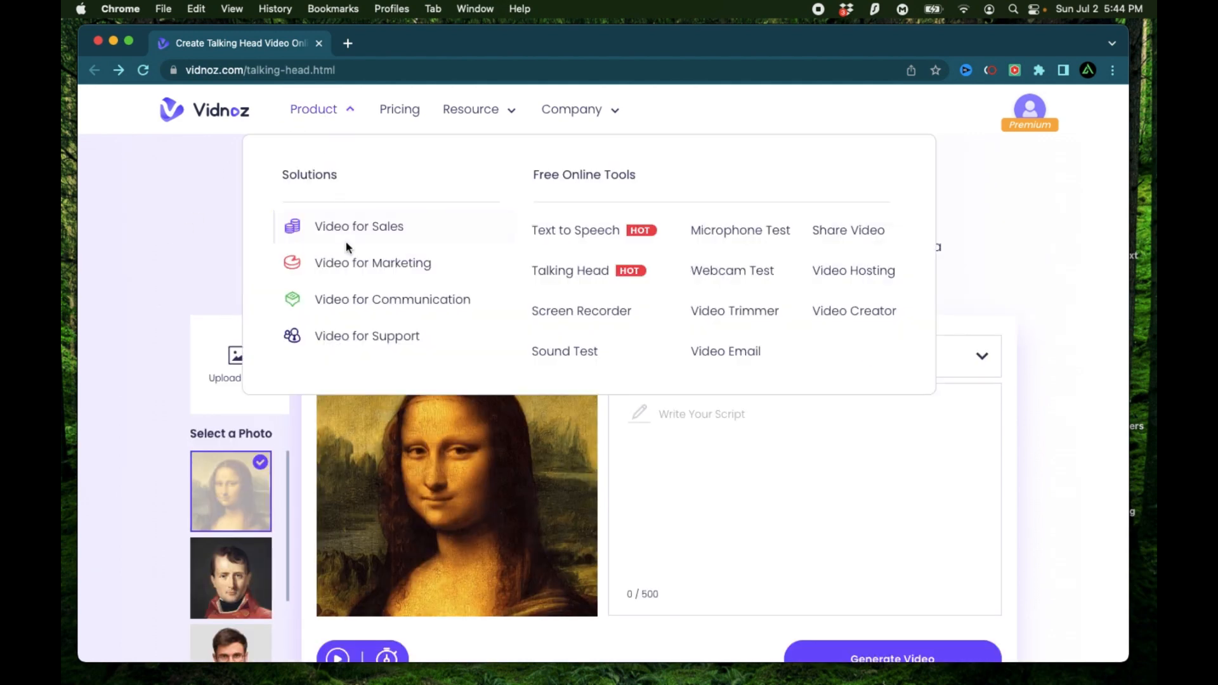
mouse_move(373, 262)
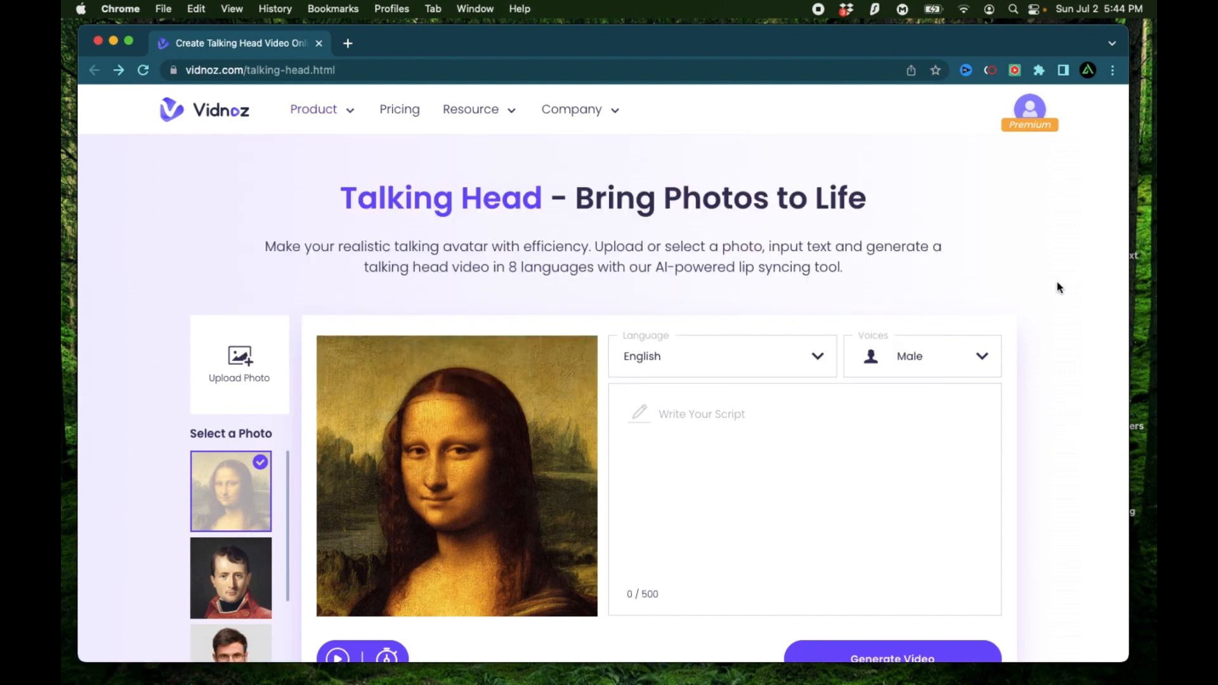
mouse_move(967, 114)
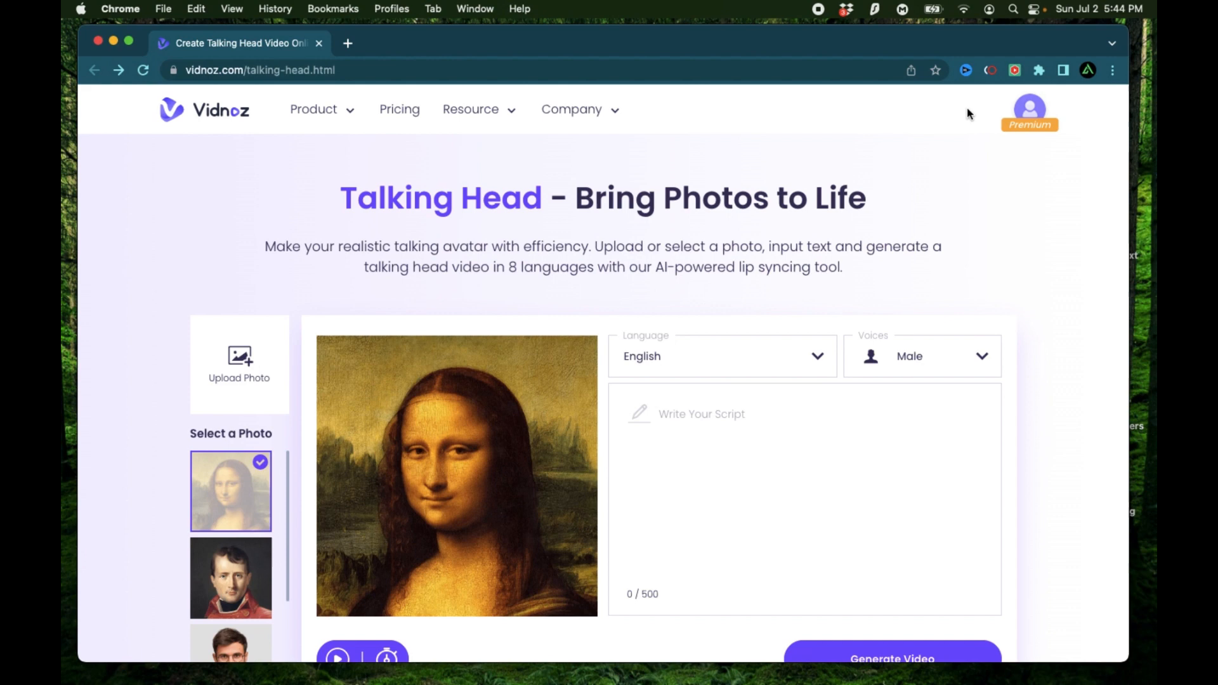
Scroll down the page through the upload requirements and talking-avatar overview.
scroll(down, 3)
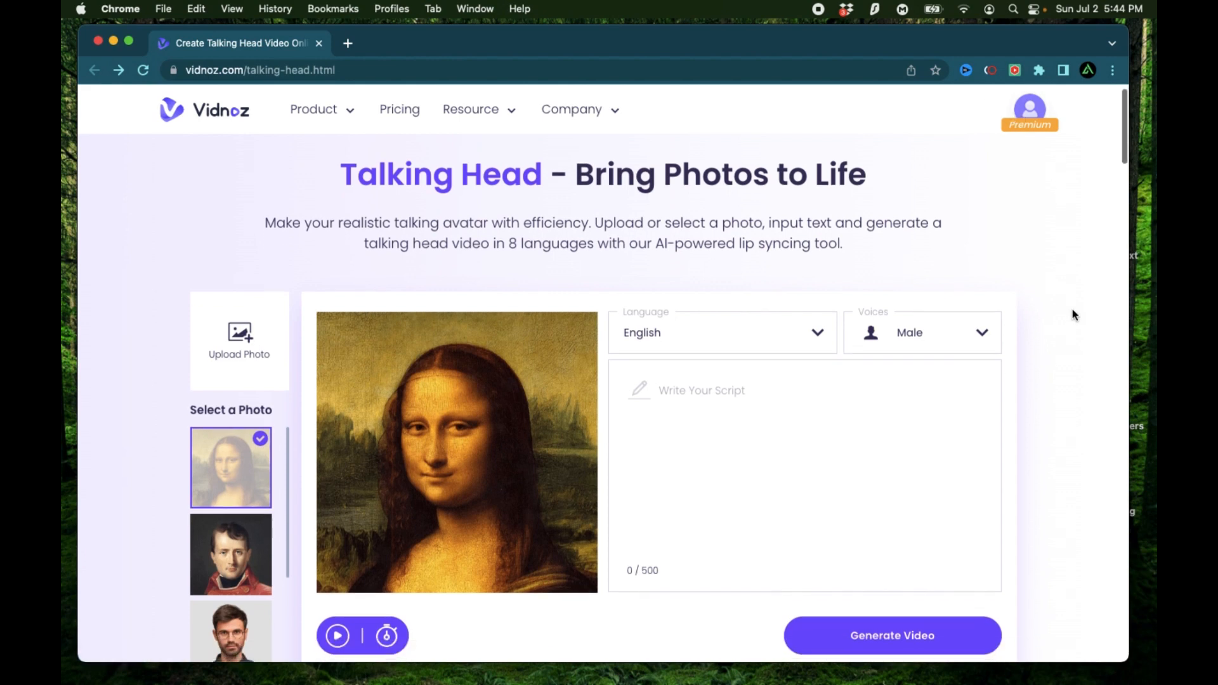
scroll(down, 3)
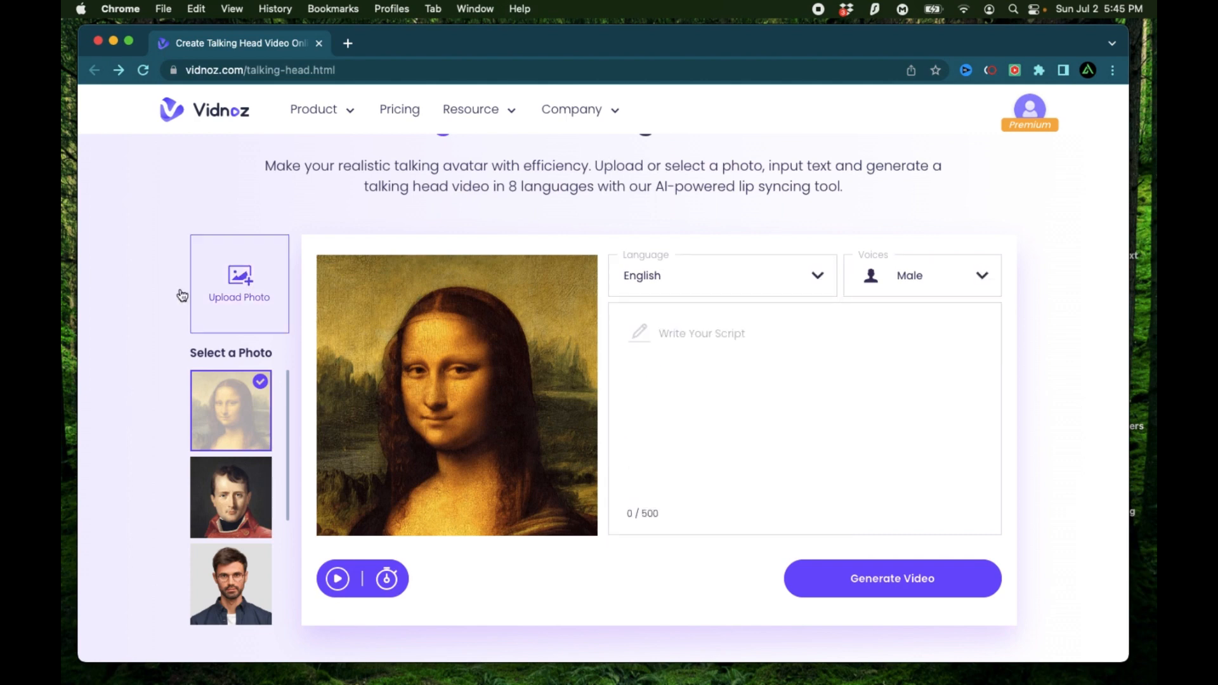
scroll(down, 3)
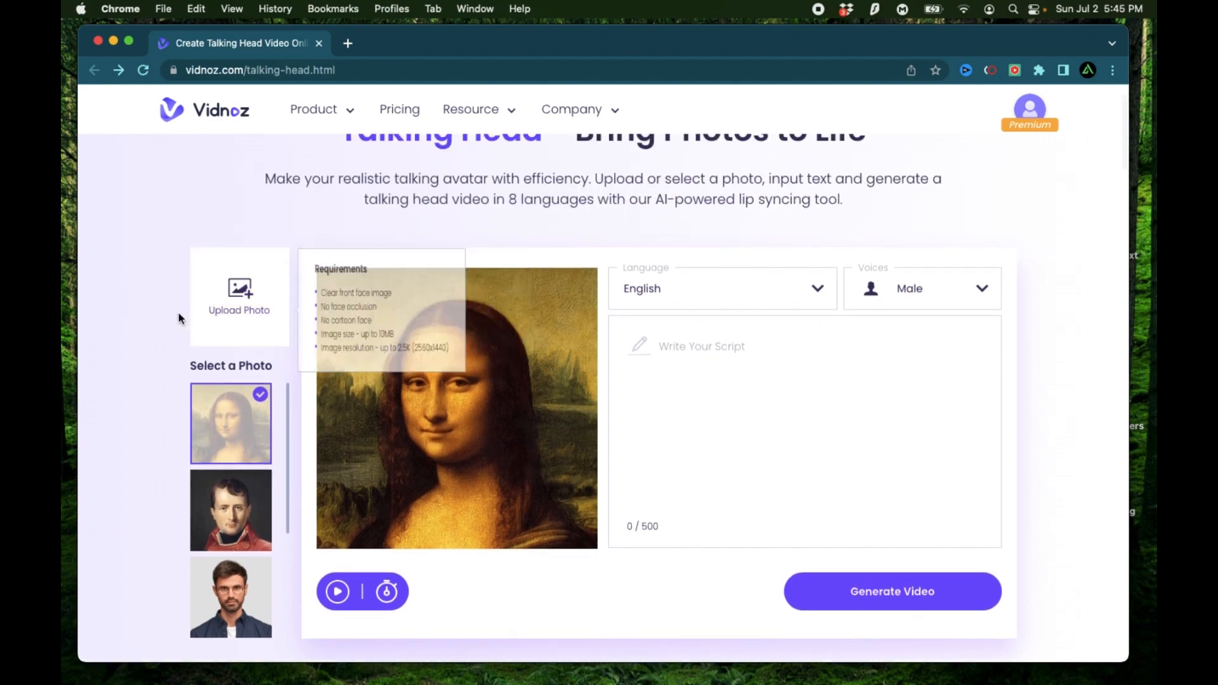
scroll(down, 3)
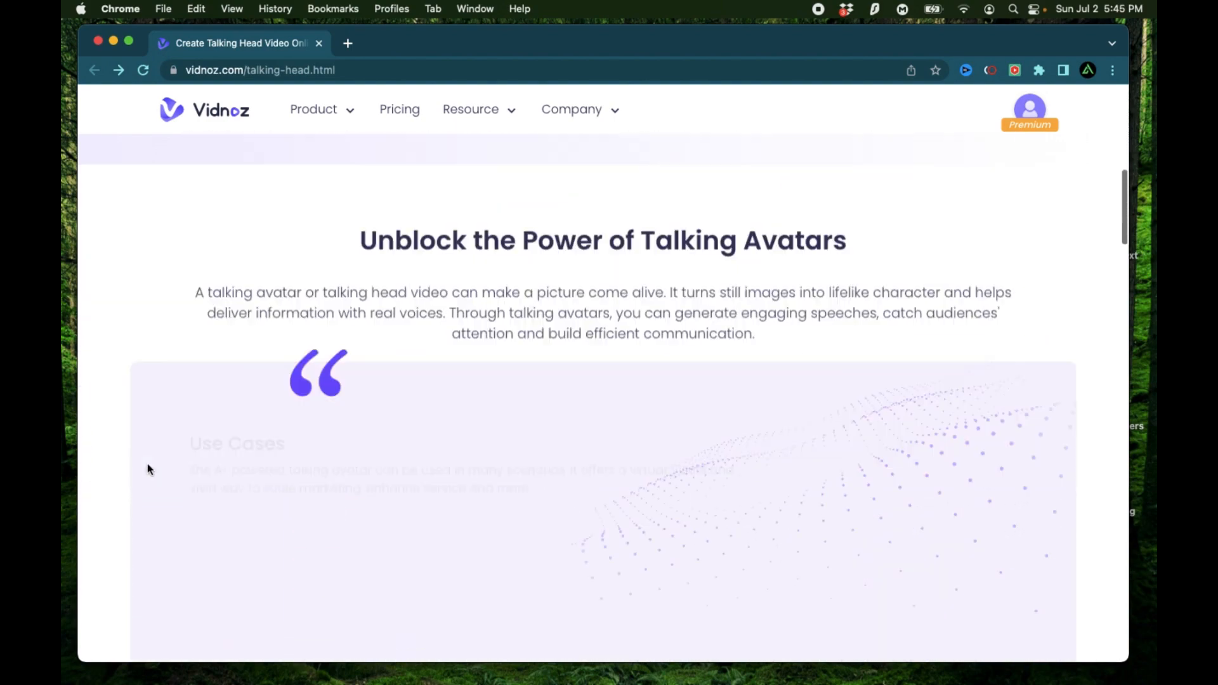
scroll(down, 3)
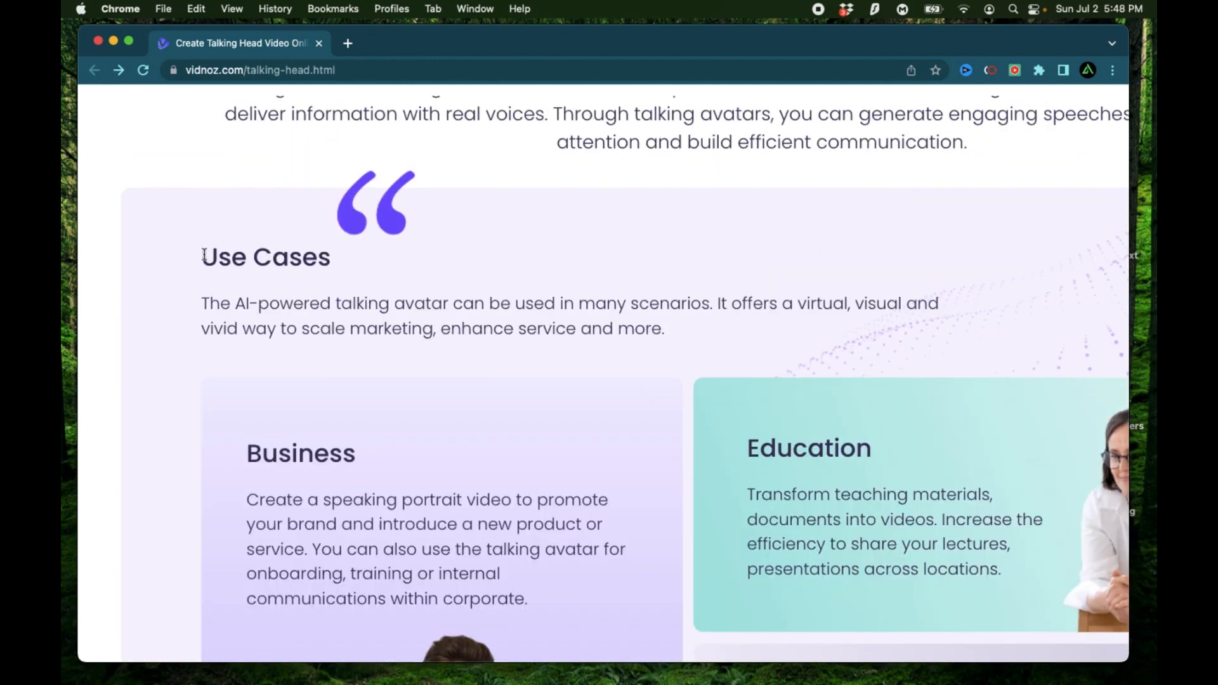
drag(202, 256, 663, 328)
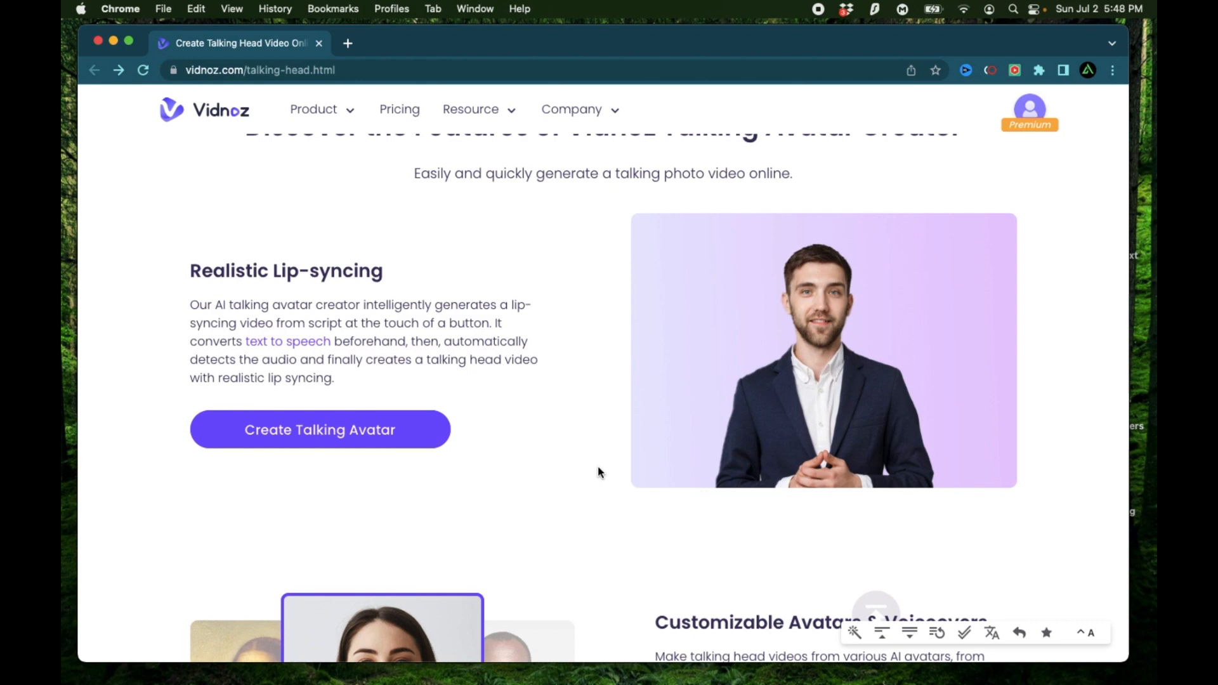
mouse_move(396, 455)
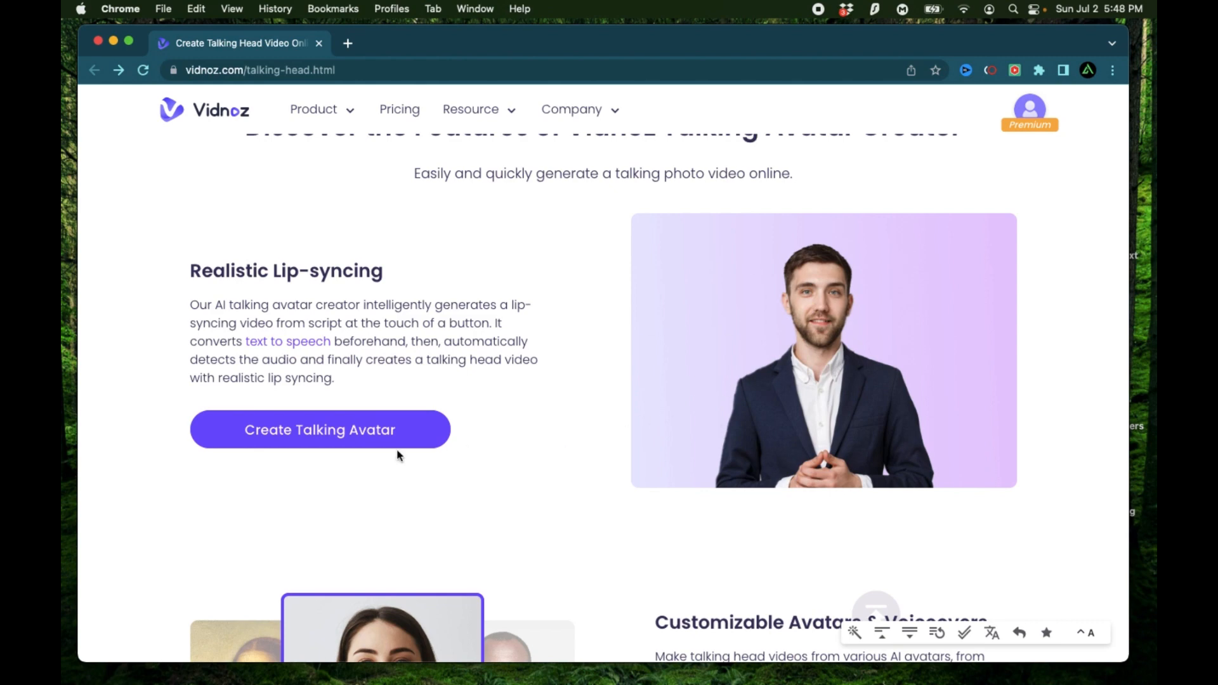
mouse_move(590, 426)
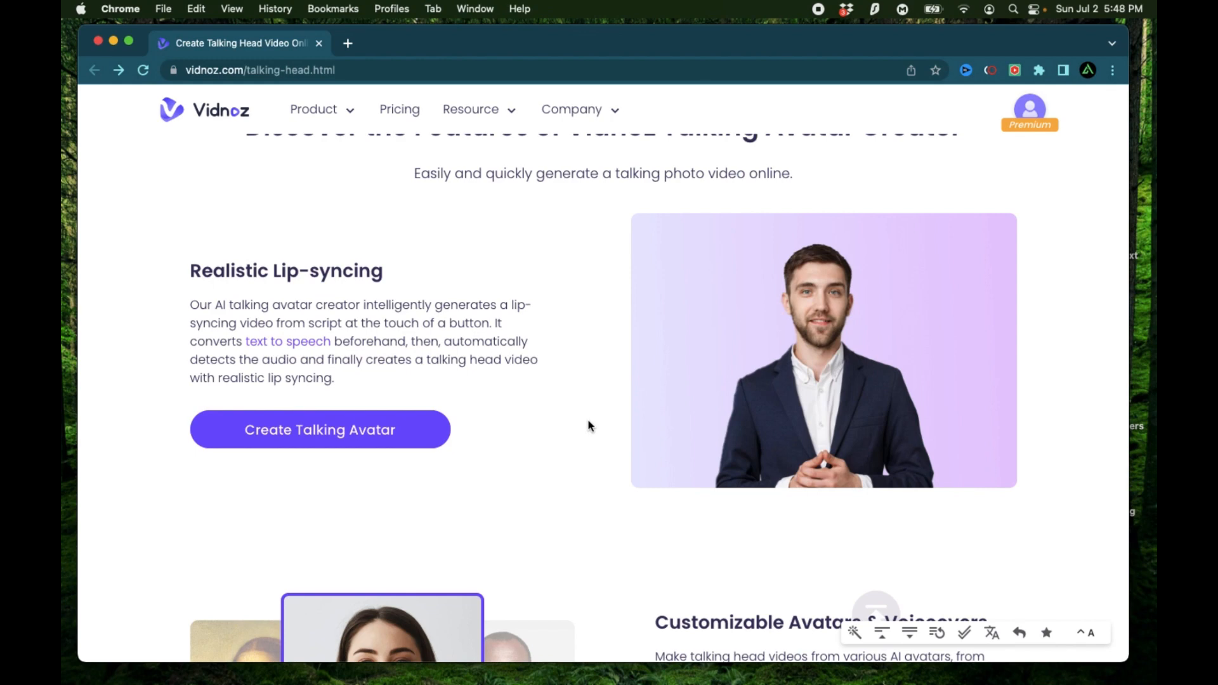
Scroll past the customizable avatars and three-step guide down to the Talking Avatar FAQs.
scroll(down, 3)
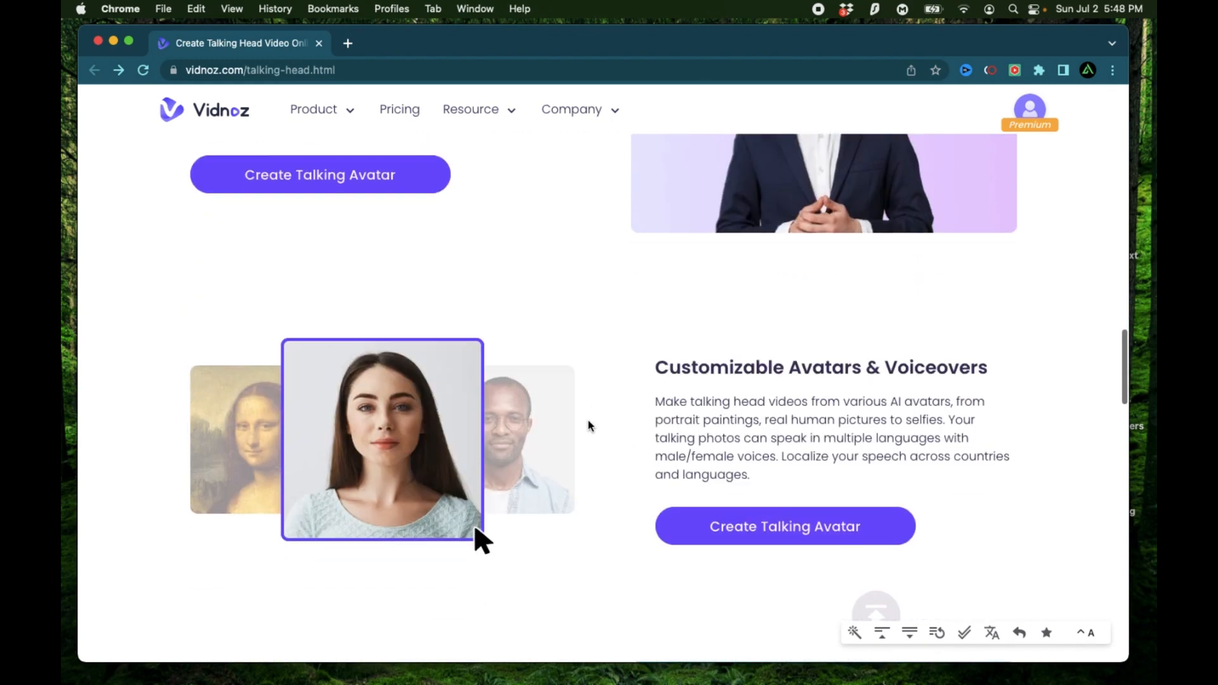
scroll(down, 3)
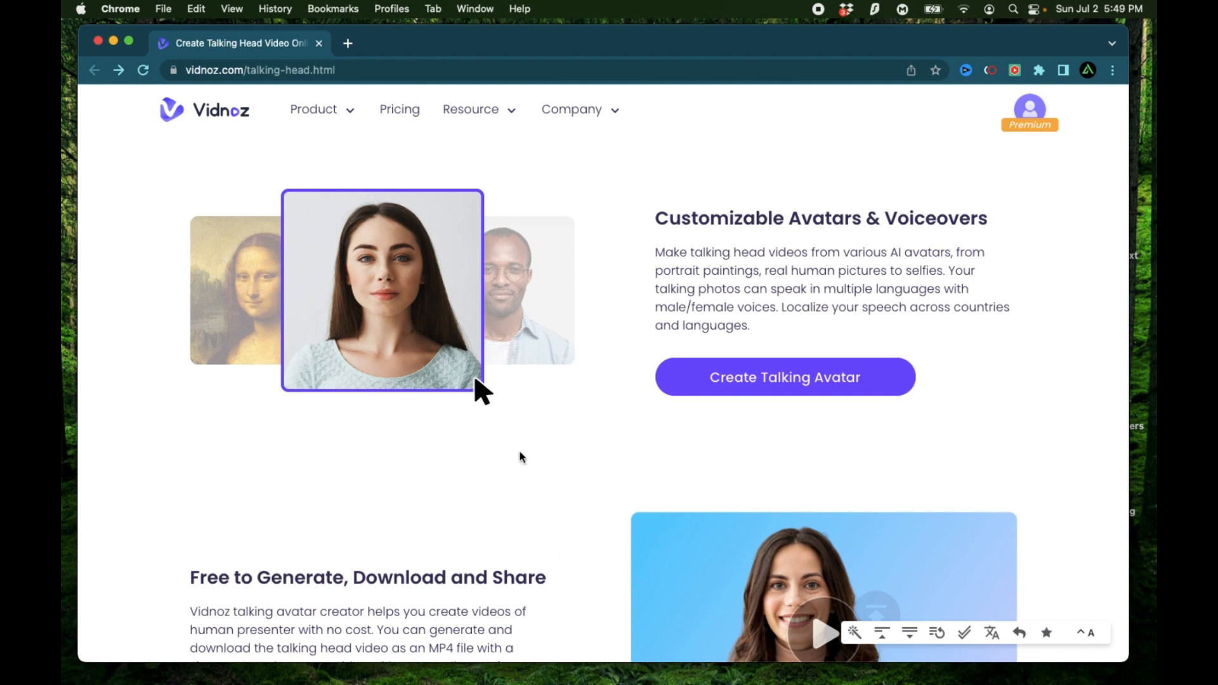
scroll(down, 3)
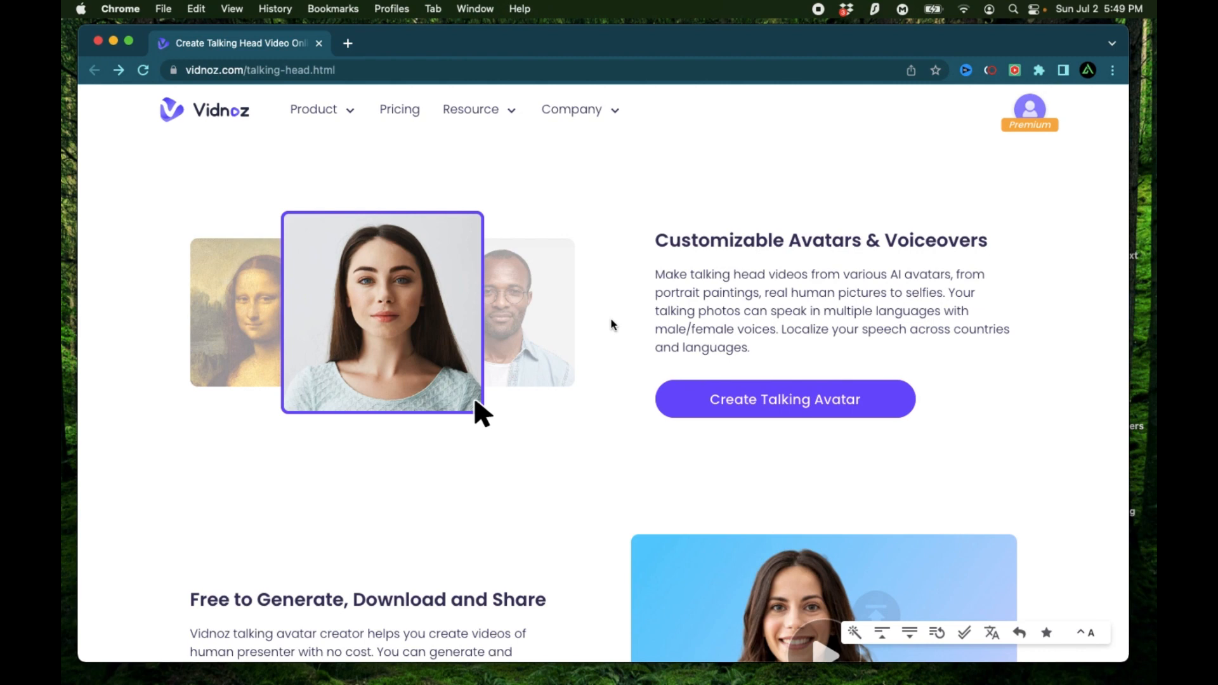
mouse_move(534, 497)
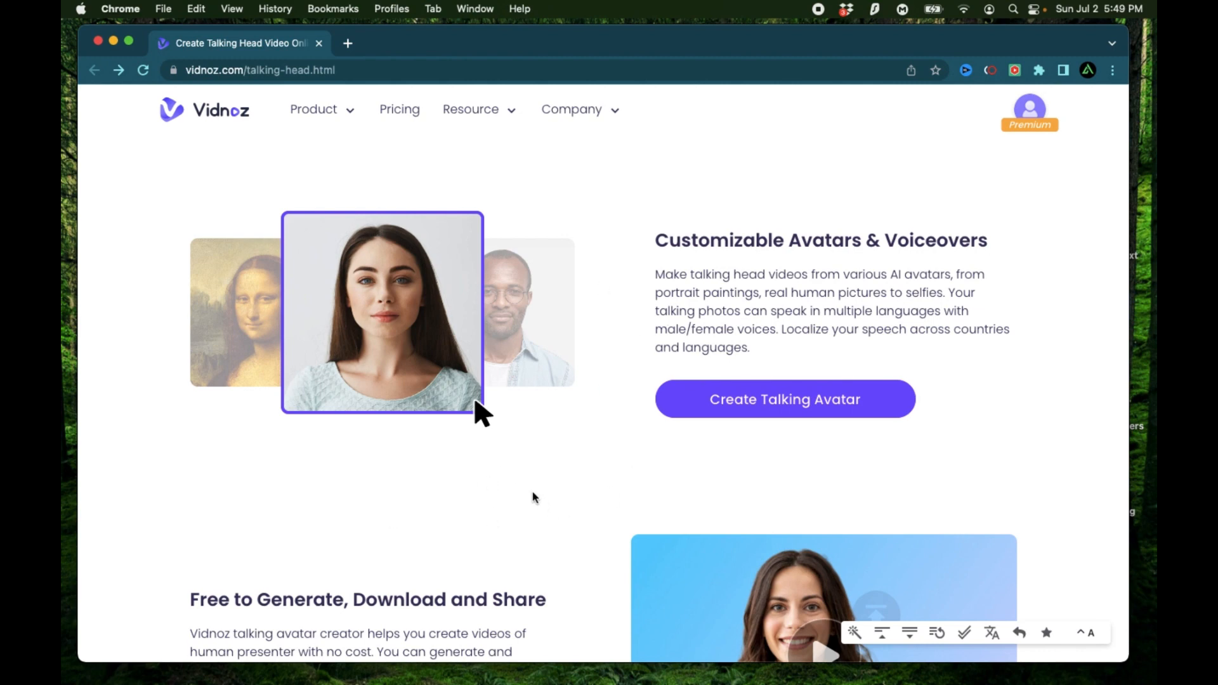
mouse_move(509, 476)
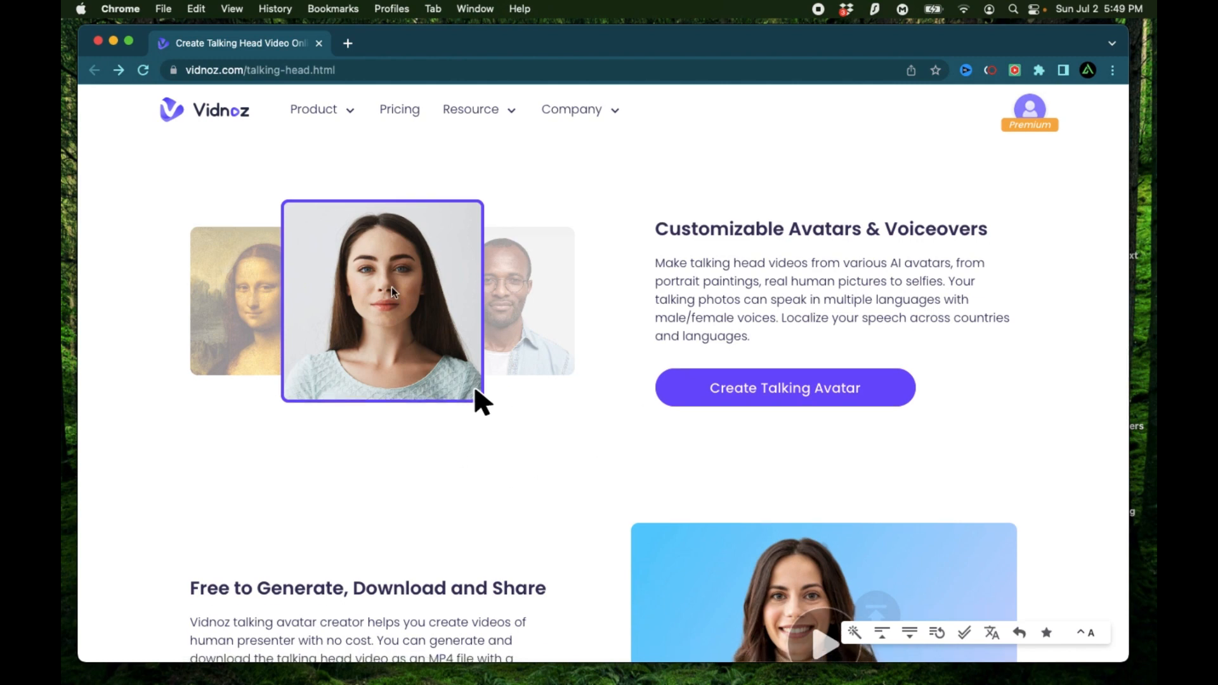
mouse_move(333, 509)
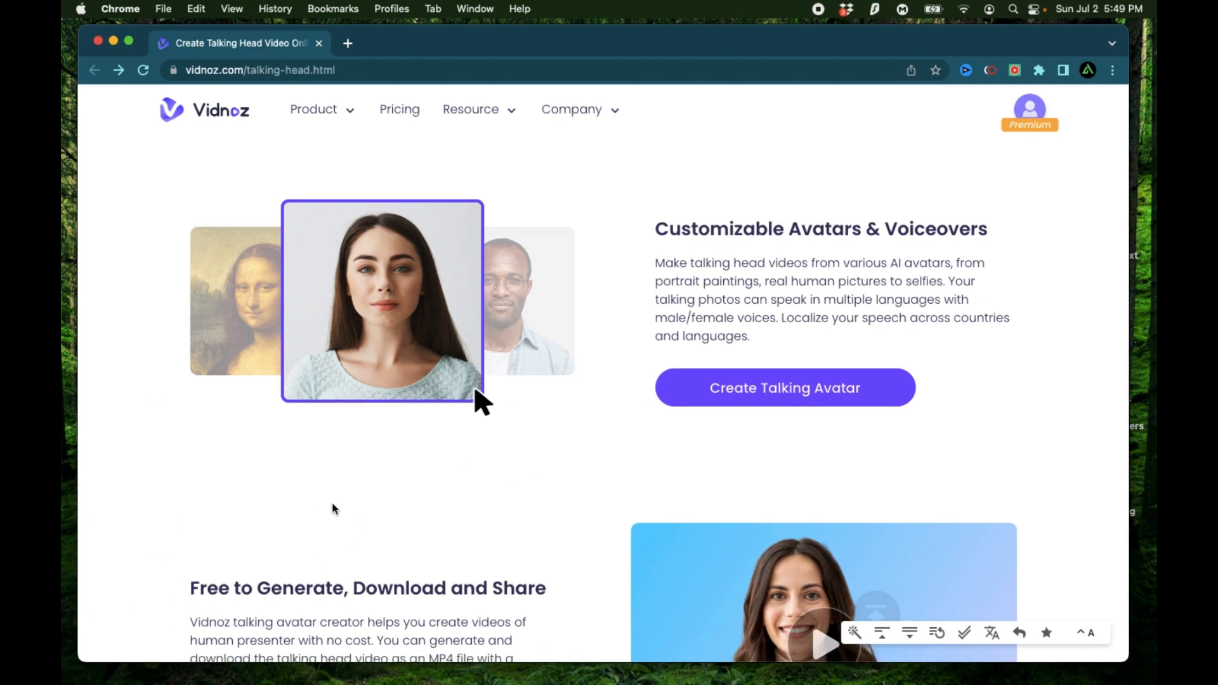
mouse_move(514, 486)
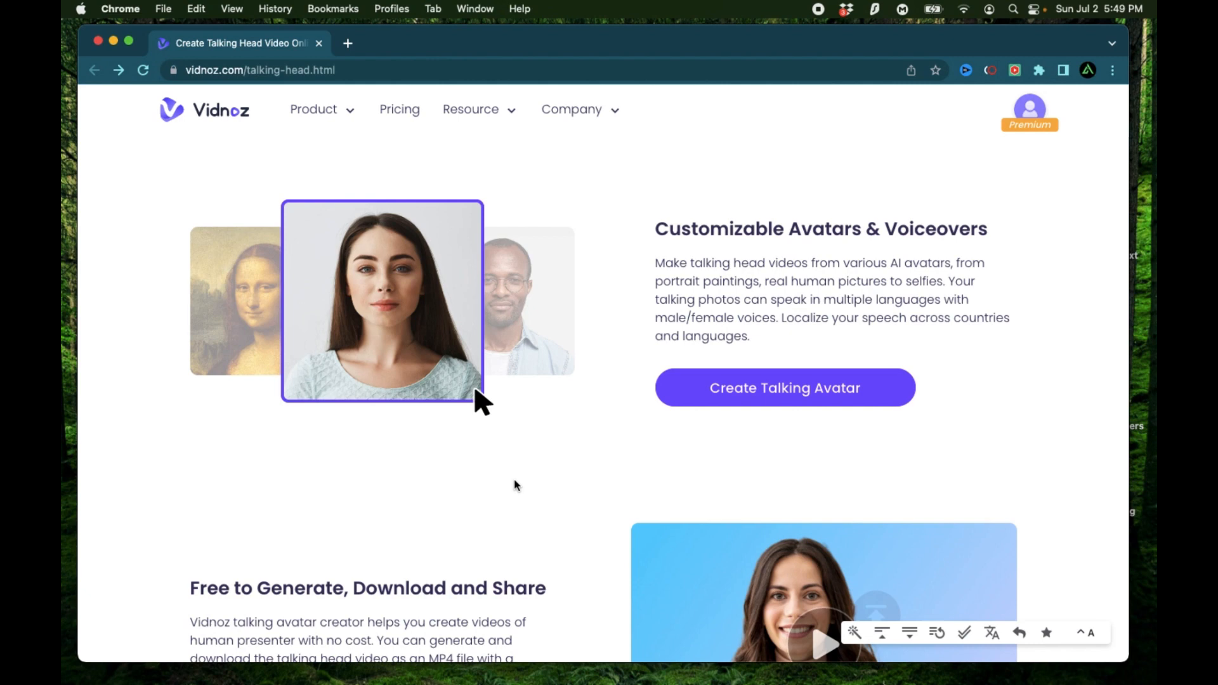
scroll(down, 3)
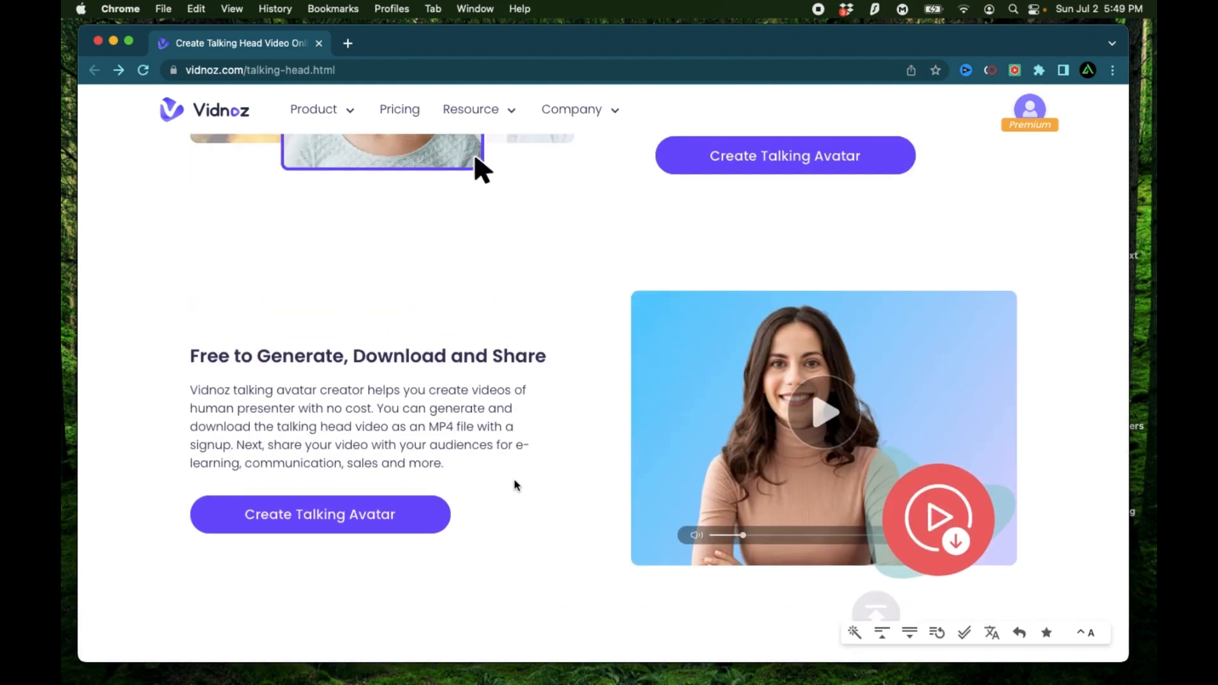
scroll(down, 3)
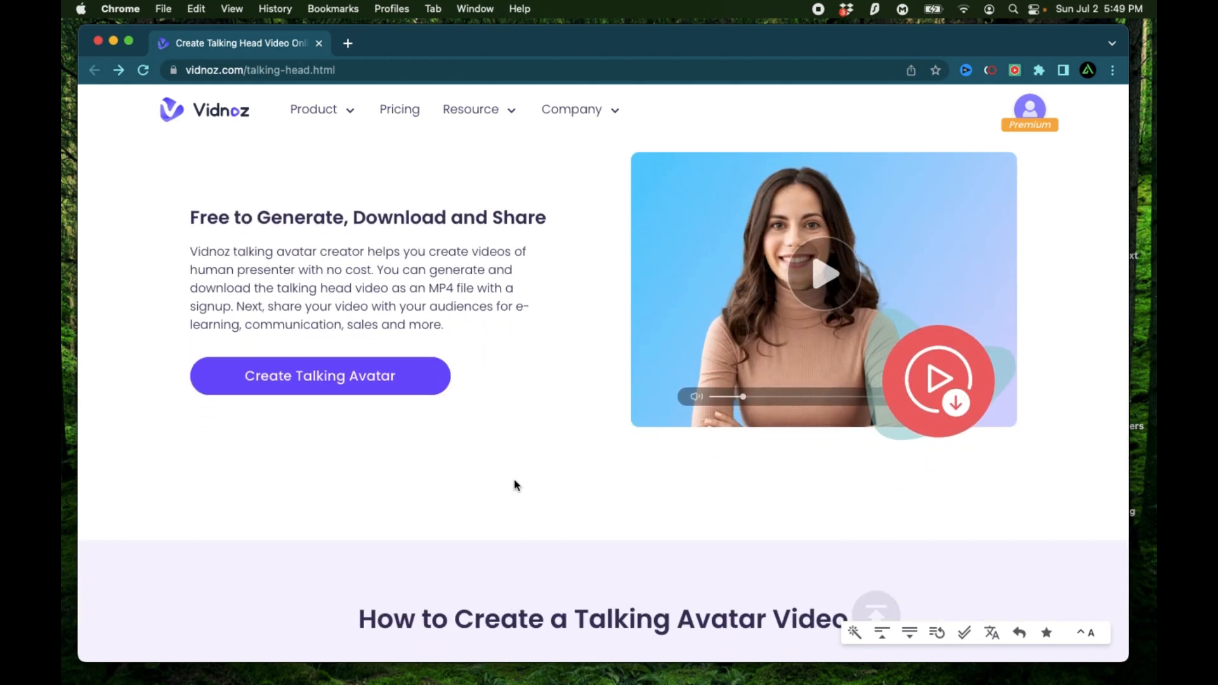
mouse_move(534, 464)
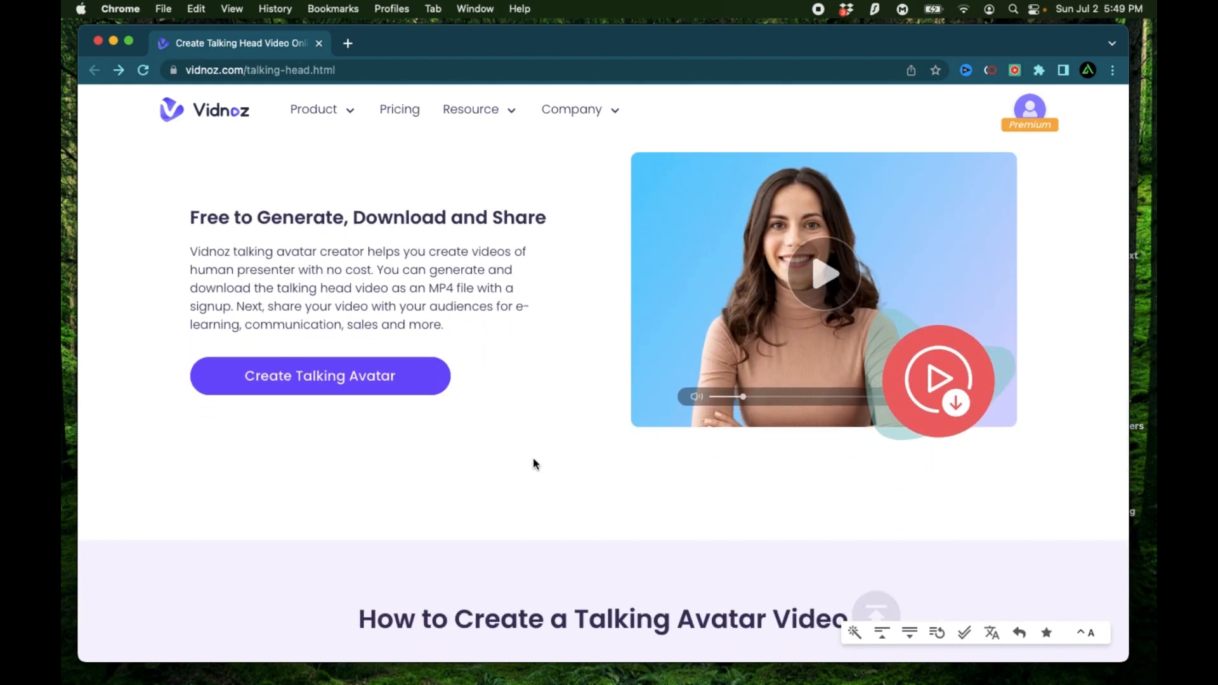
scroll(down, 3)
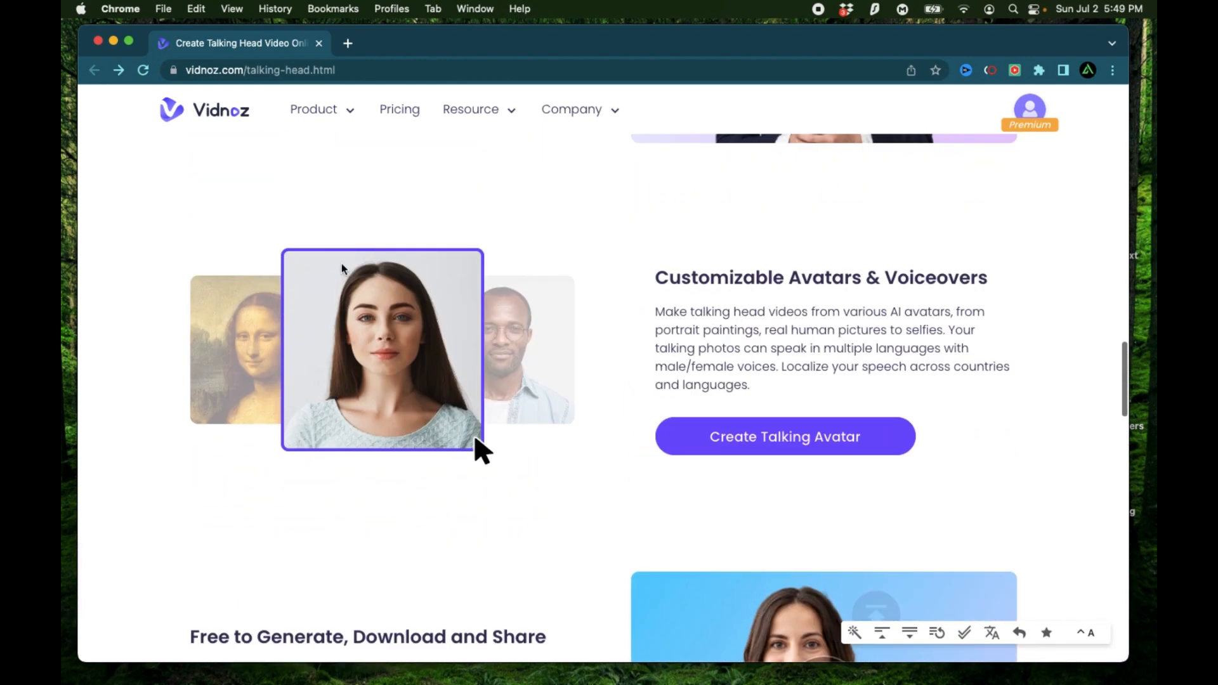
mouse_move(164, 534)
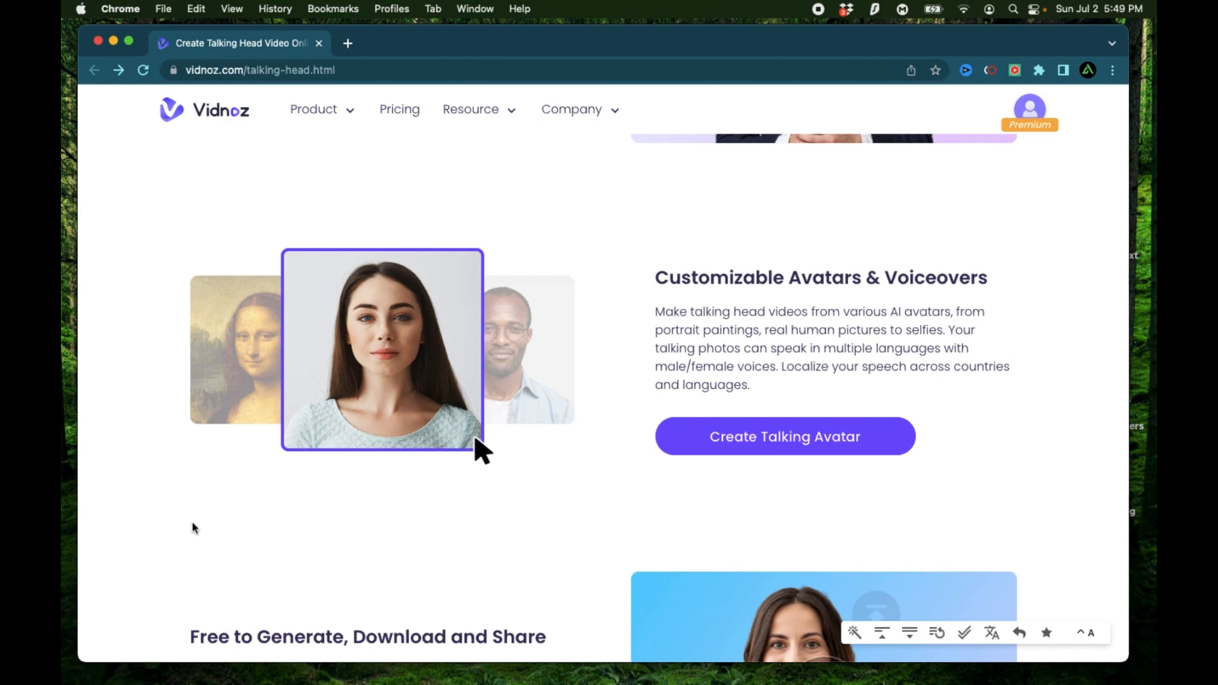
mouse_move(294, 537)
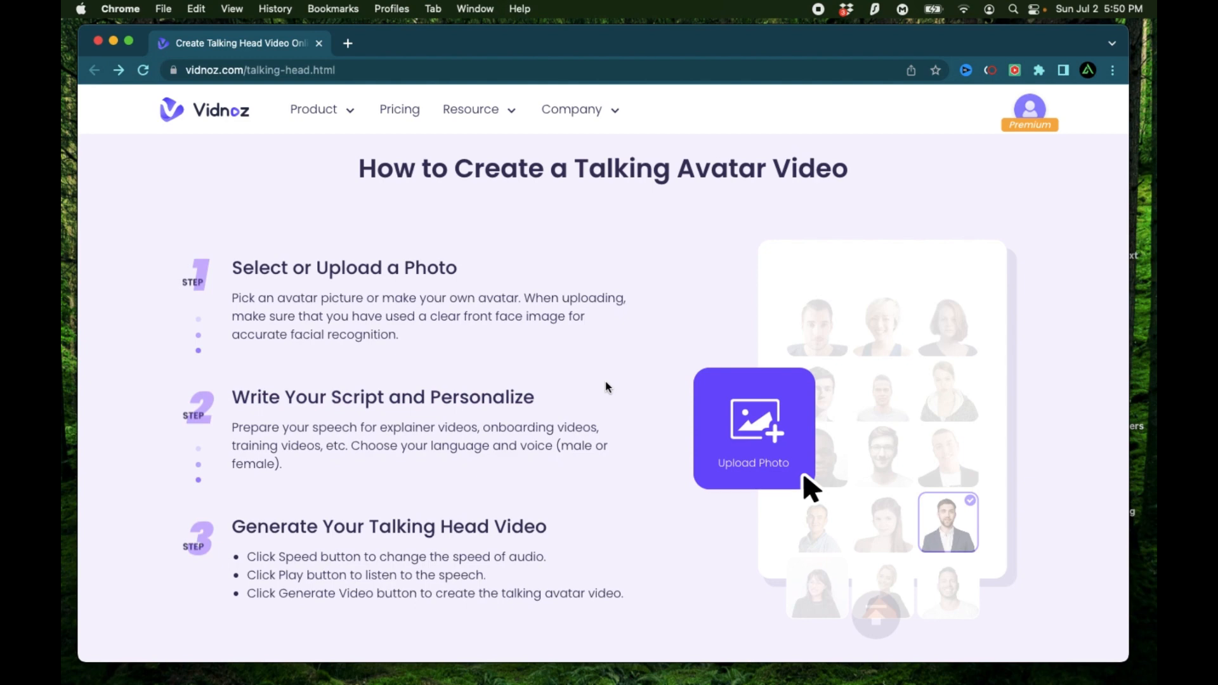
mouse_move(180, 506)
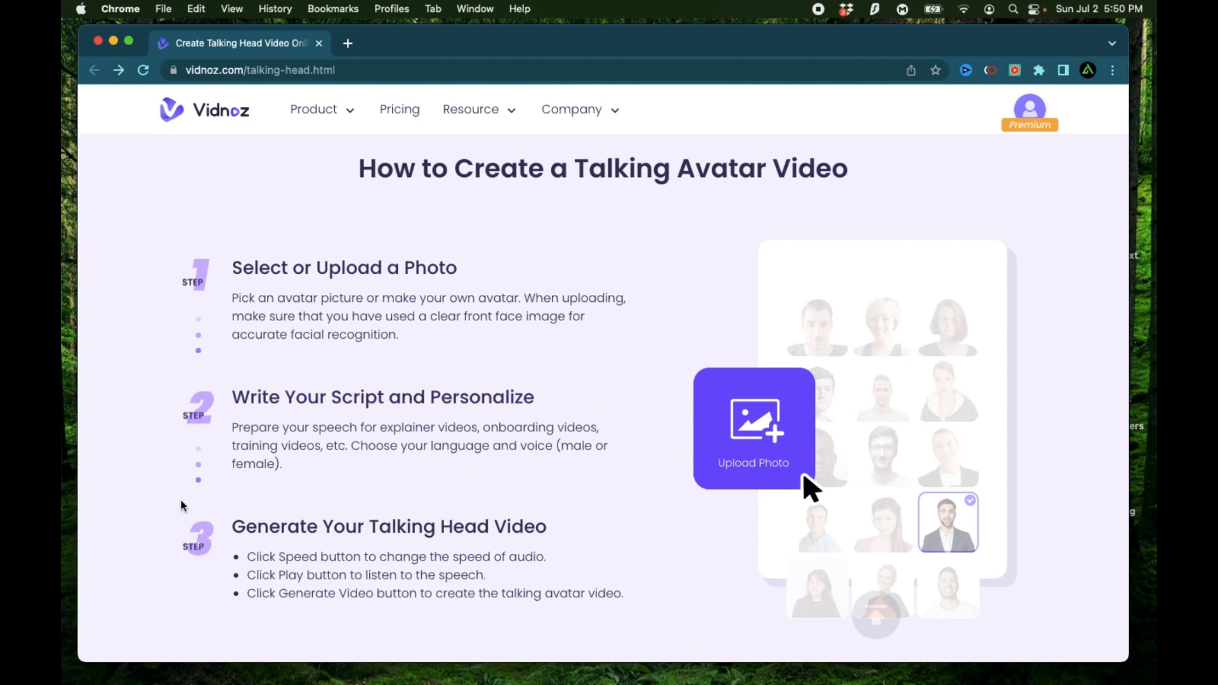
mouse_move(184, 540)
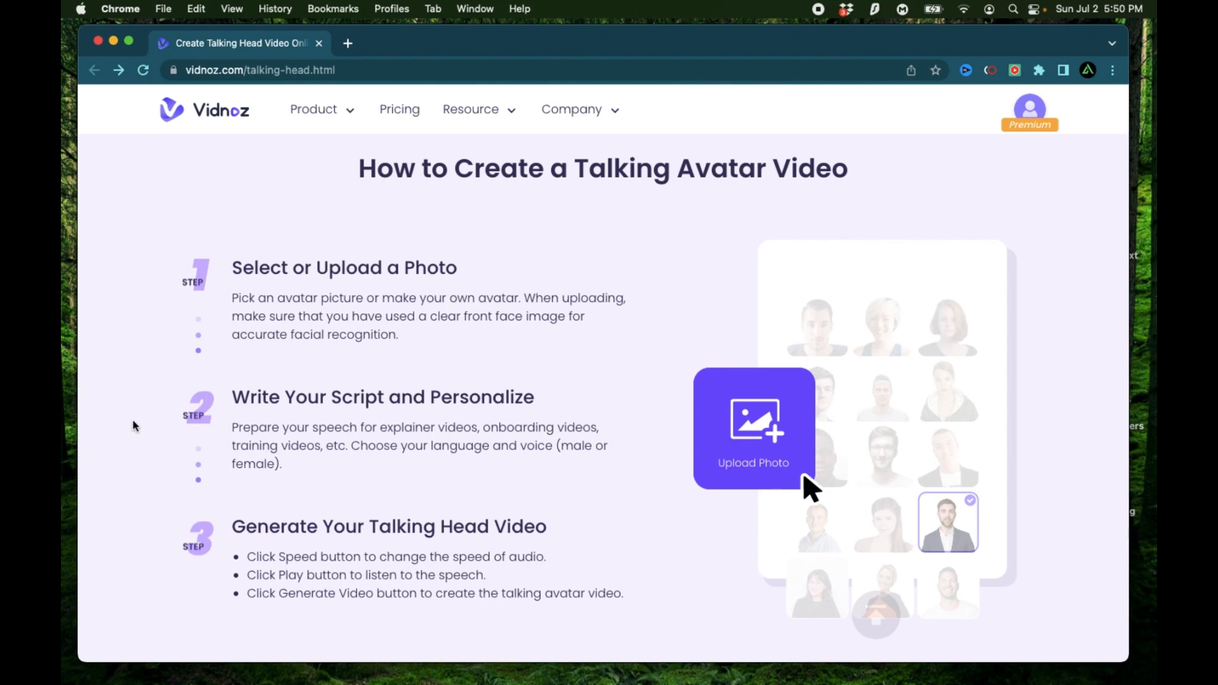
mouse_move(143, 375)
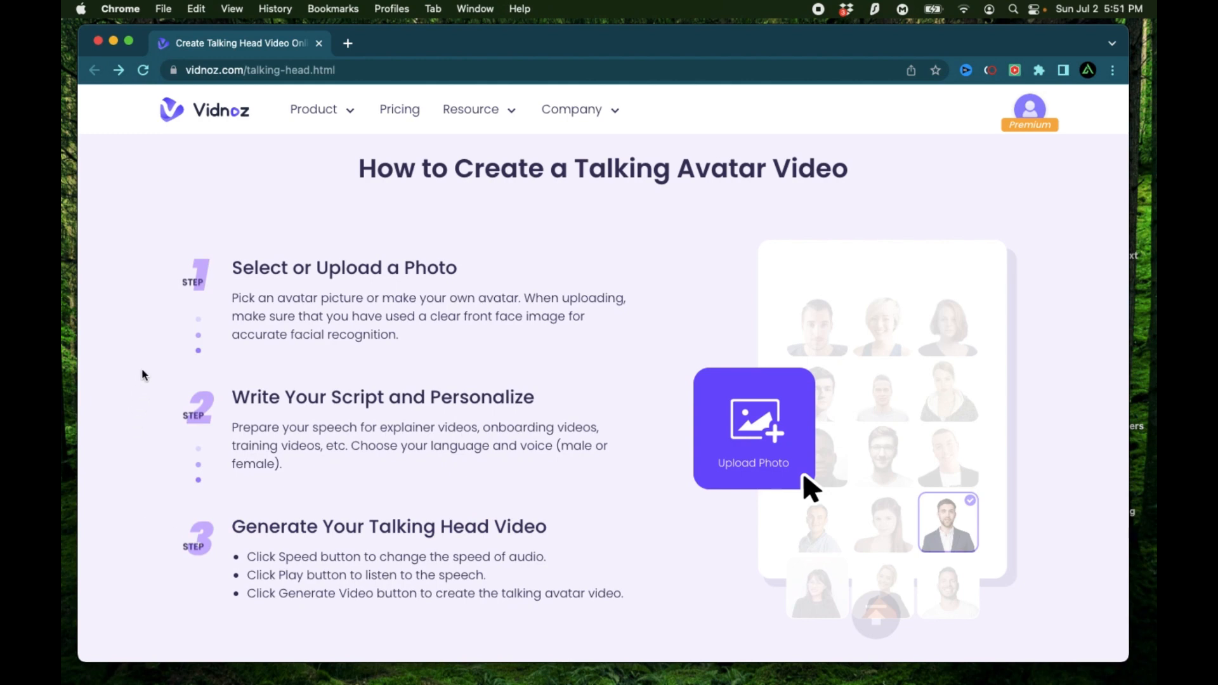
scroll(down, 3)
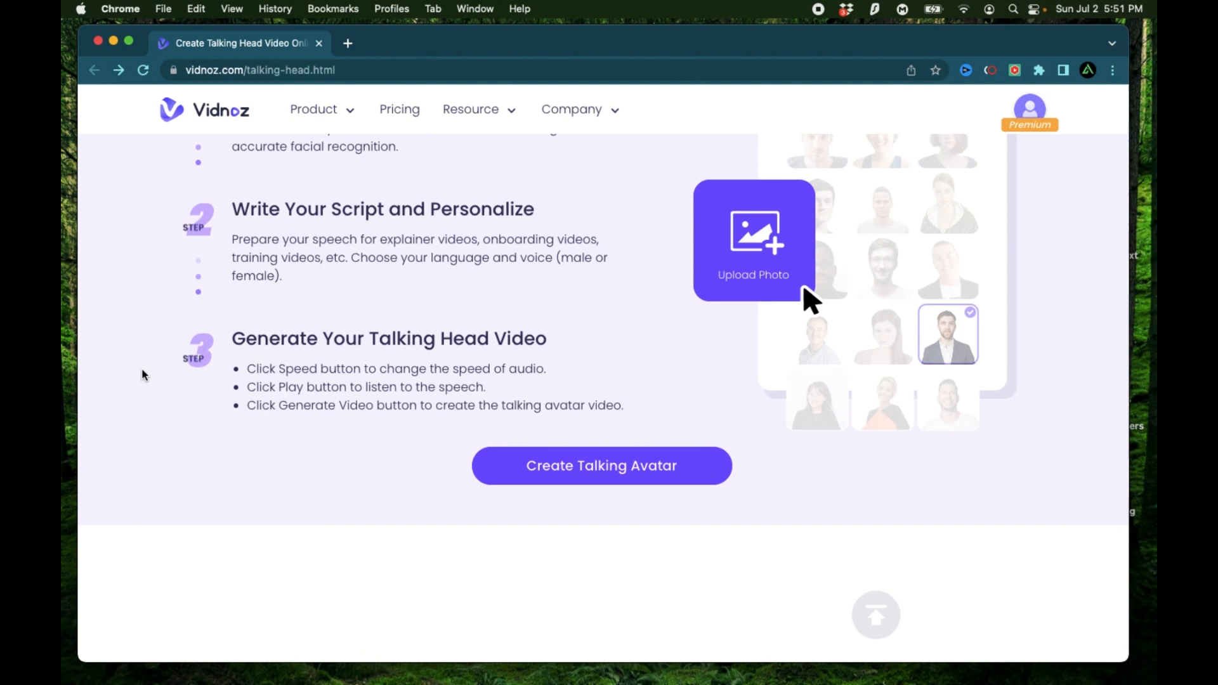
scroll(down, 3)
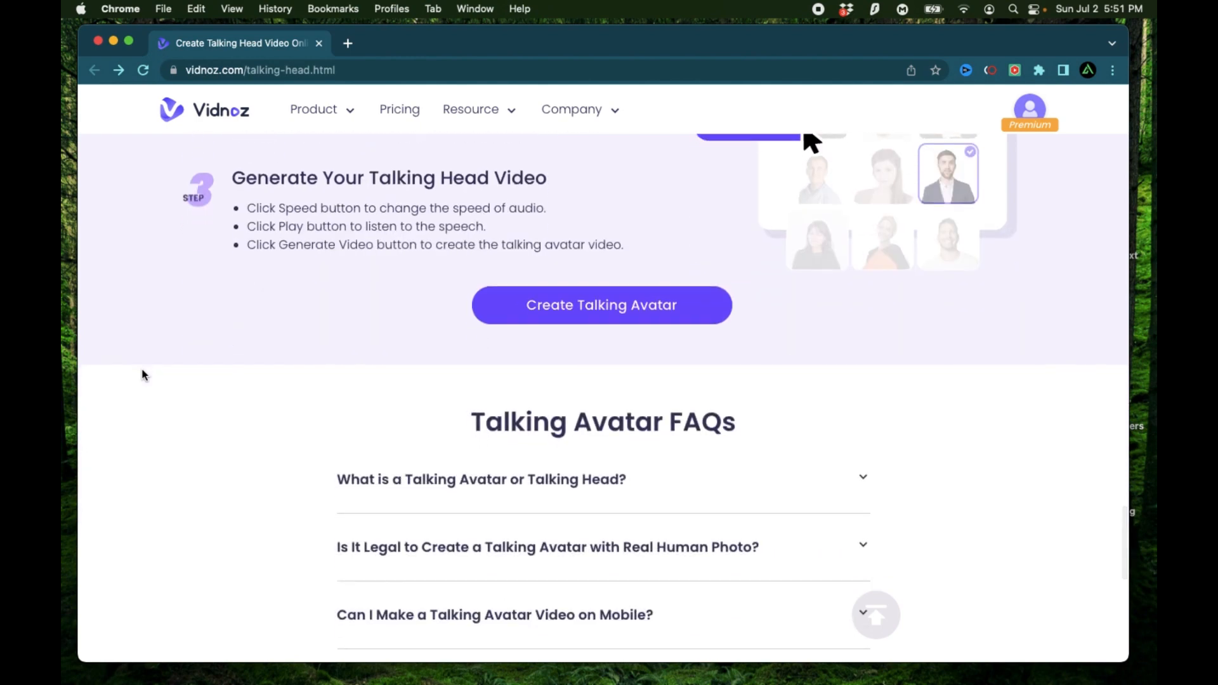
Jump into the talking avatar editor via Create Talking Avatar.
click(601, 305)
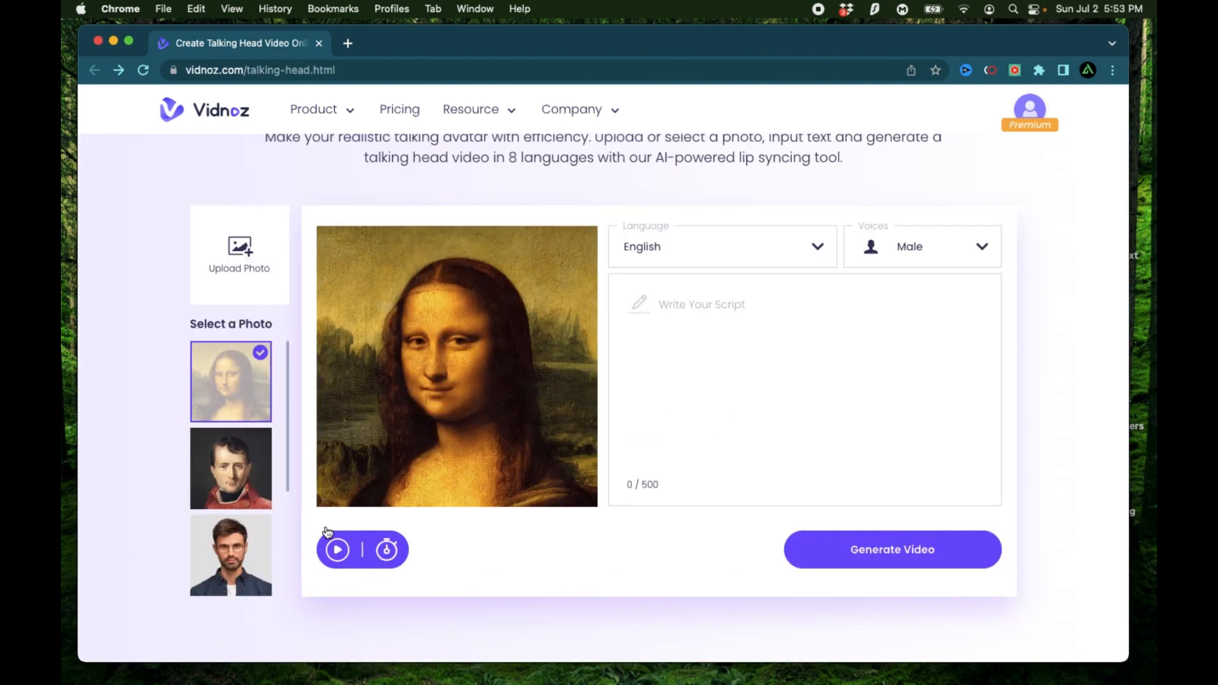
mouse_move(295, 342)
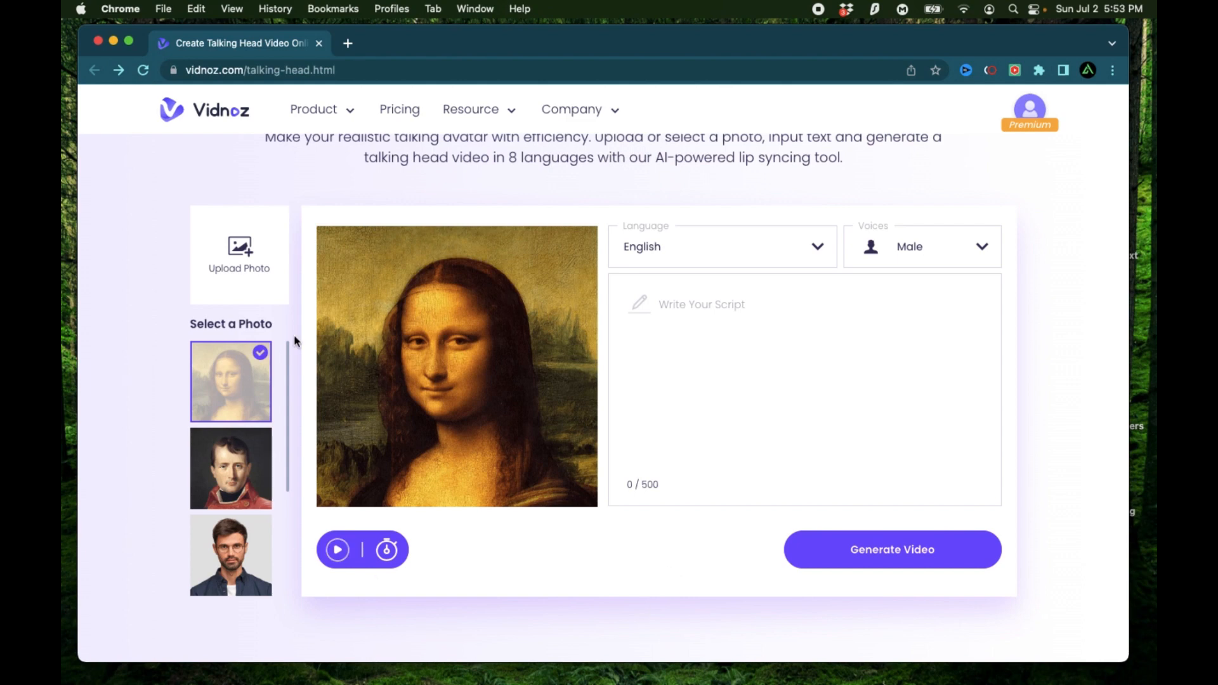
mouse_move(747, 381)
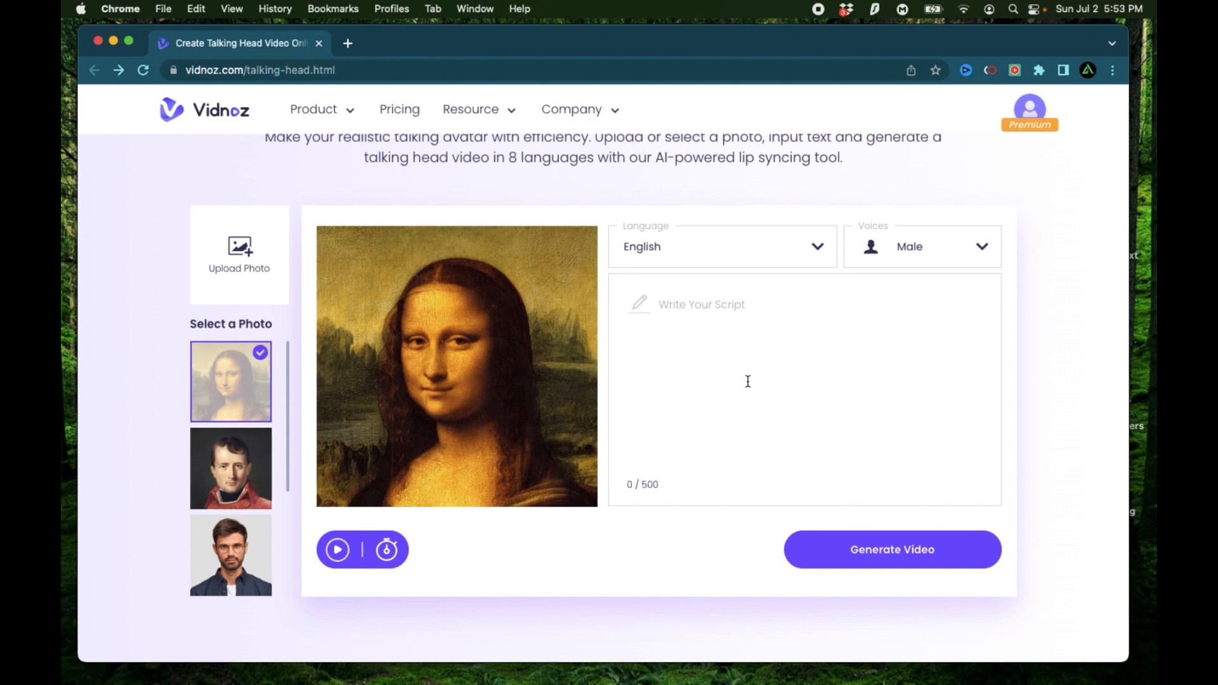
scroll(down, 3)
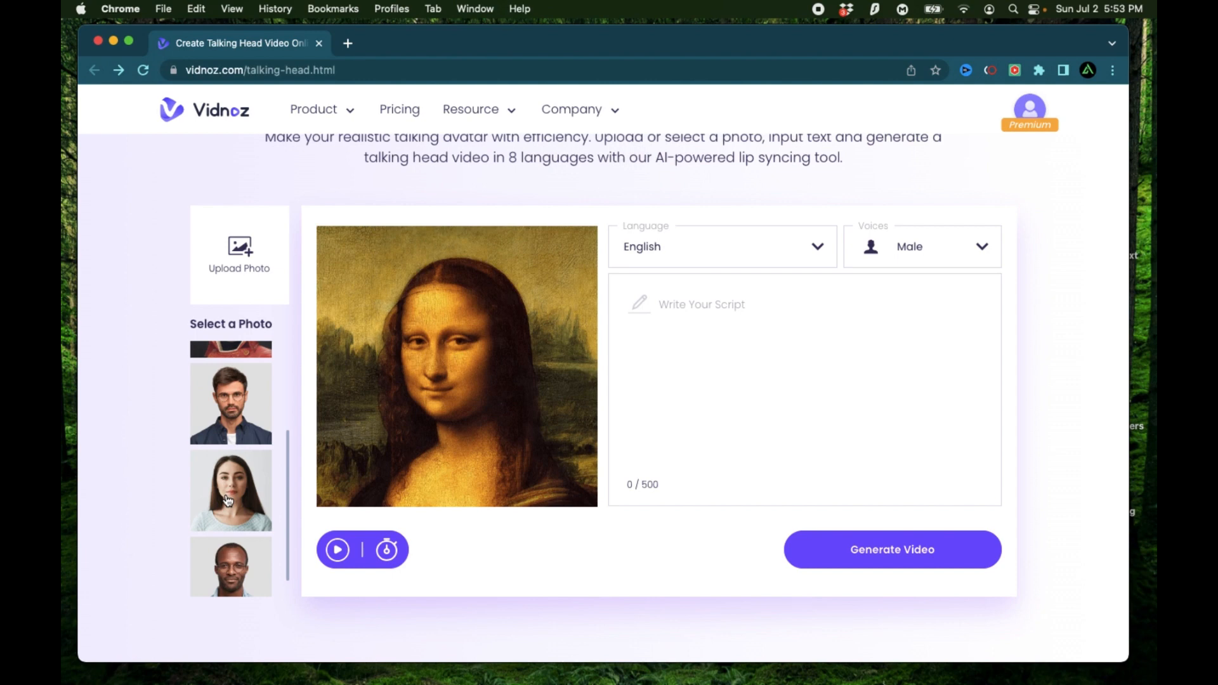
scroll(down, 3)
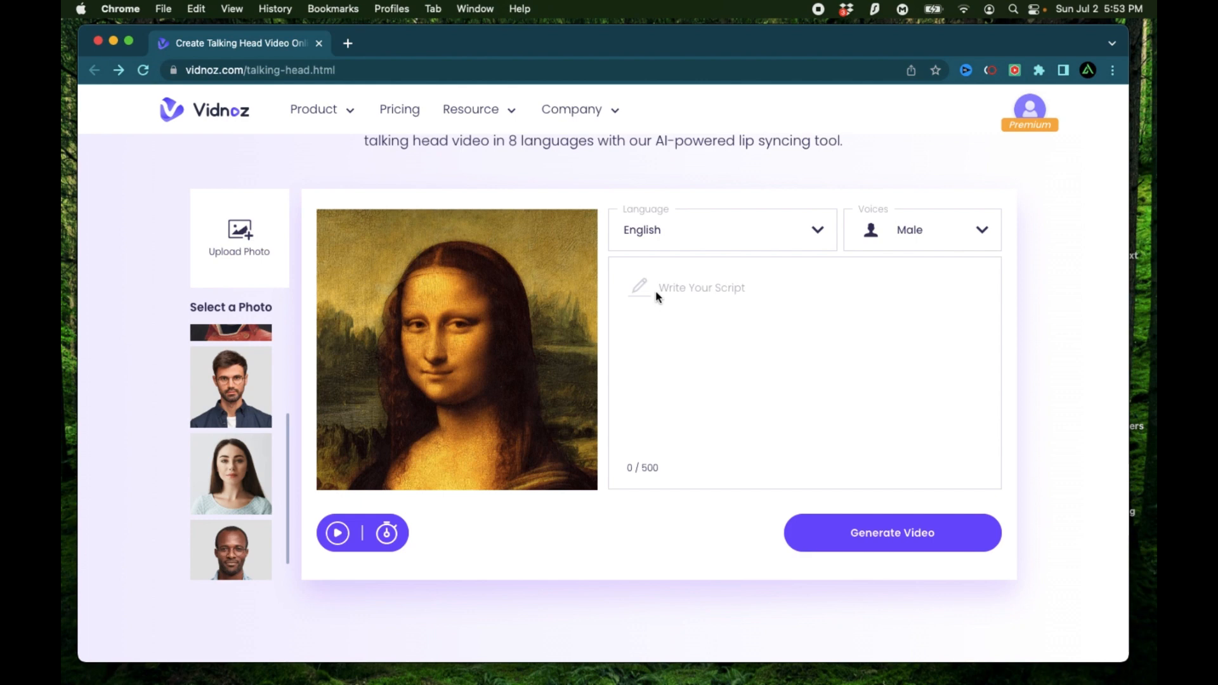
Set the speech language to French and keep the Male voice.
click(816, 229)
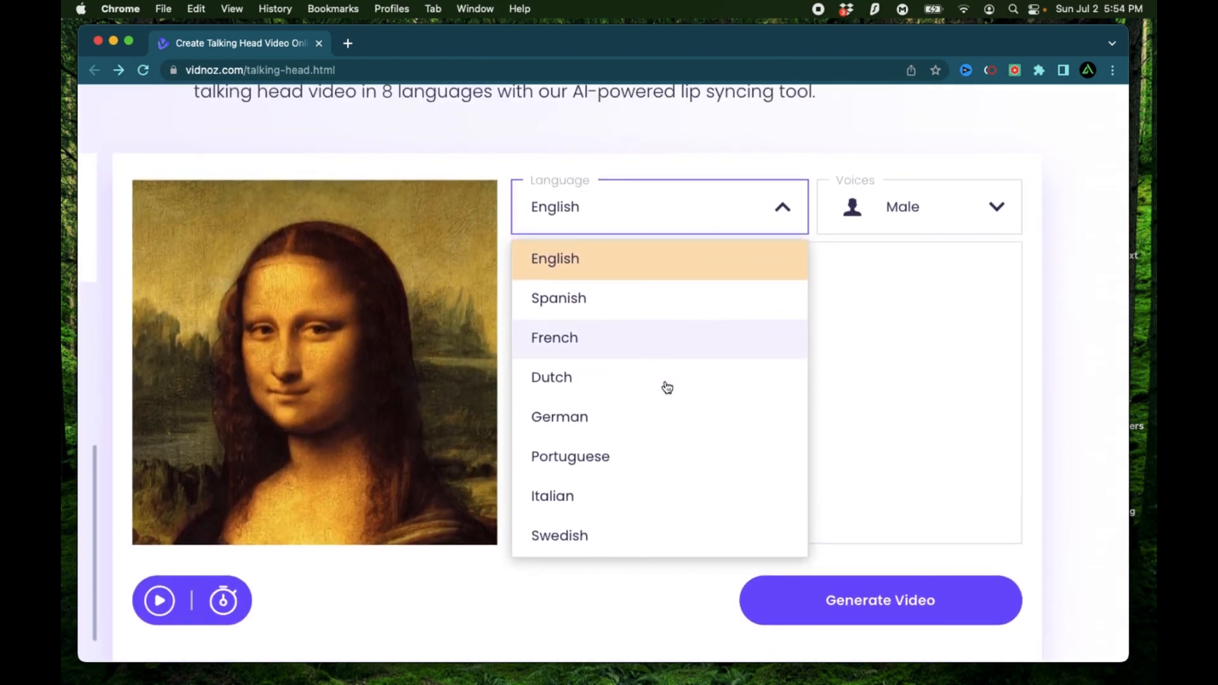
mouse_move(700, 350)
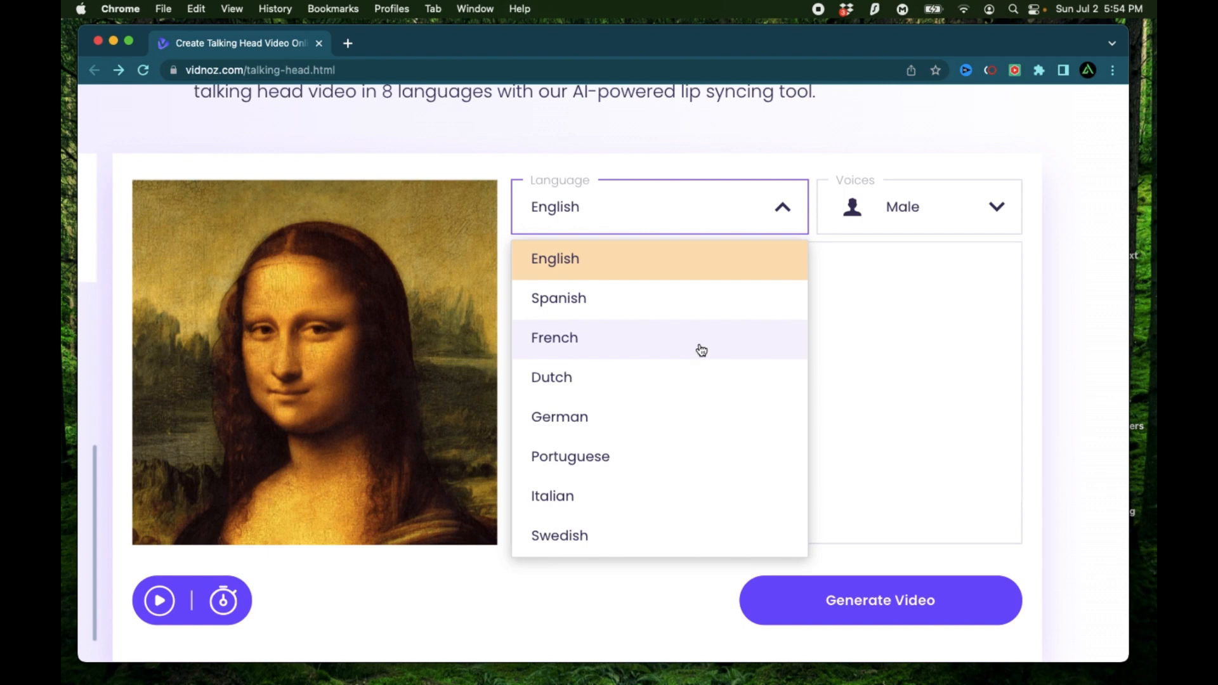
mouse_move(629, 469)
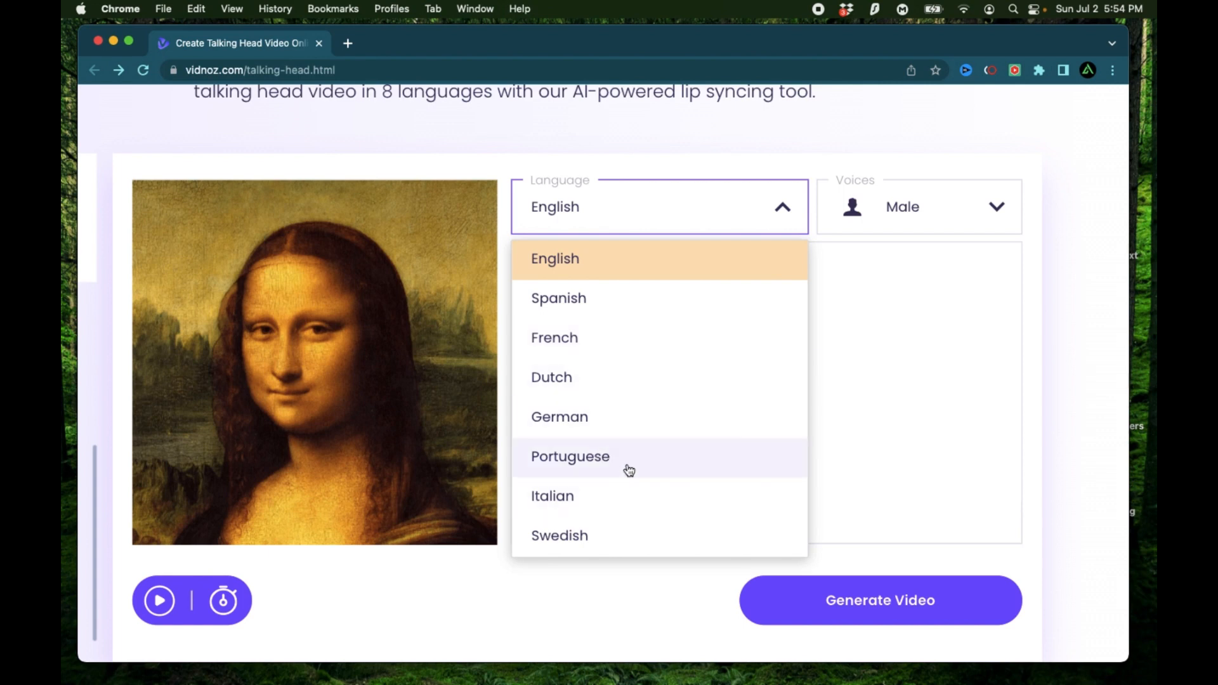
click(570, 455)
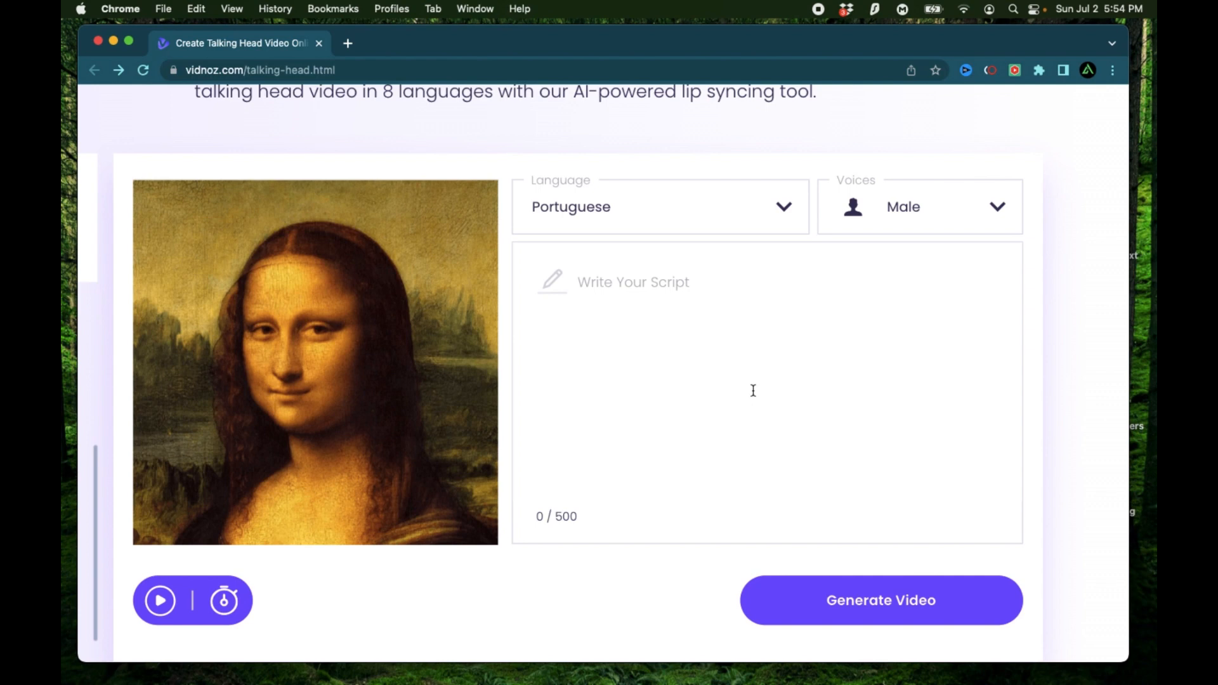
click(918, 206)
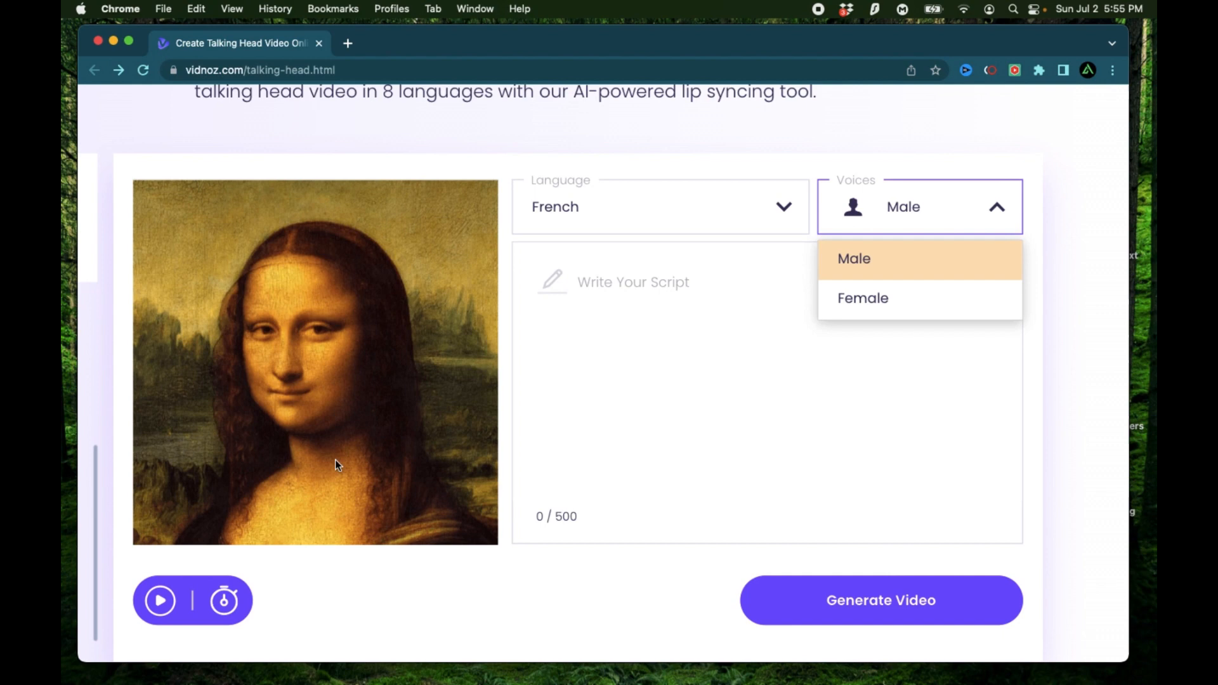
mouse_move(373, 343)
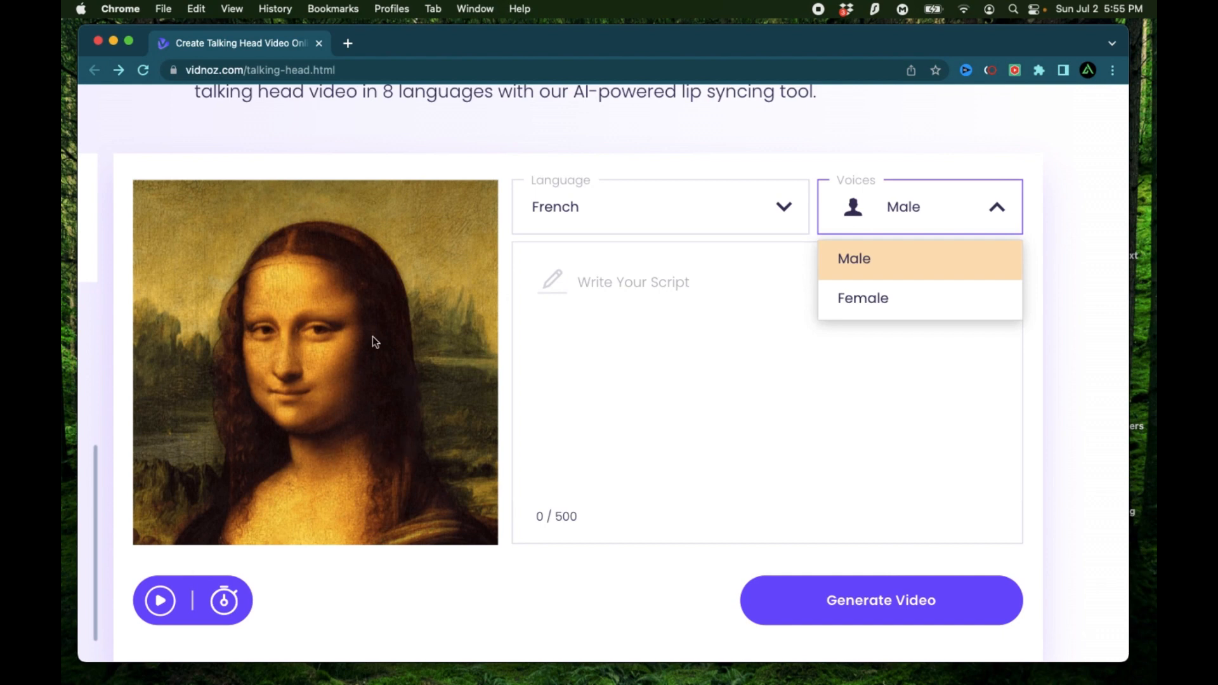
mouse_move(892, 270)
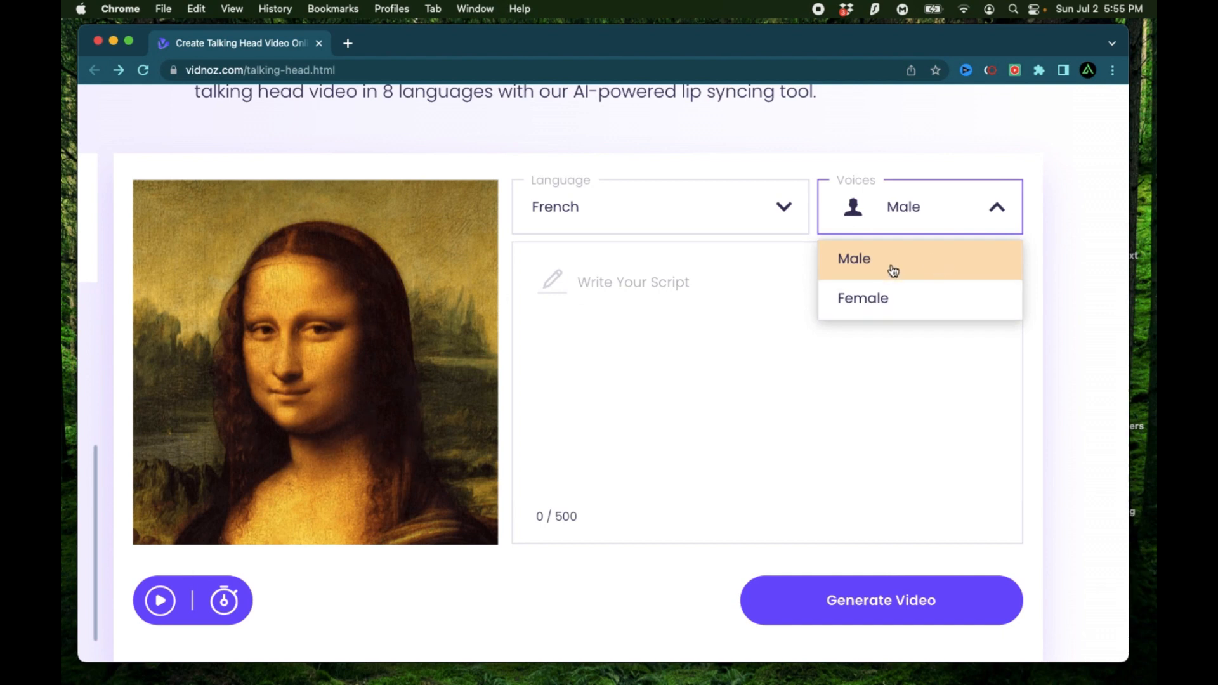
mouse_move(407, 592)
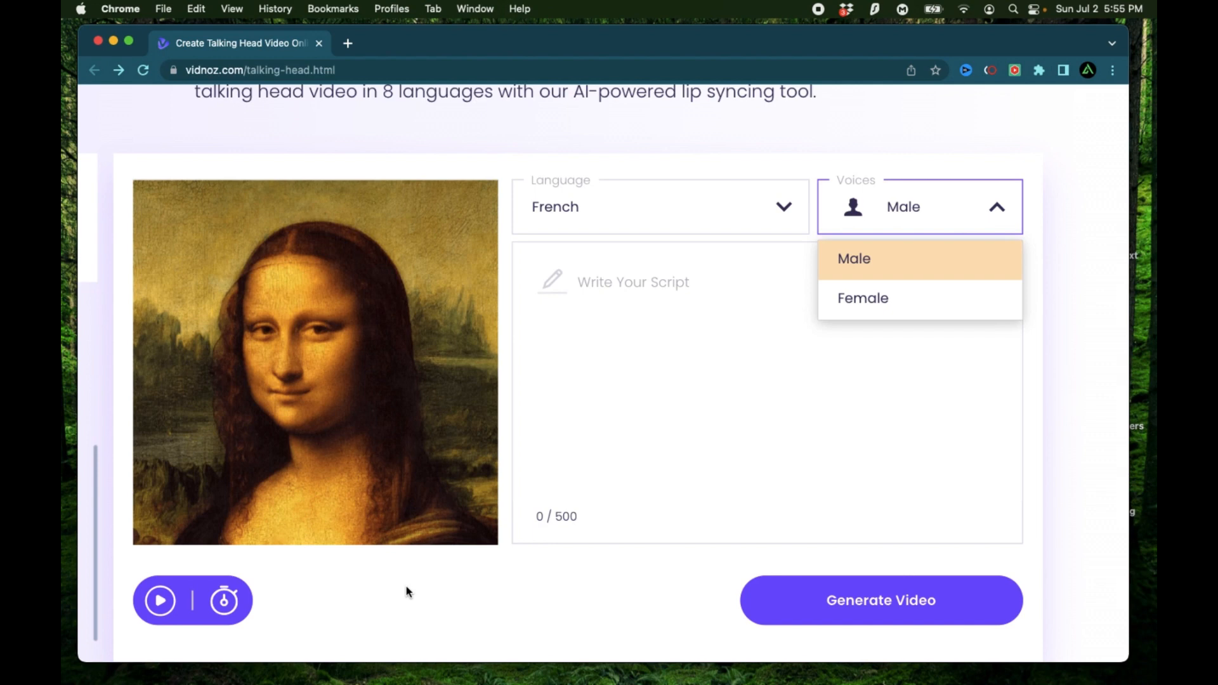
click(854, 258)
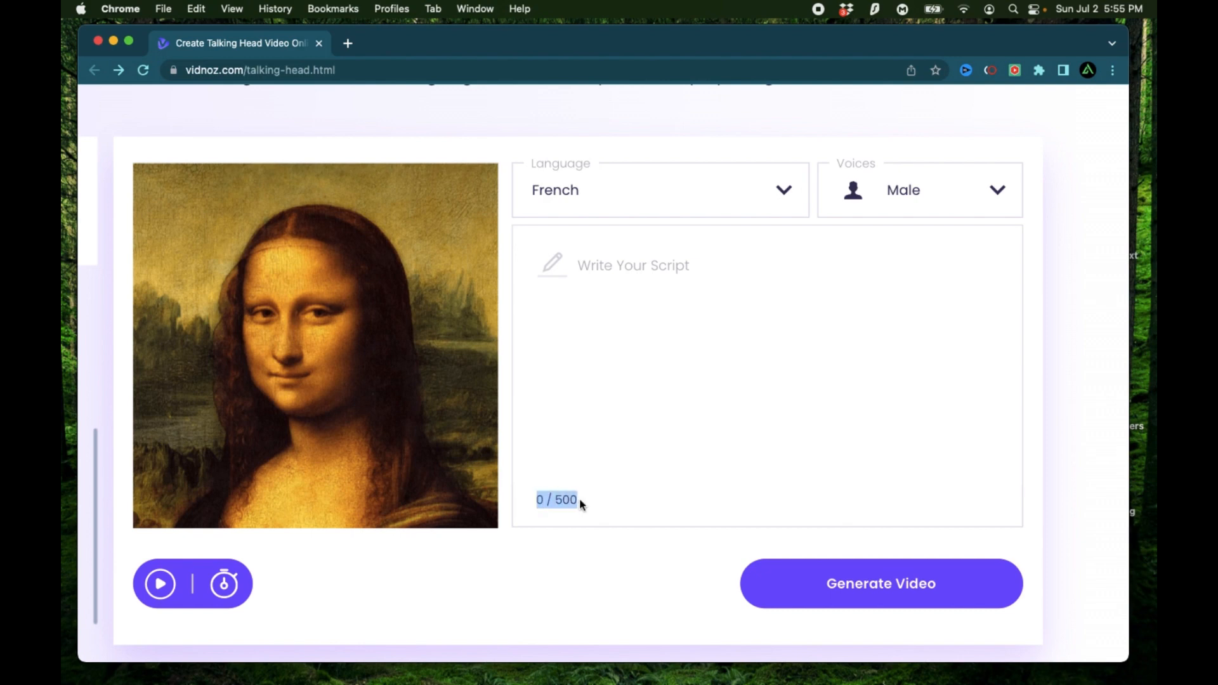
mouse_move(479, 550)
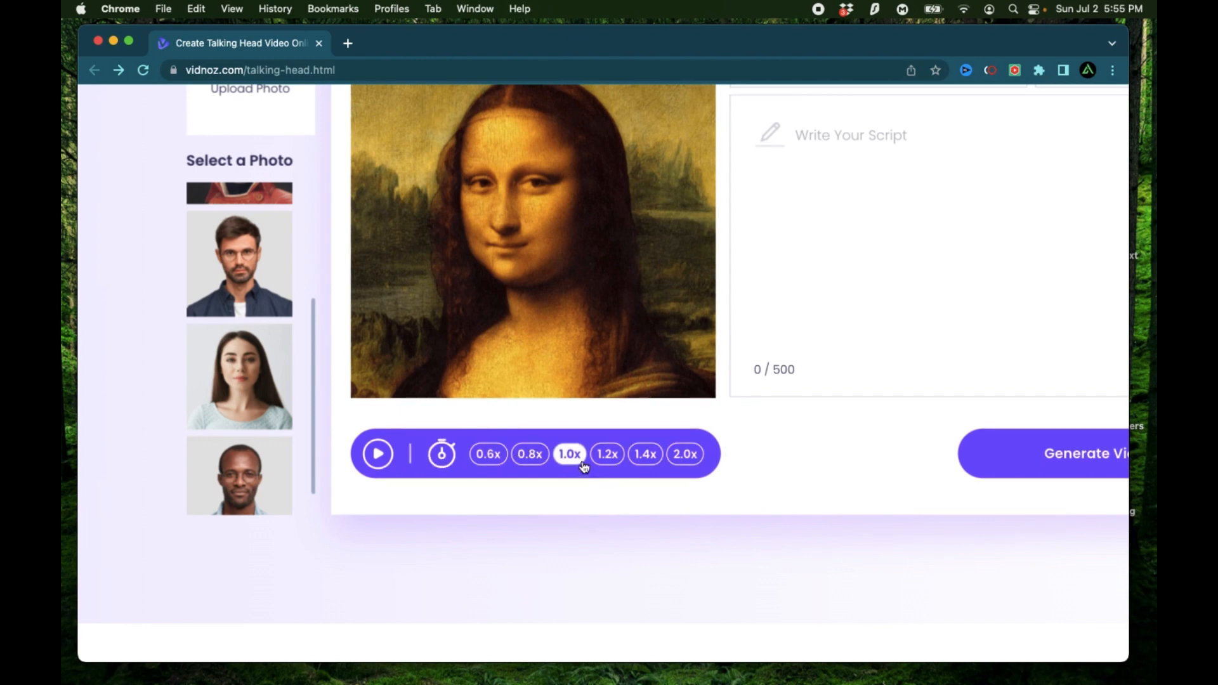
mouse_move(608, 454)
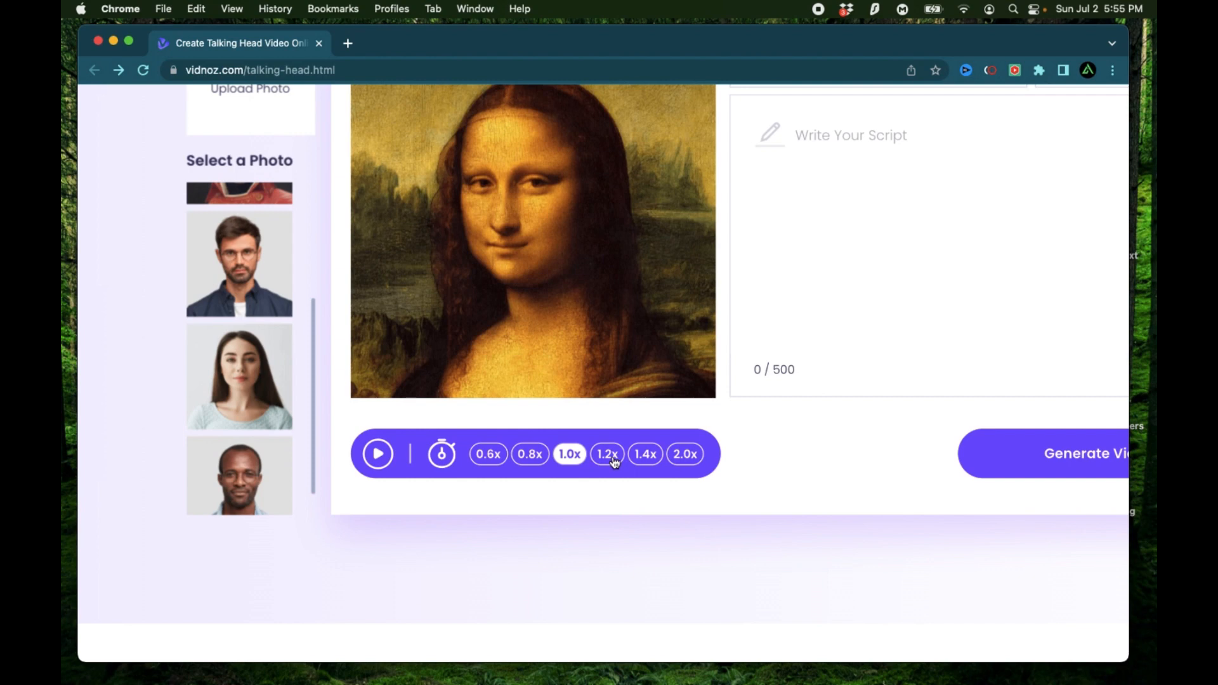
Show the audio speed choices from 0.6x to 2.0x, leaving 1.0x in effect.
click(606, 454)
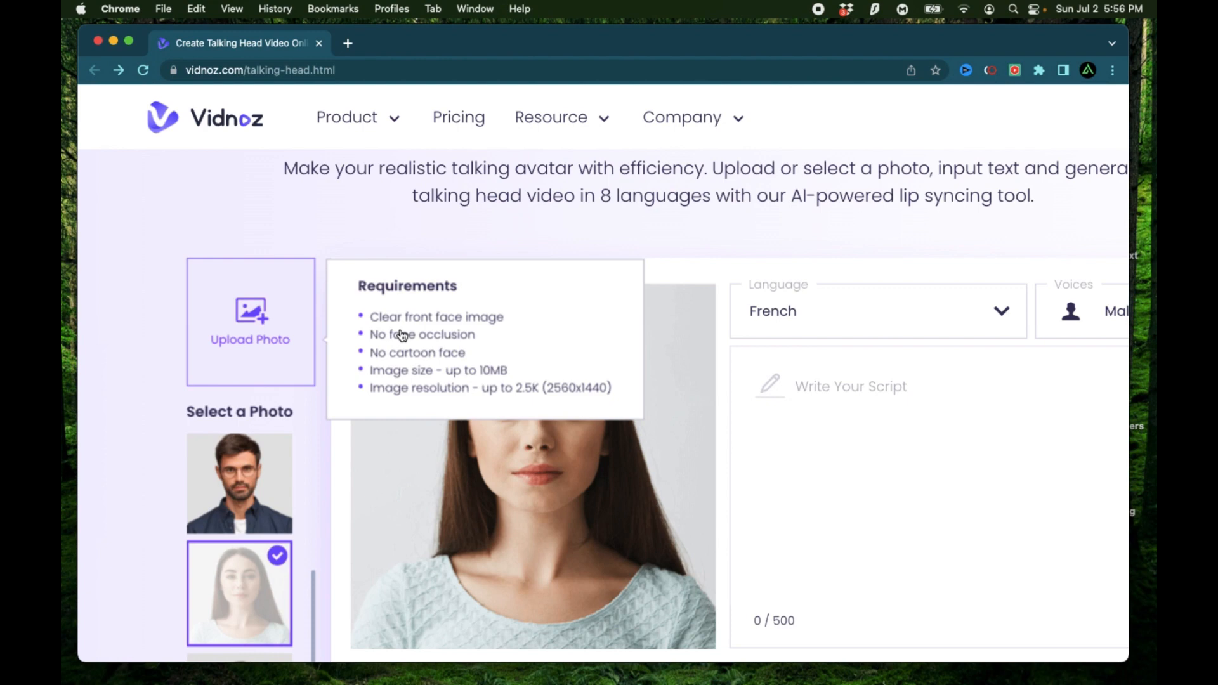
mouse_move(574, 326)
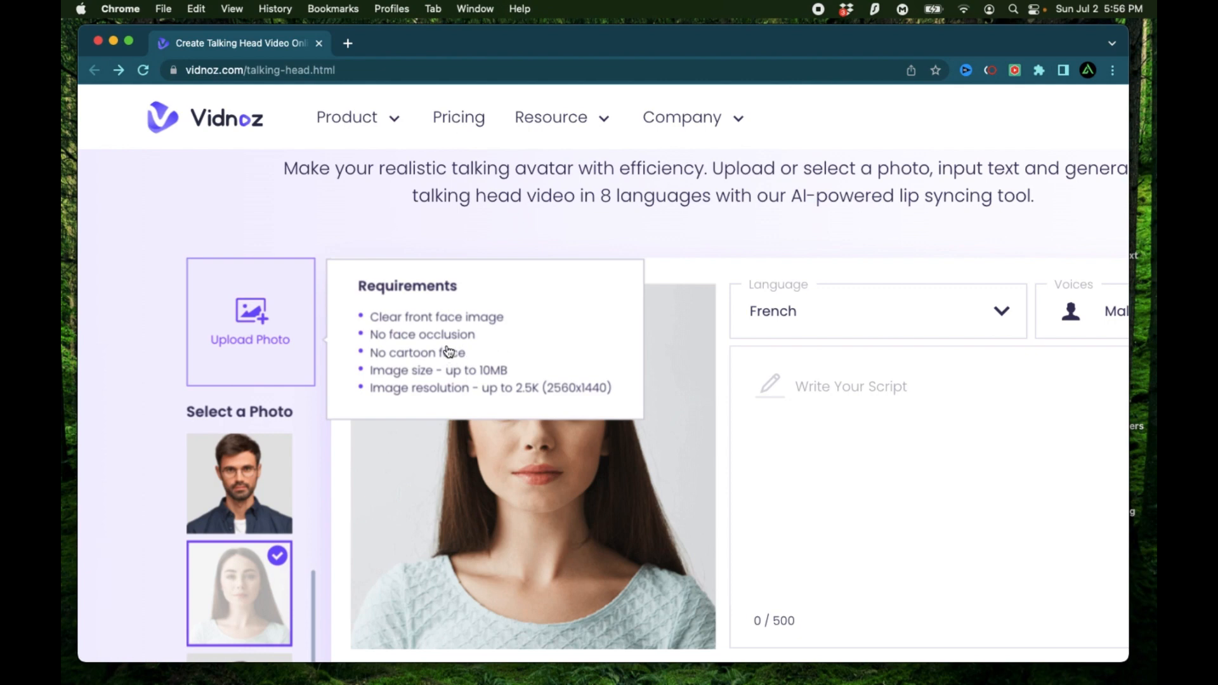
mouse_move(410, 368)
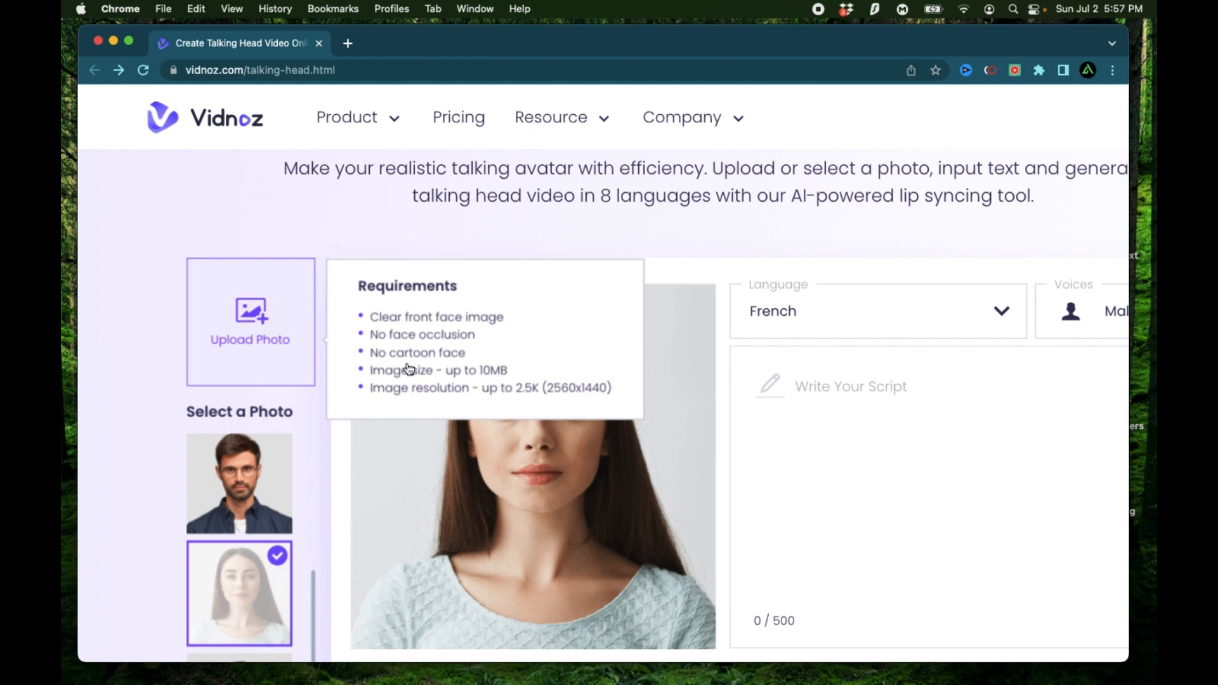
mouse_move(504, 365)
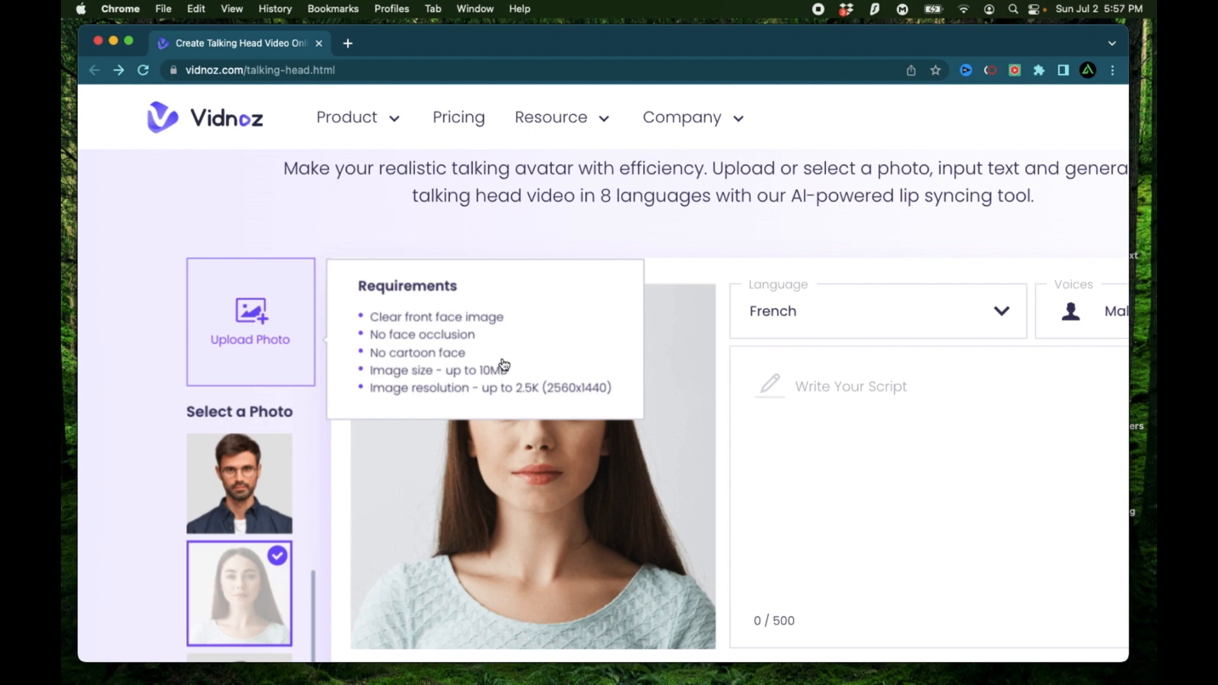
Reveal the photo upload requirements: clear front face, no occlusion, no cartoon, 10MB, 2.5K.
scroll(down, 3)
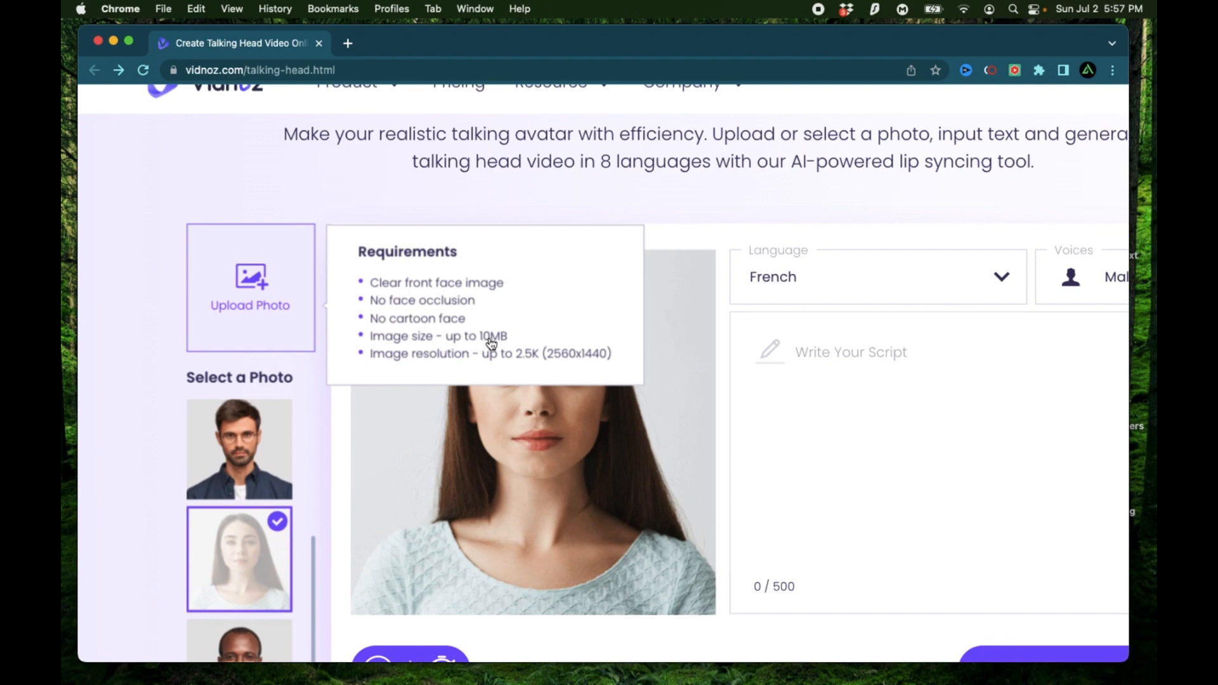
mouse_move(480, 364)
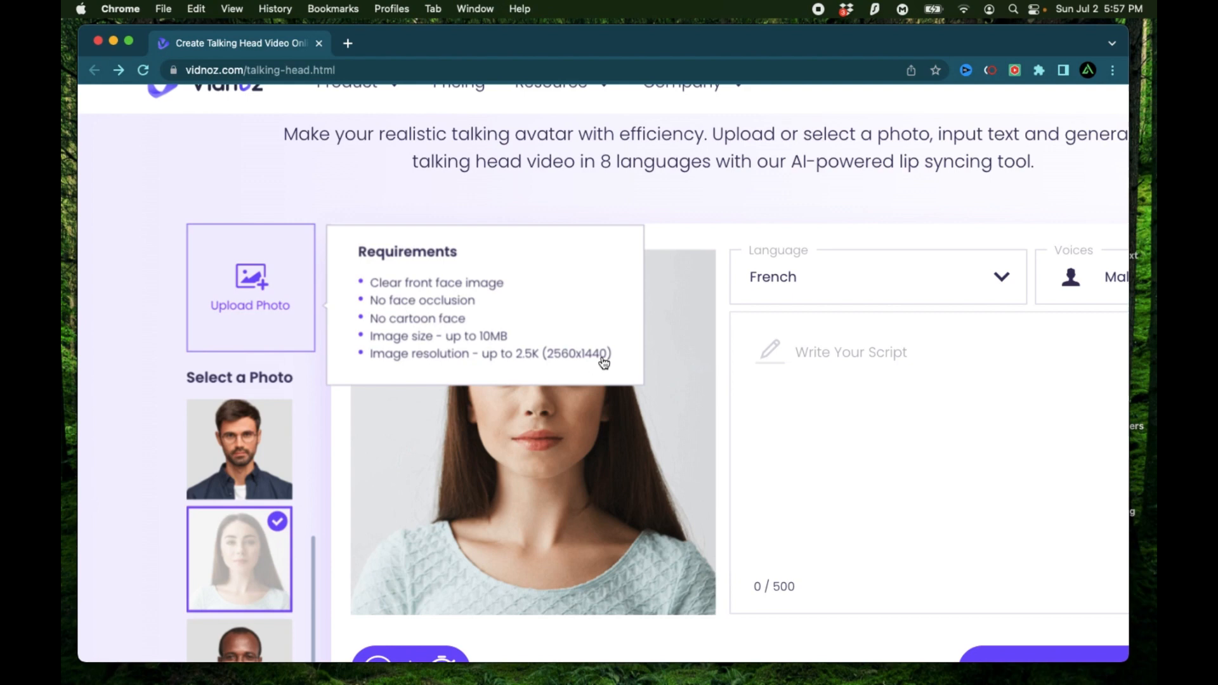
scroll(down, 3)
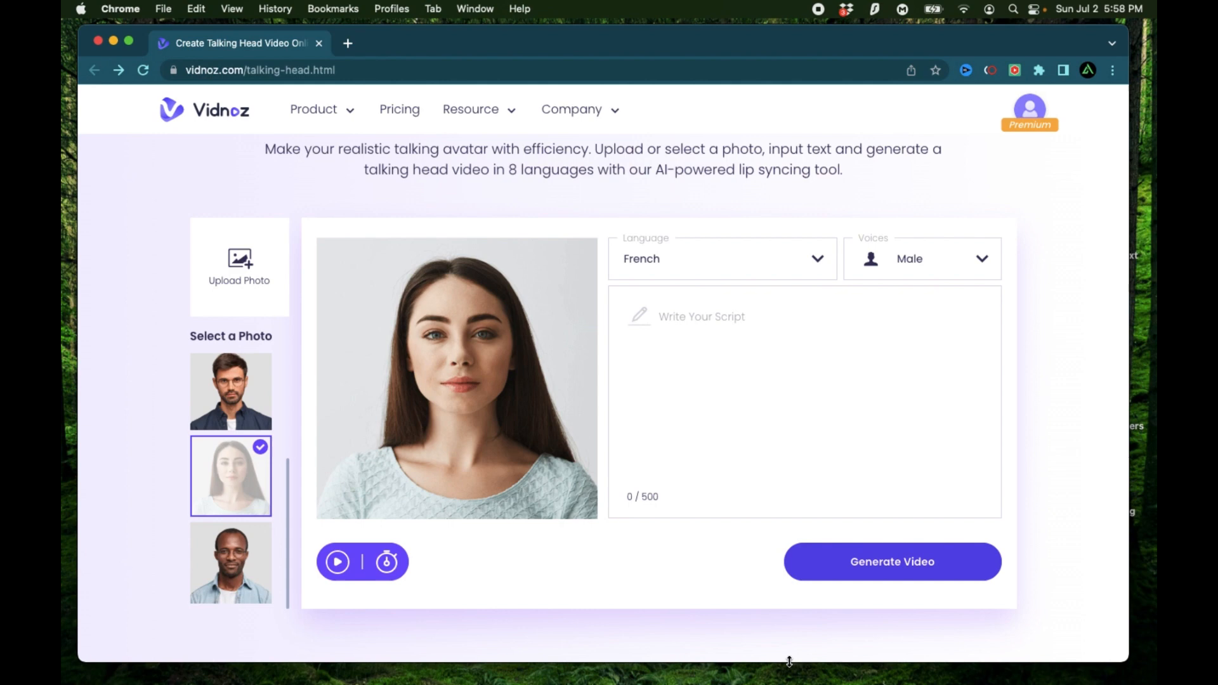
Scroll the editor to leave the requirements list behind before heading to Bard.
scroll(down, 3)
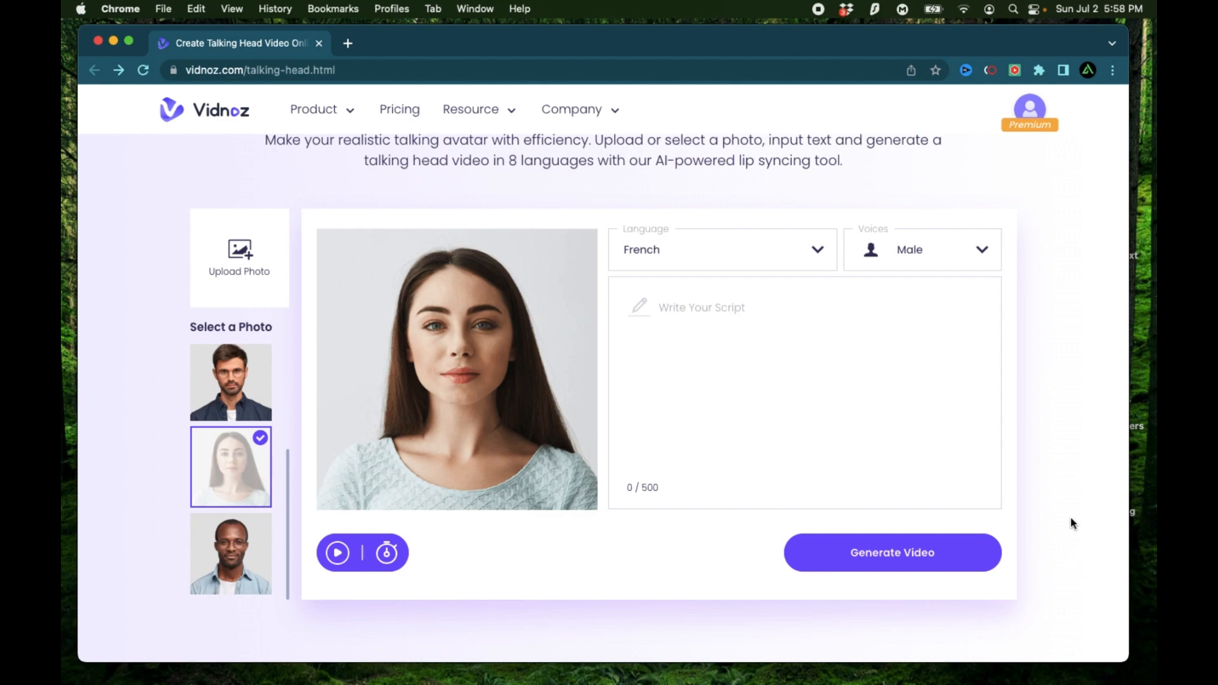
mouse_move(1069, 470)
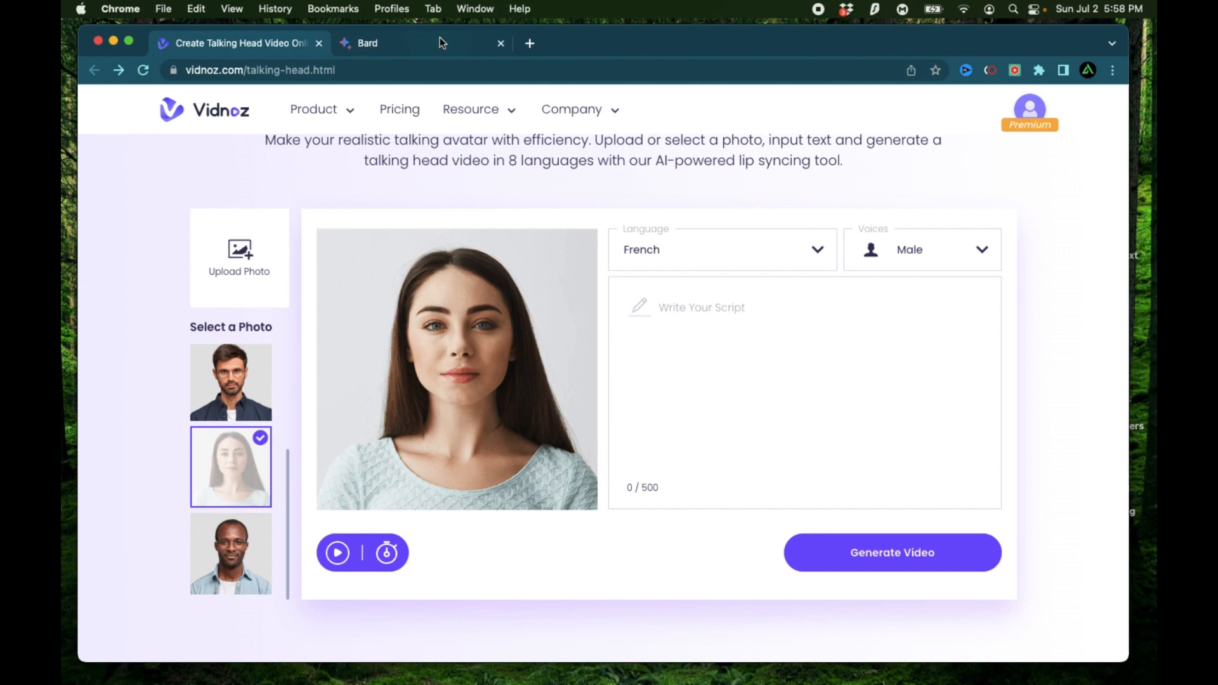
Ask Bard to explain AI as if to a 5-year-old, then return to the Vidnoz tab.
click(366, 43)
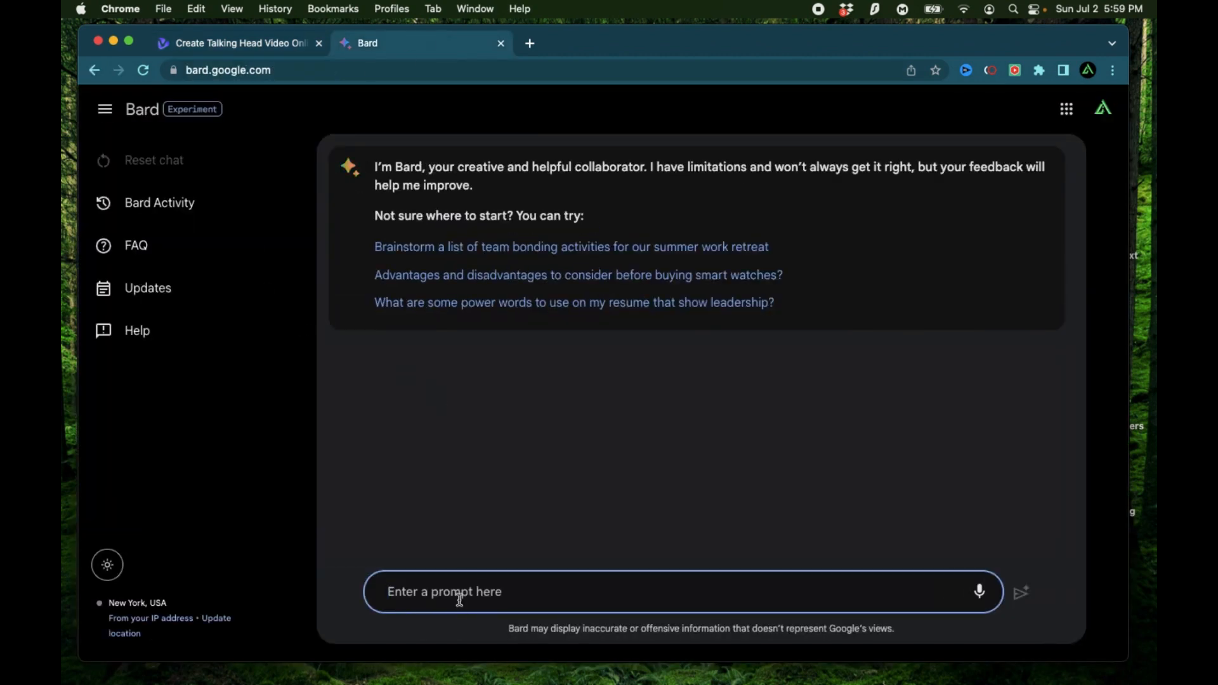
text(Explain me)
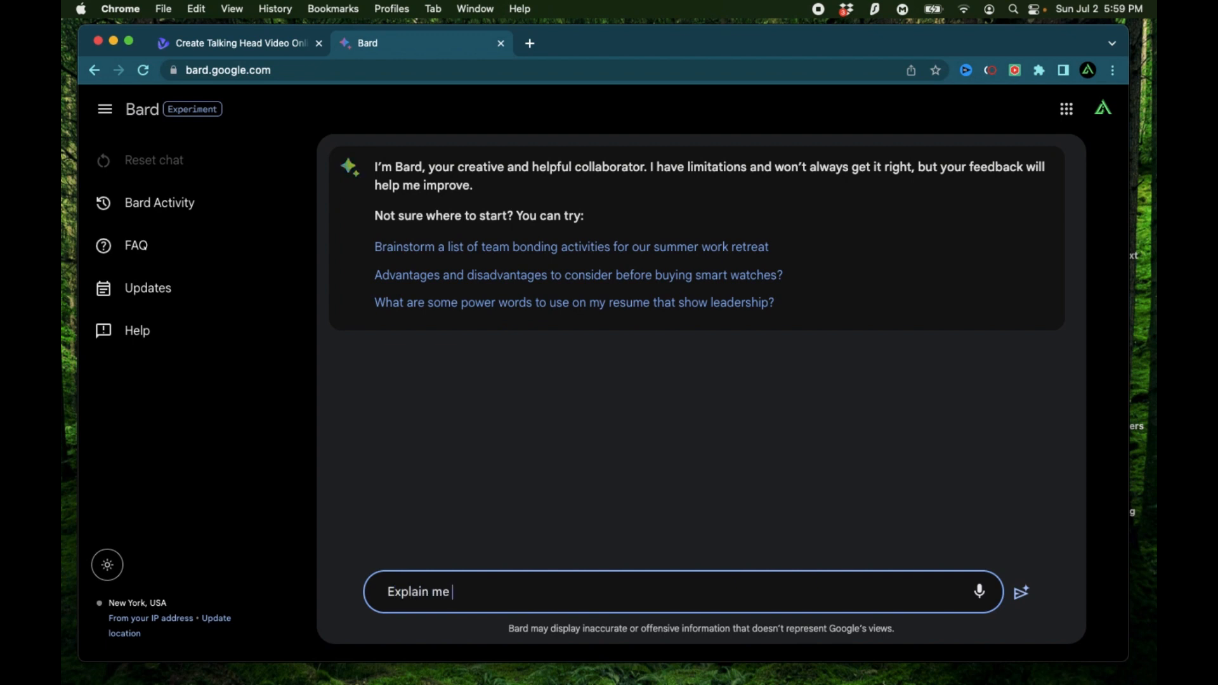
text(AI as if)
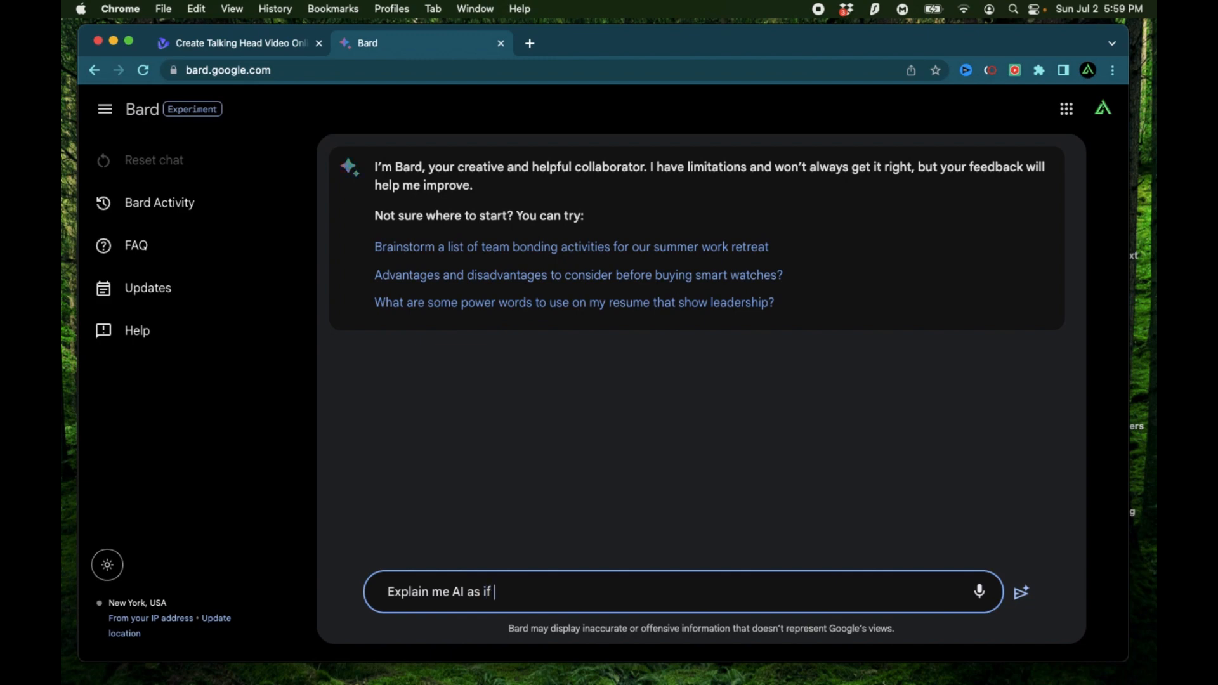
text(I was 5 years)
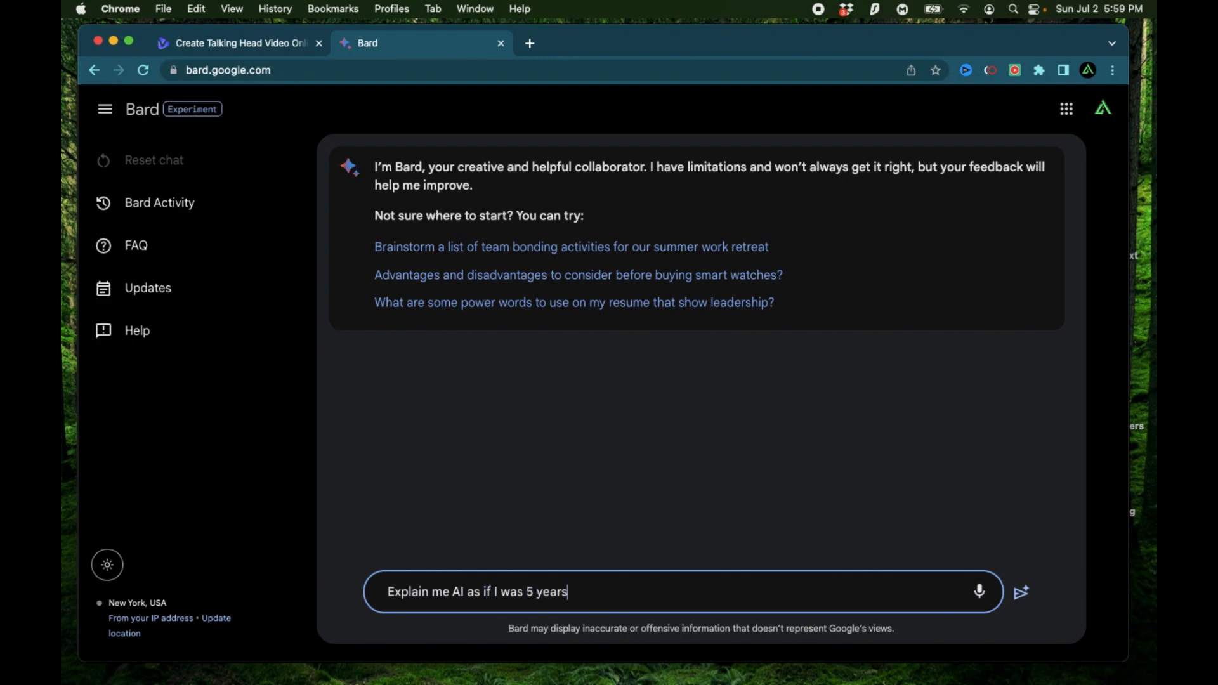
click(1020, 592)
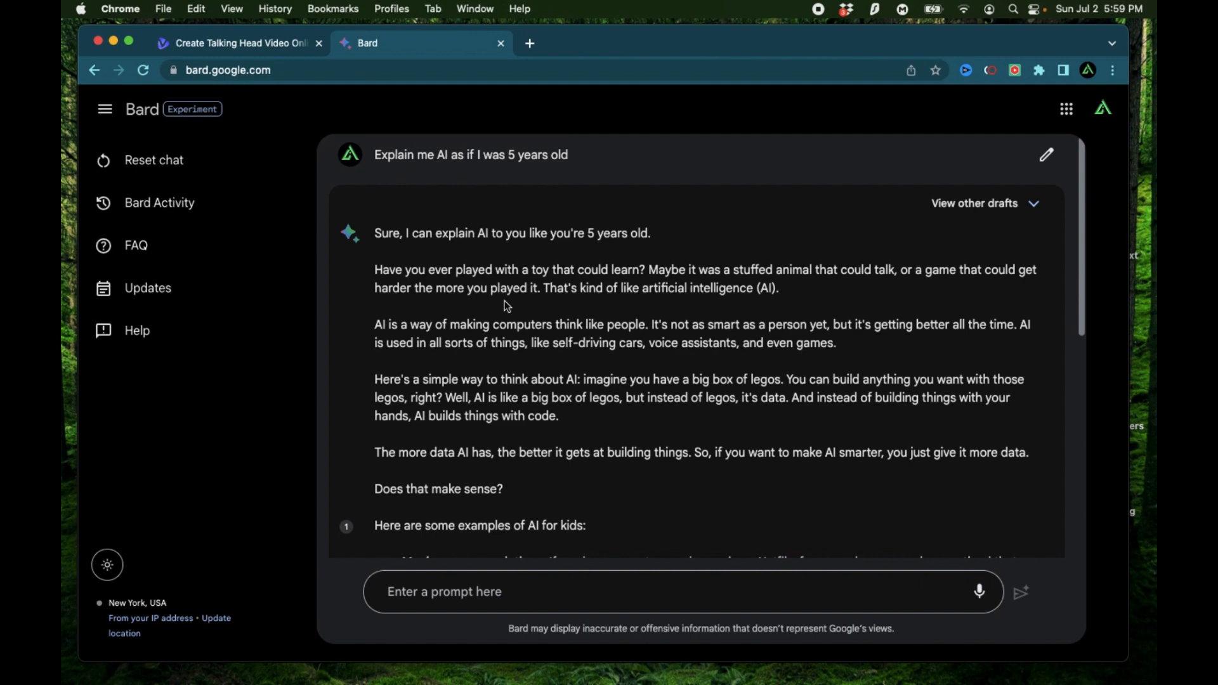
click(237, 44)
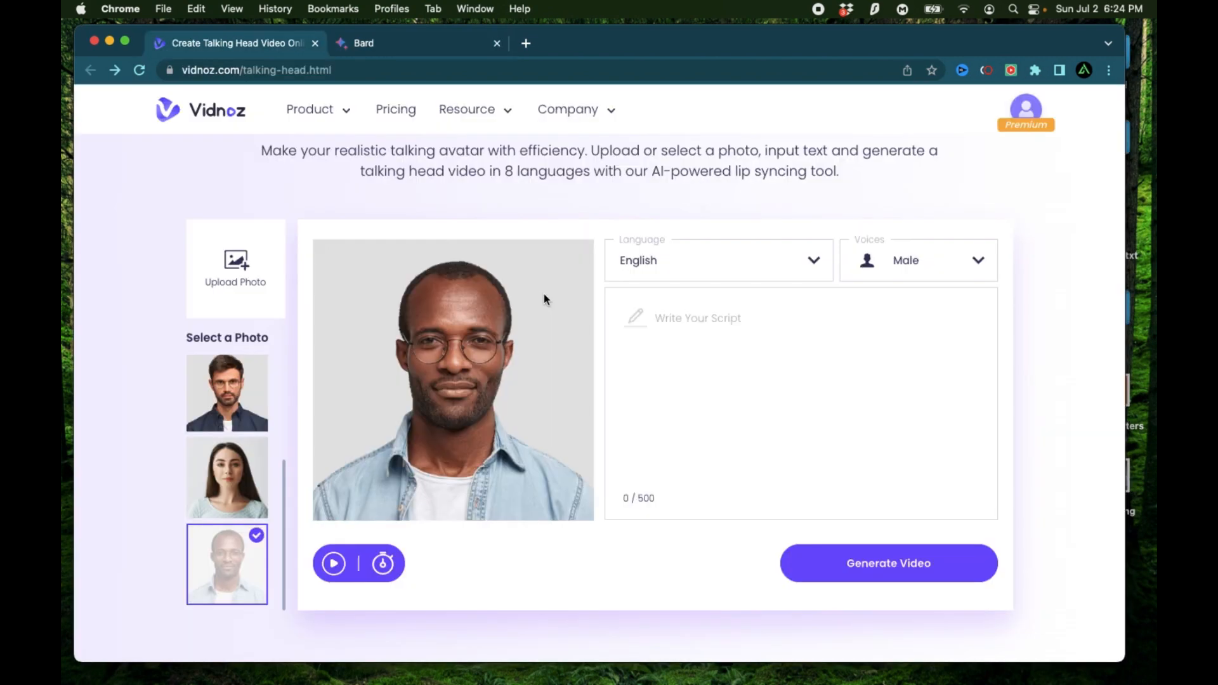
mouse_move(482, 403)
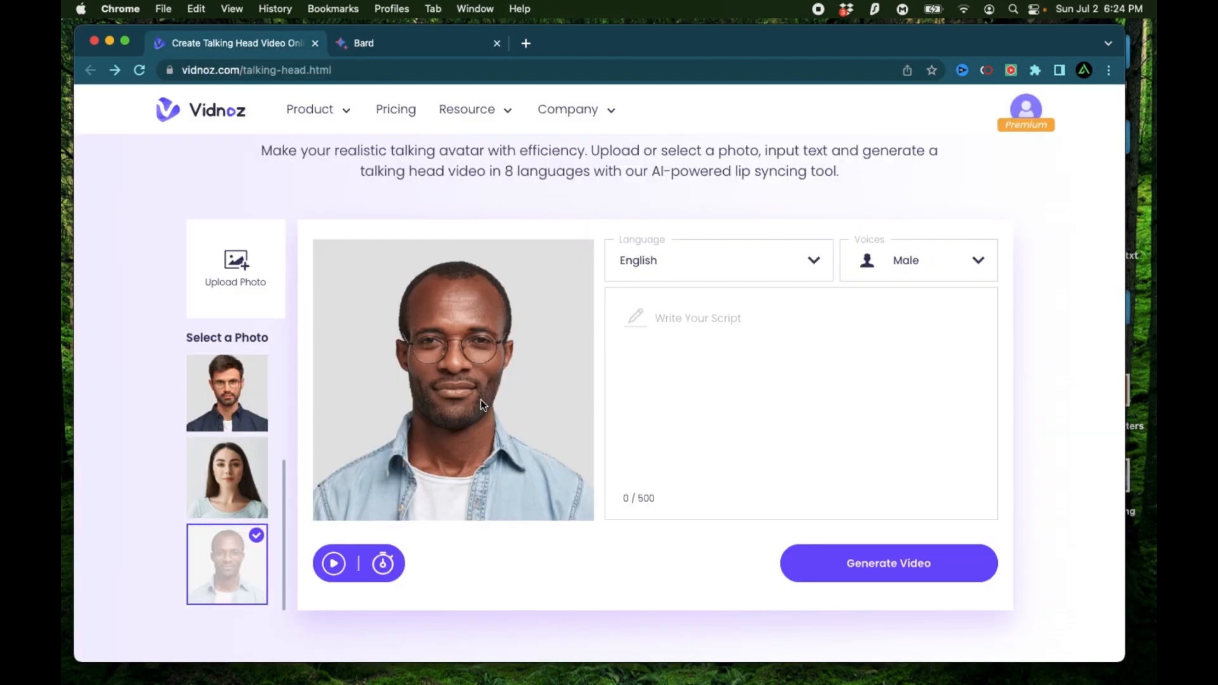
Keep English as the script language and switch back to the Bard conversation.
click(716, 260)
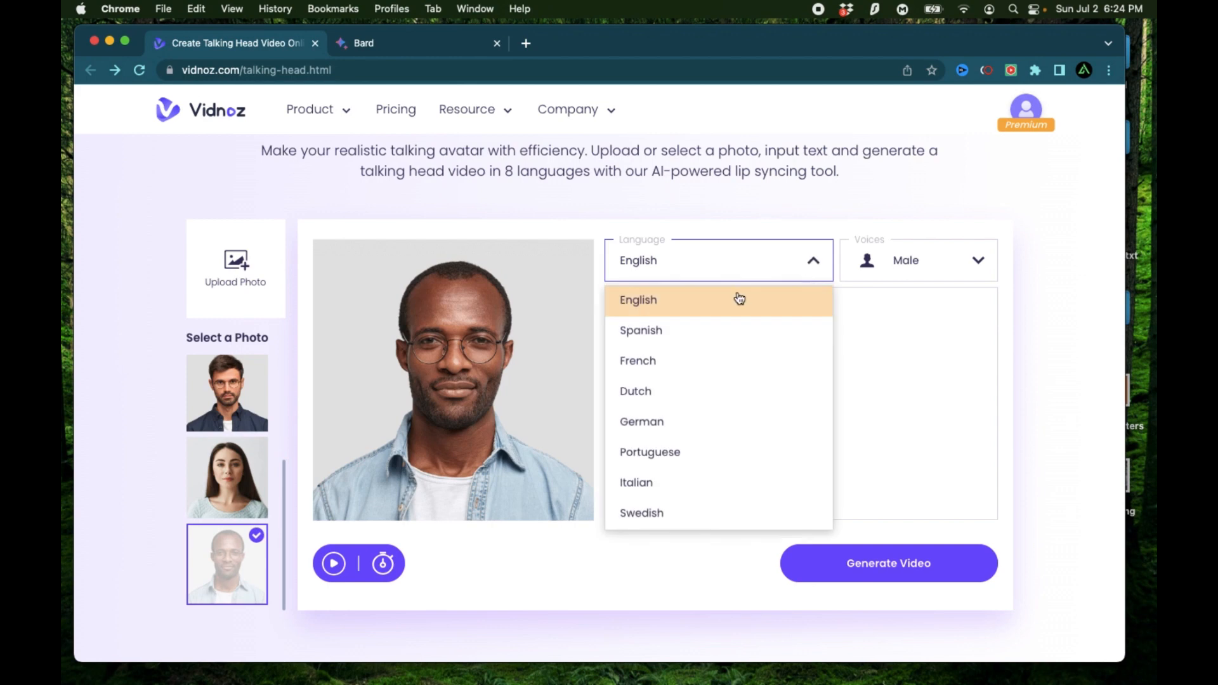
click(916, 261)
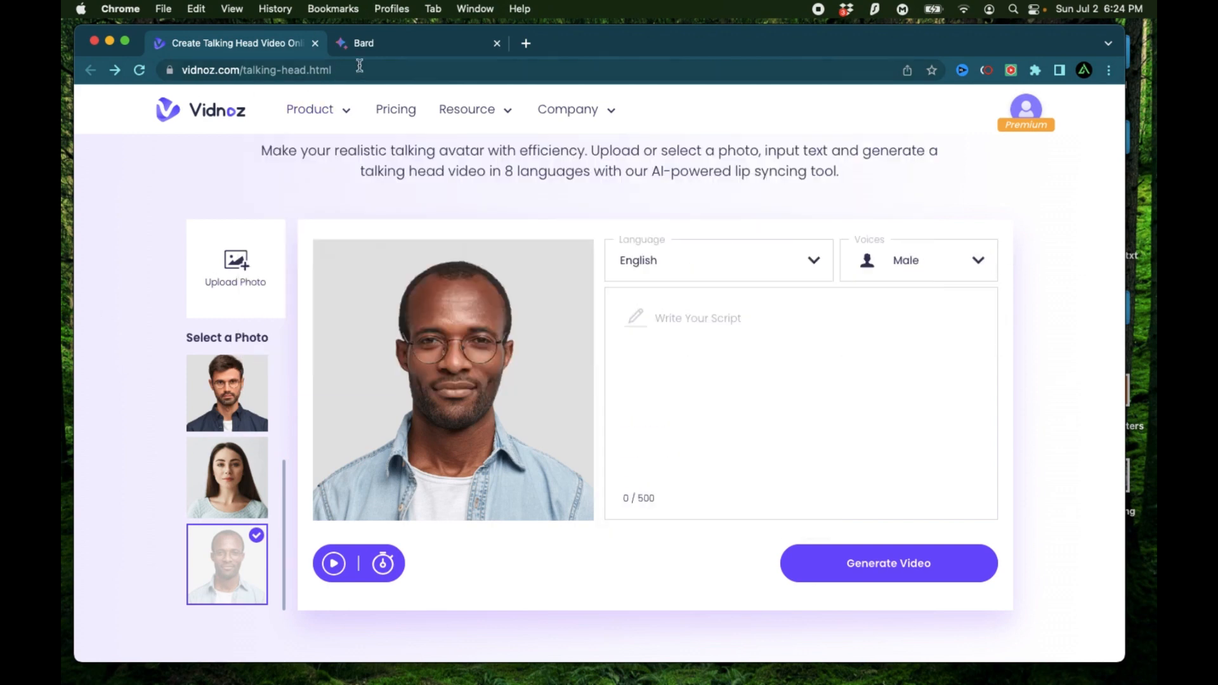
click(400, 43)
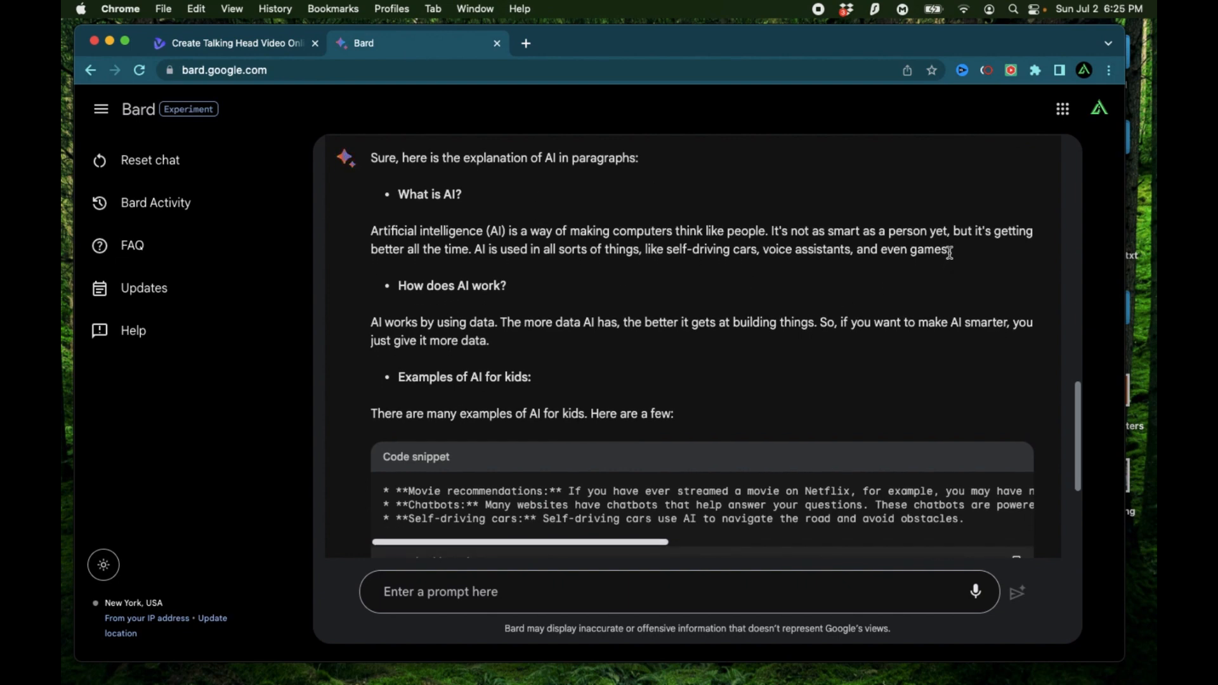
mouse_move(956, 251)
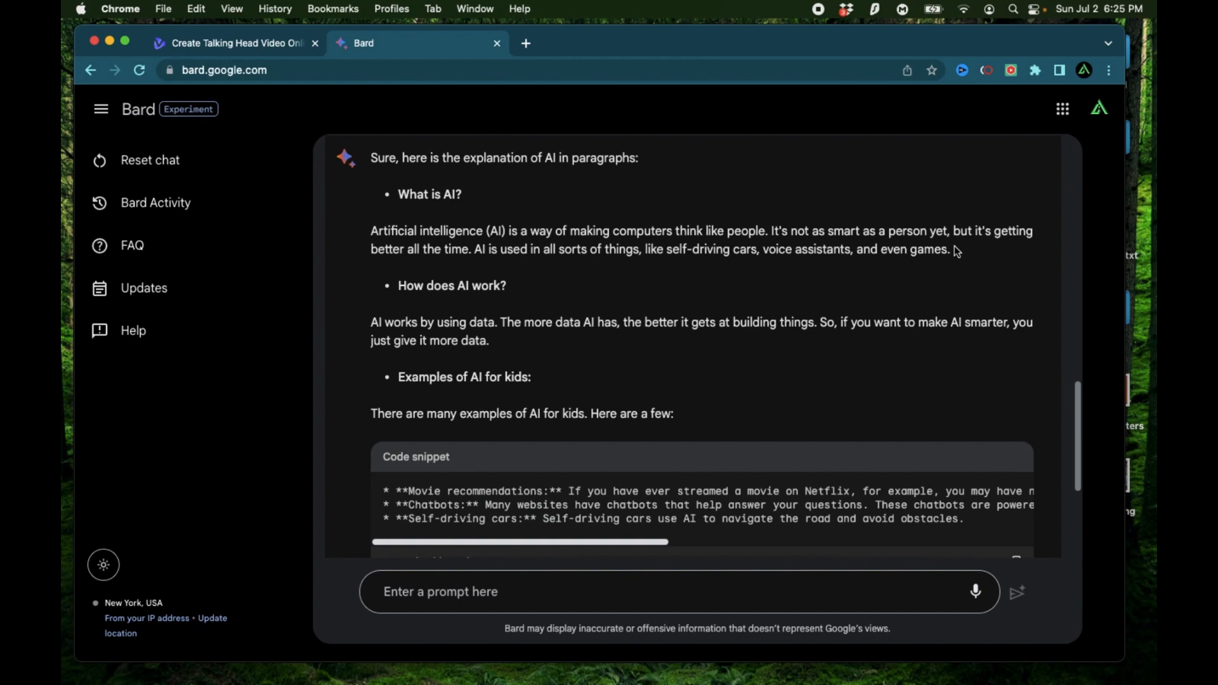
Paste Bard's AI definition and dangers paragraphs into the script, reaching 499 of 500 characters.
drag(372, 231, 949, 250)
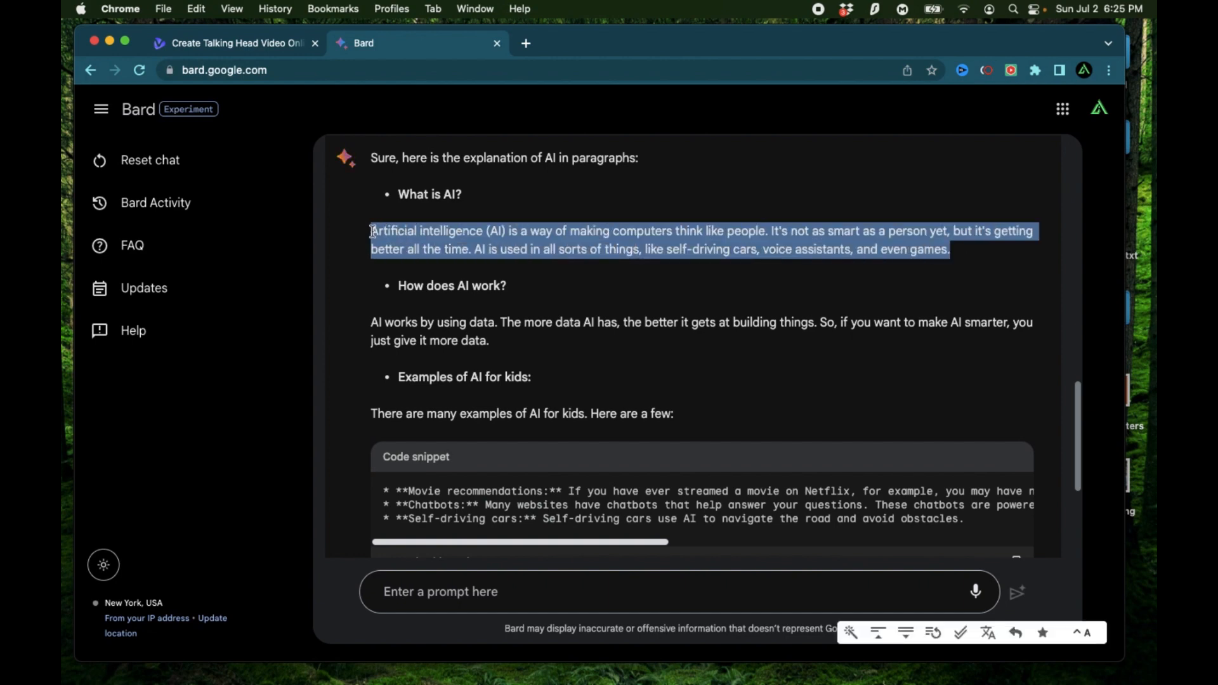
click(233, 44)
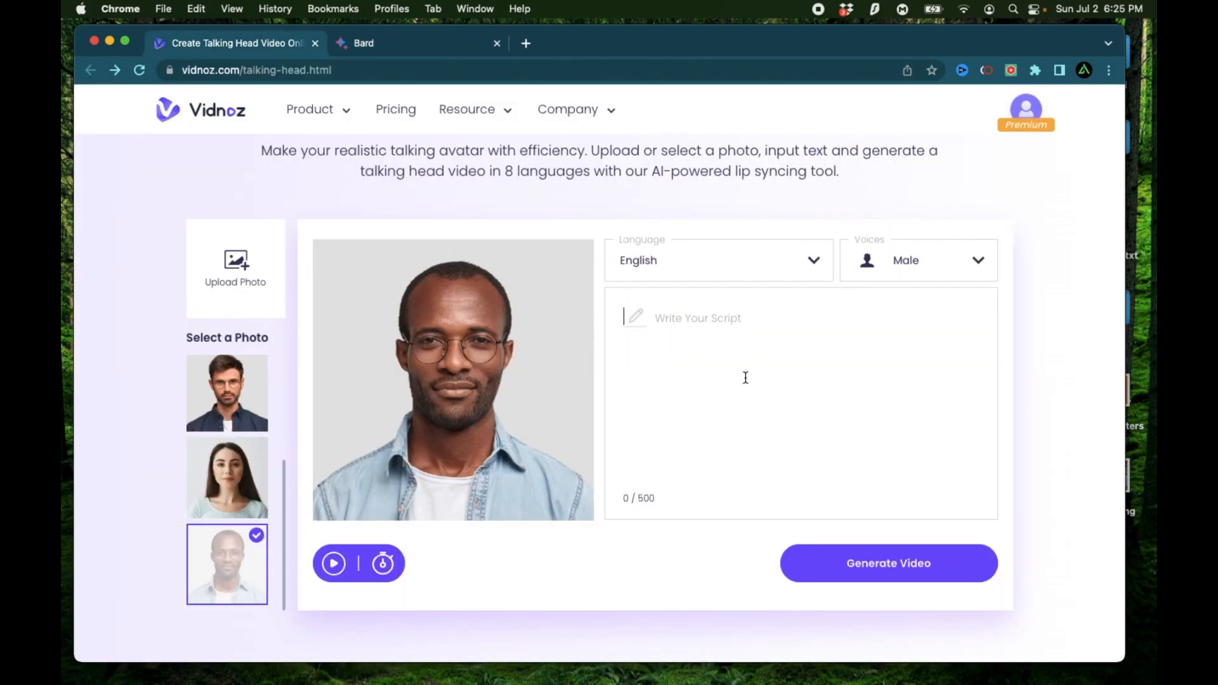
click(363, 43)
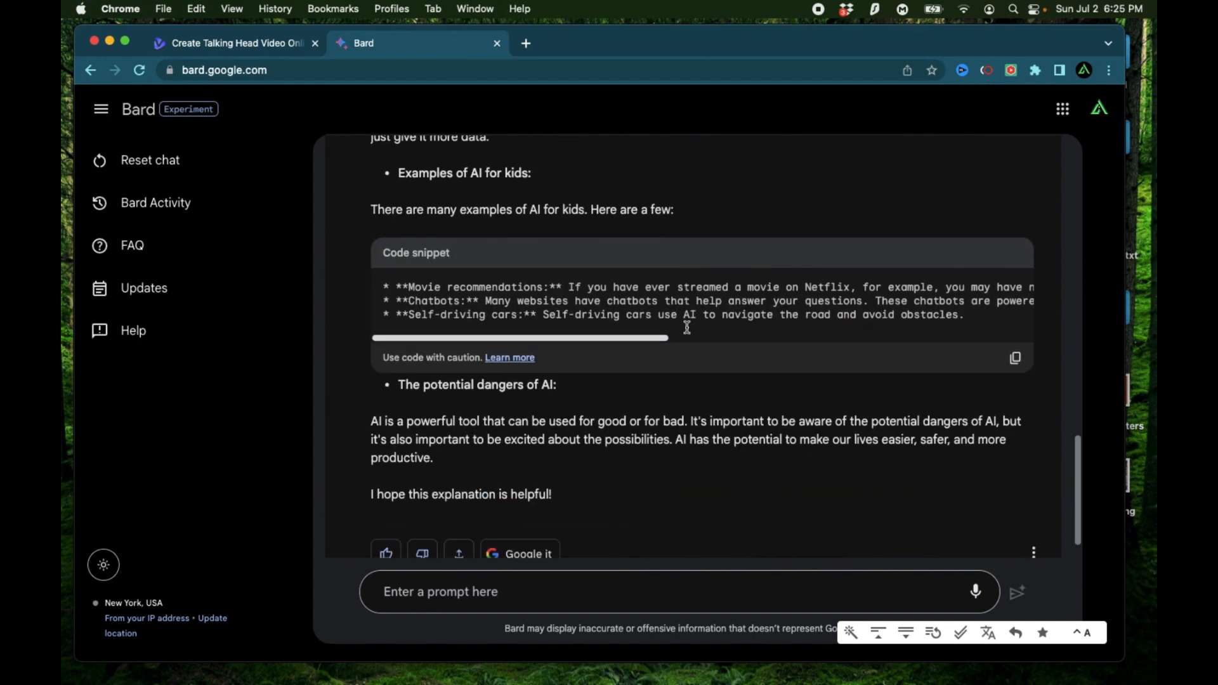
scroll(down, 3)
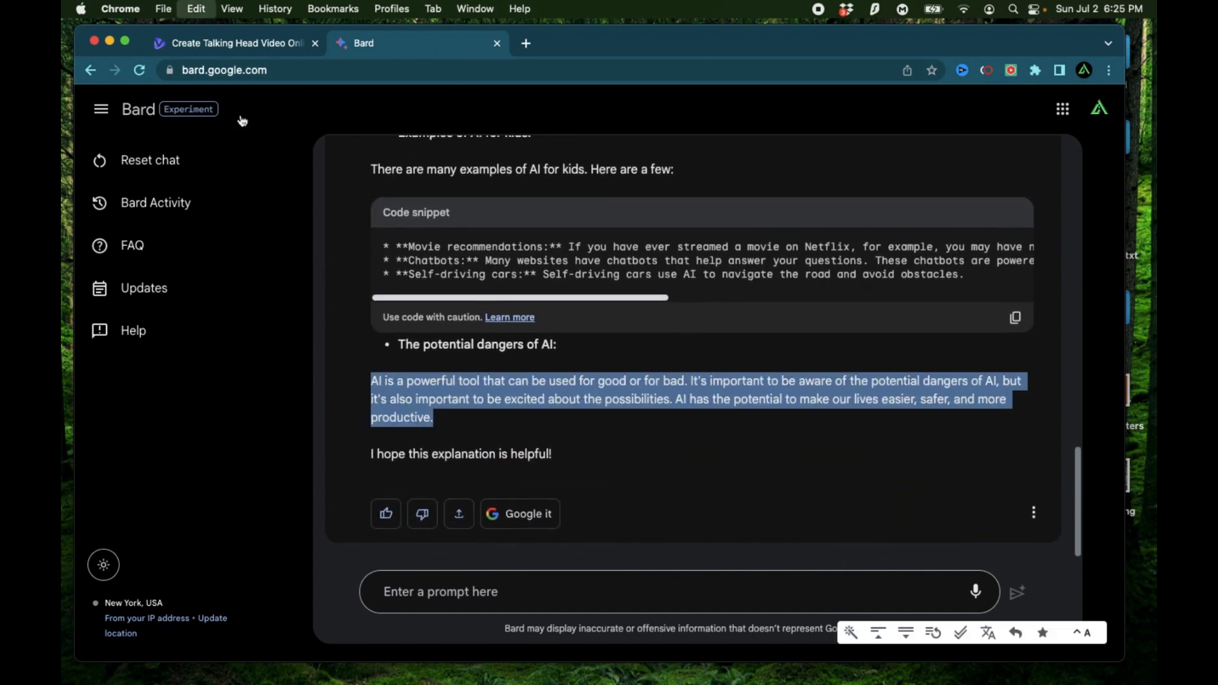
click(234, 43)
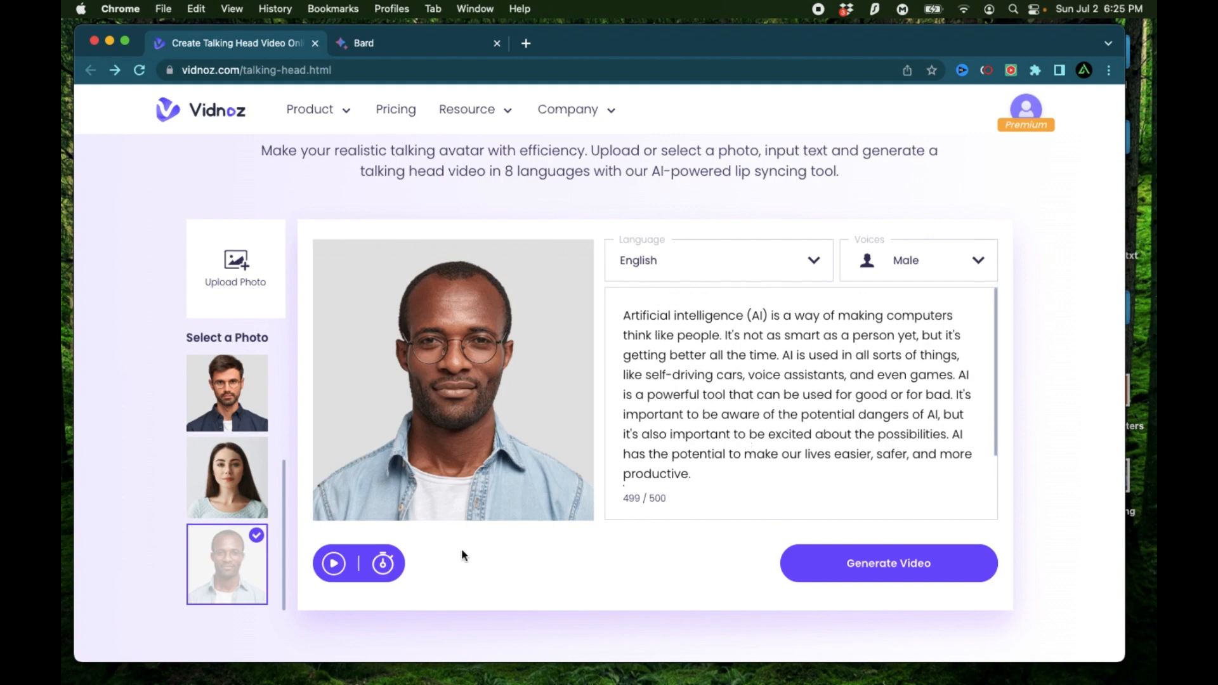
click(382, 564)
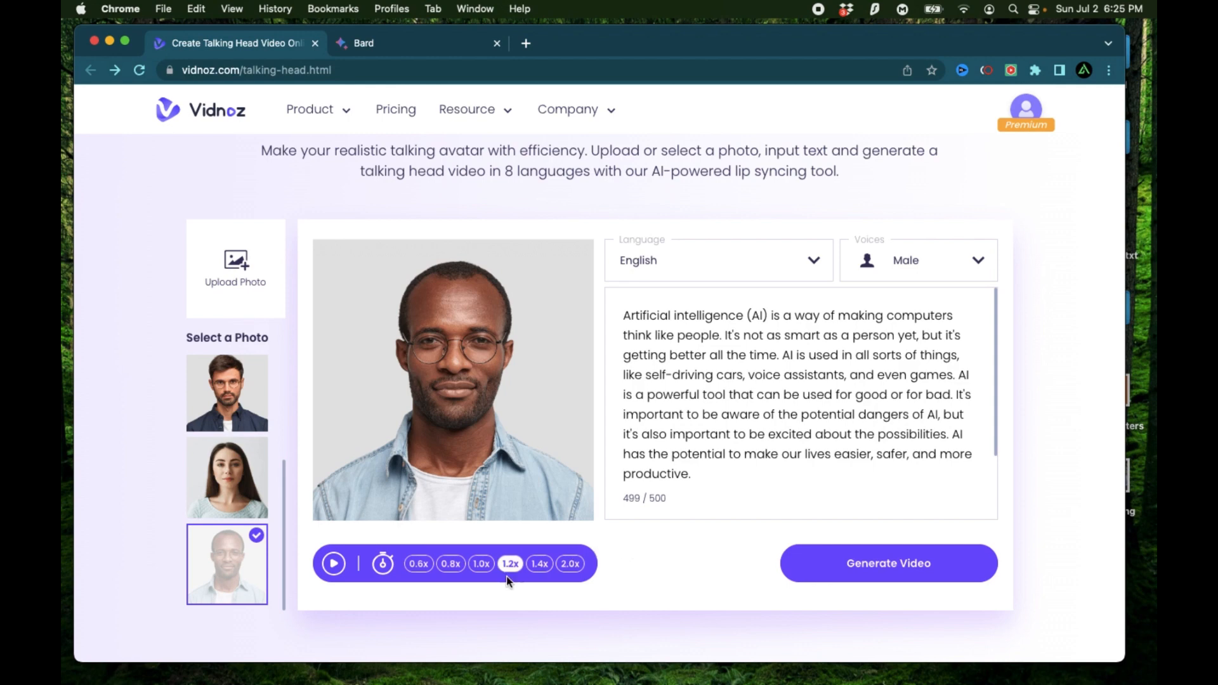
mouse_move(728, 567)
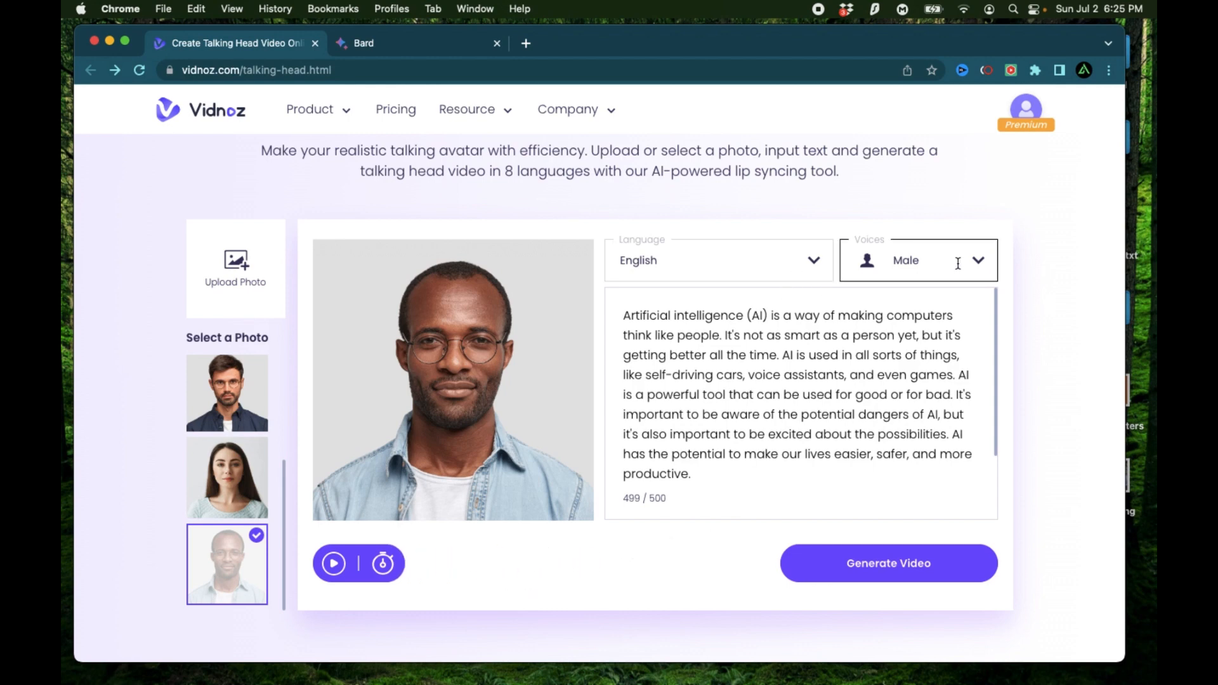
mouse_move(823, 597)
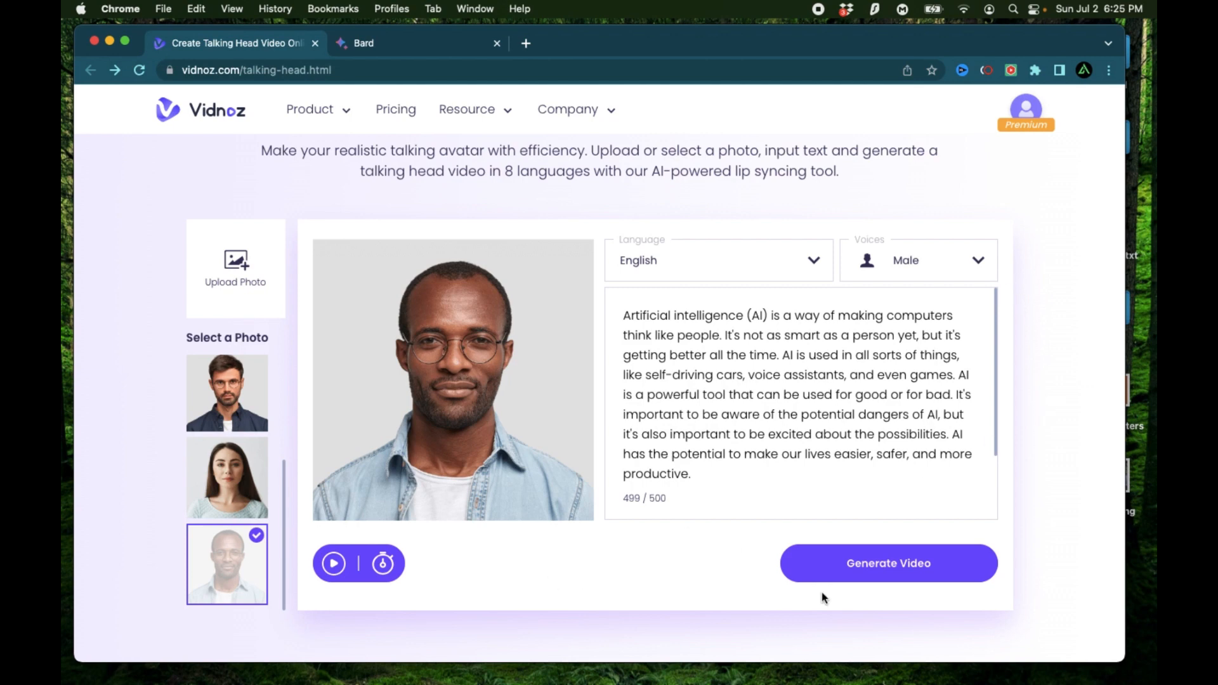
Generate the talking-head video of the man reading the AI script and dismiss the notice.
click(888, 563)
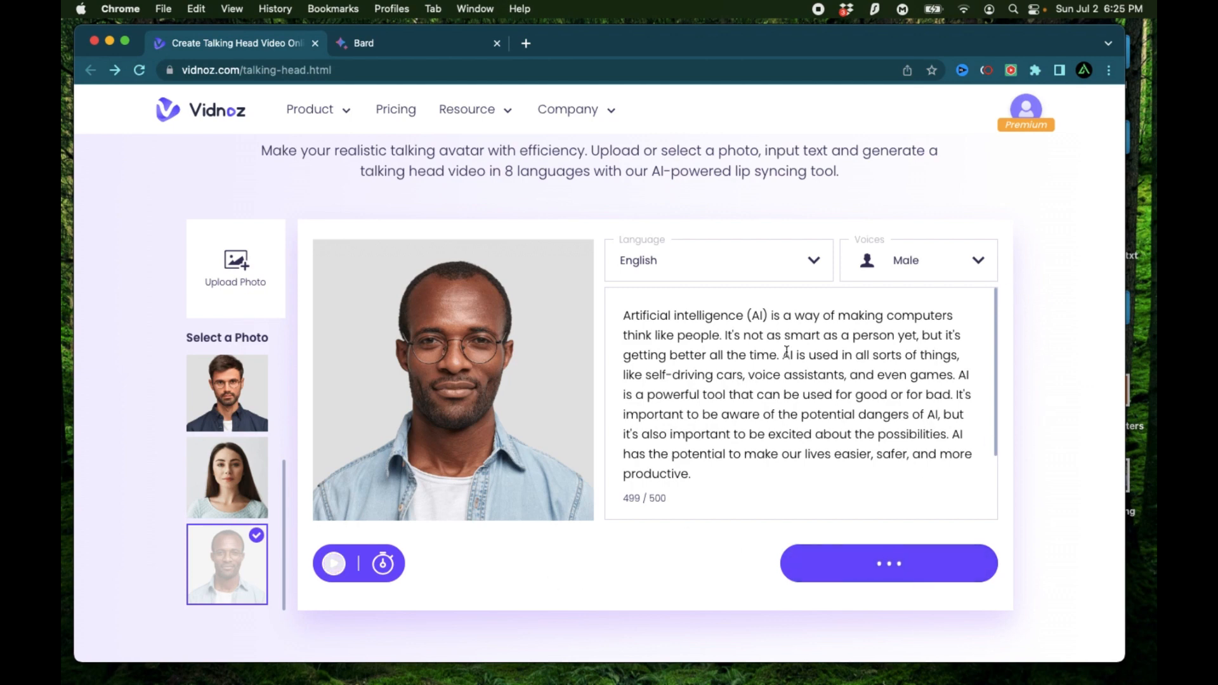
click(888, 563)
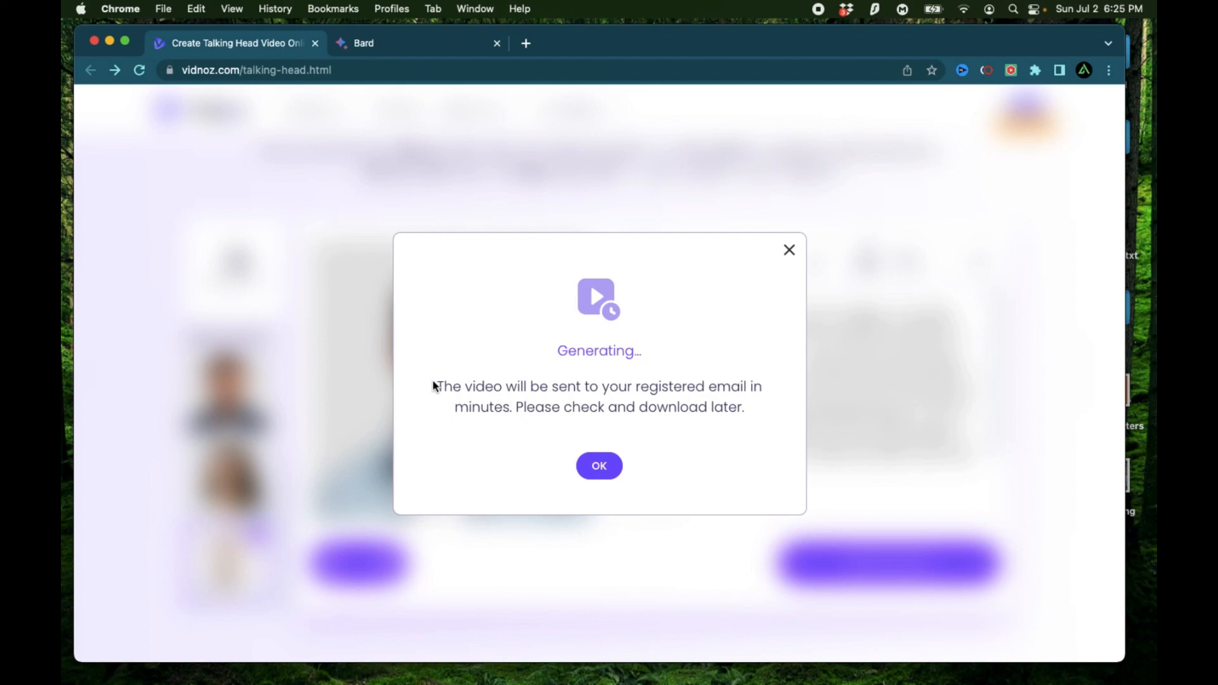
mouse_move(734, 425)
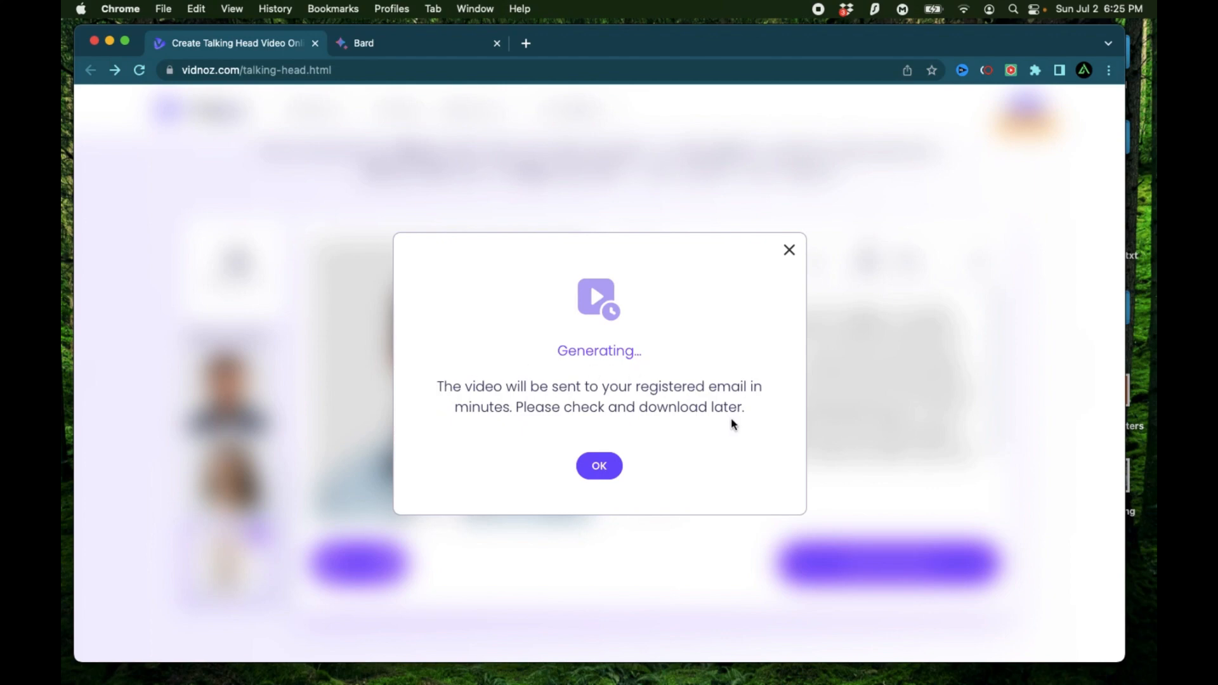
mouse_move(677, 416)
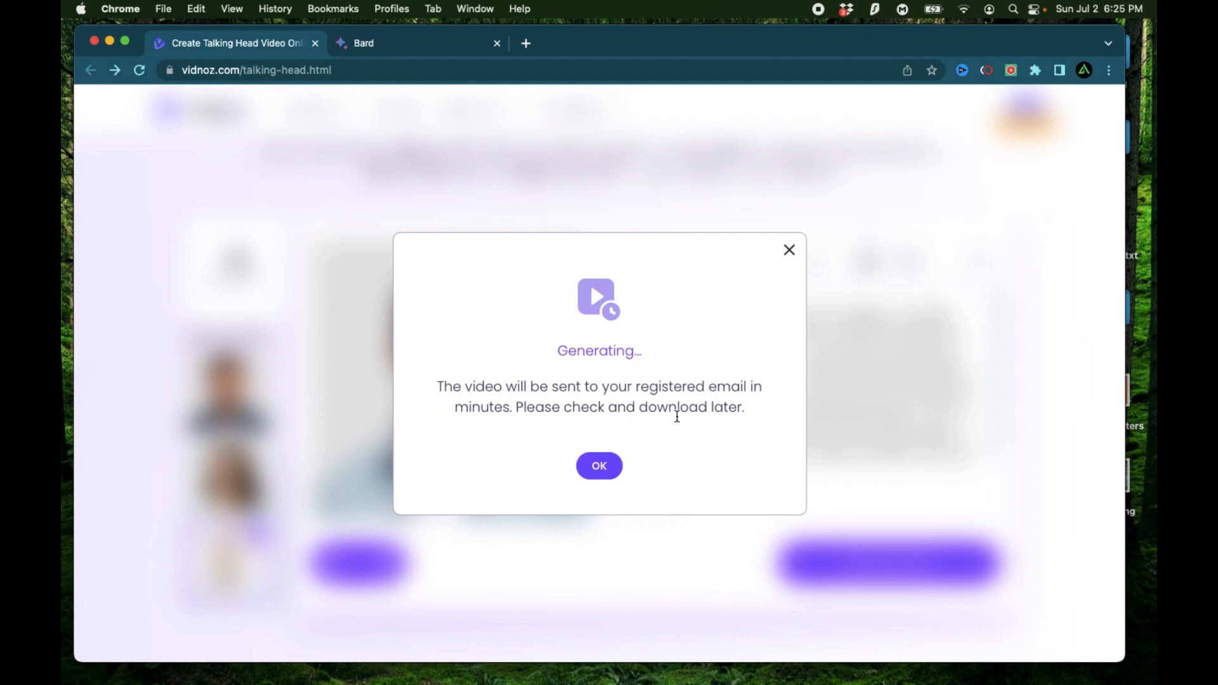
click(597, 465)
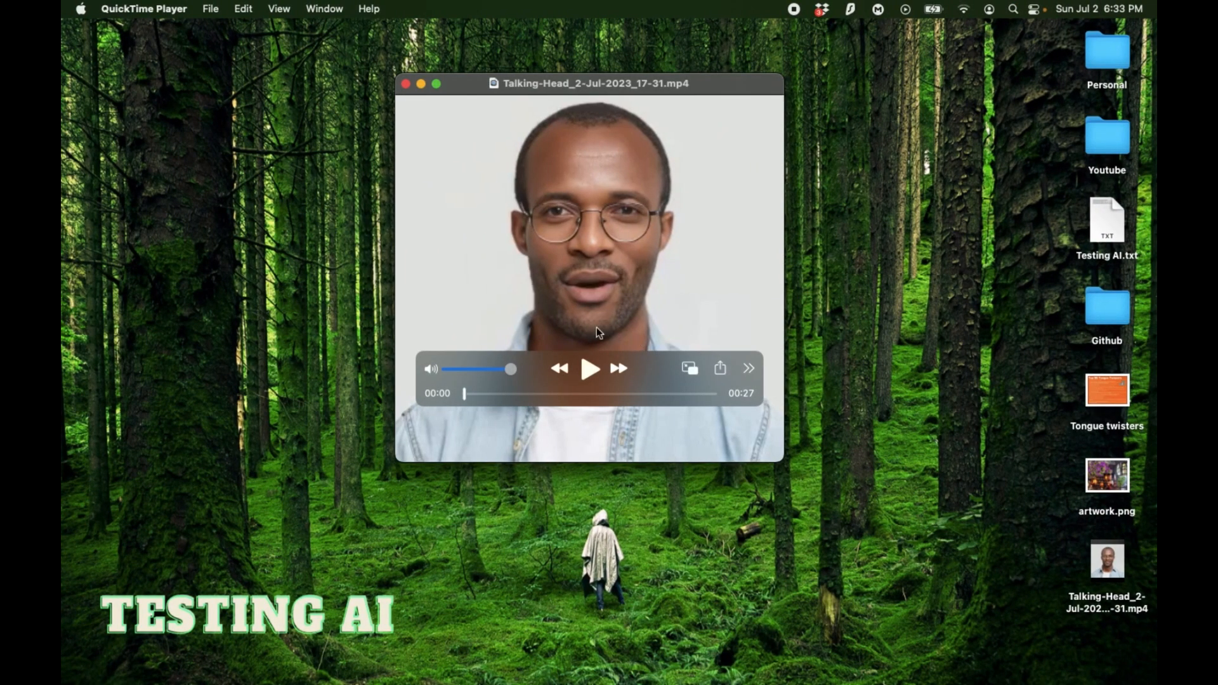
mouse_move(791, 215)
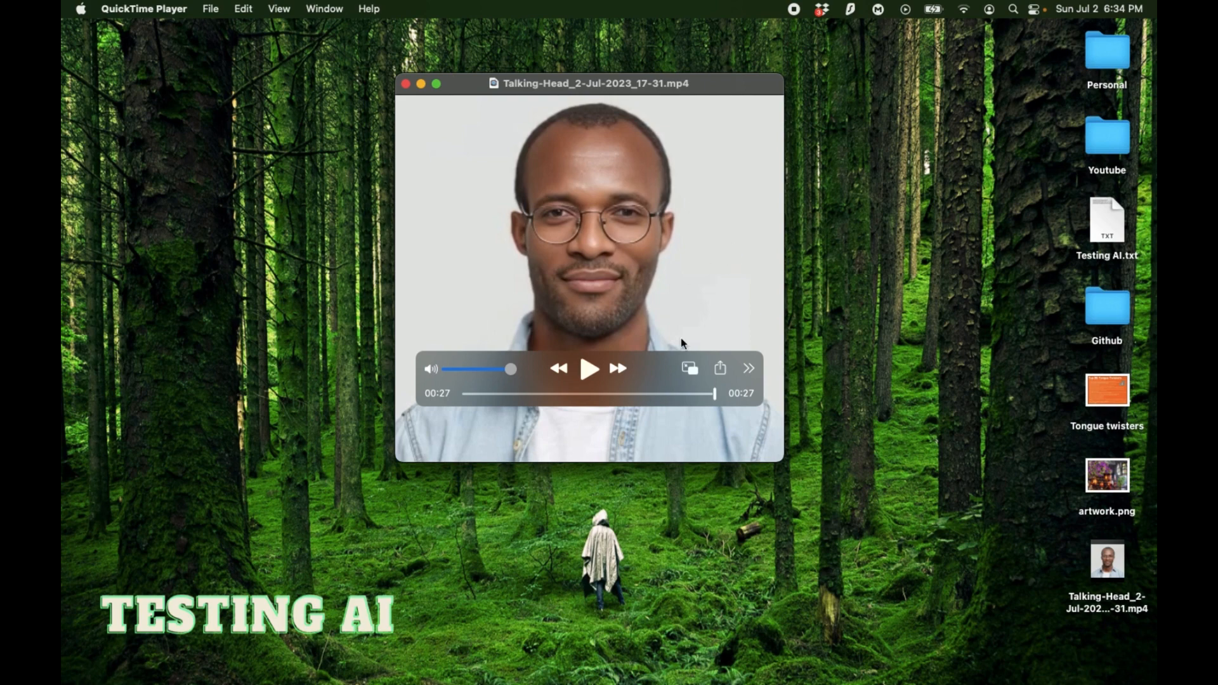
mouse_move(690, 238)
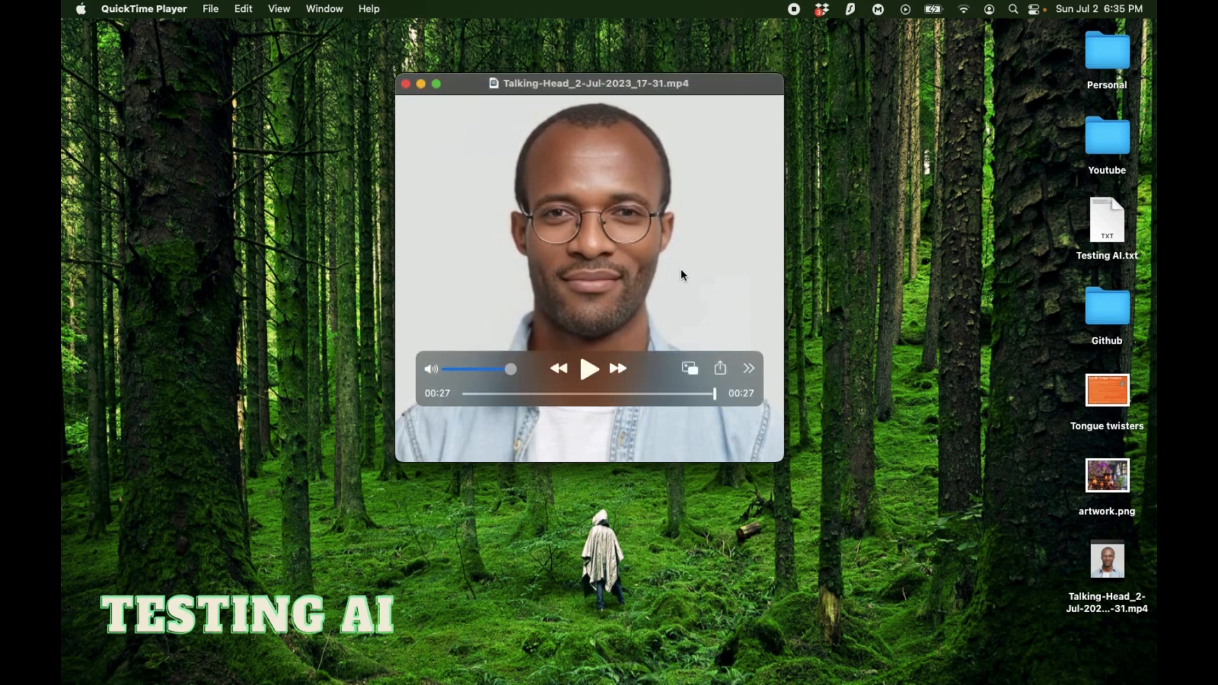
mouse_move(635, 269)
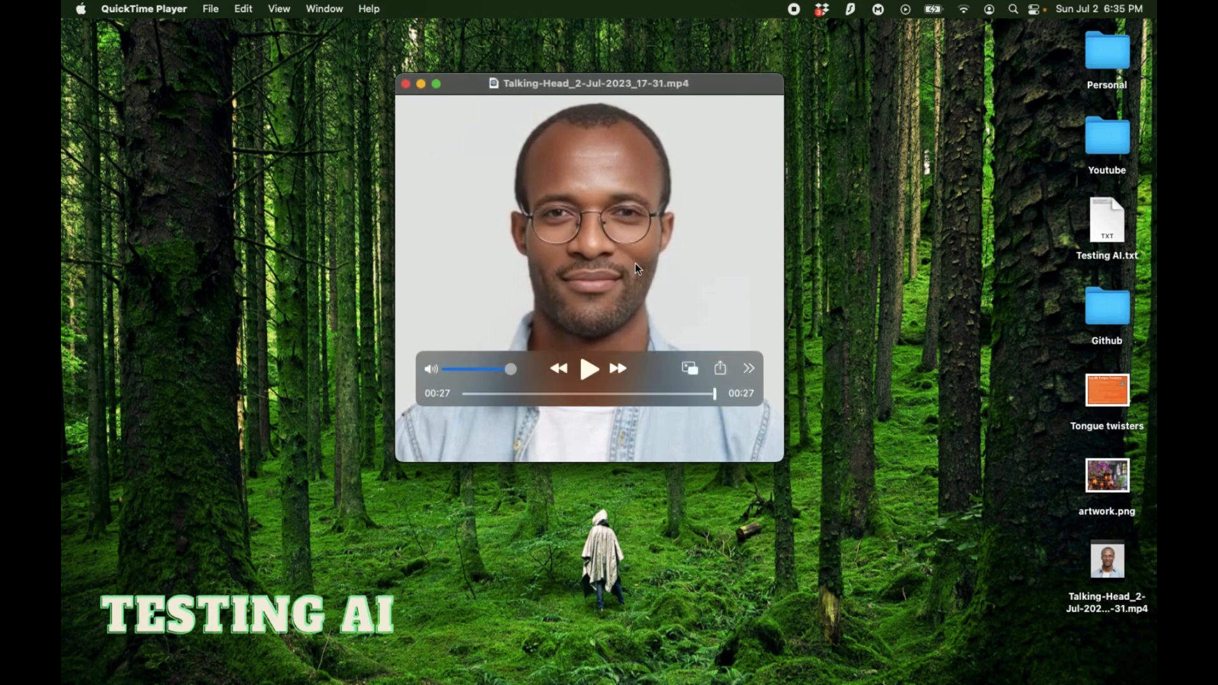
mouse_move(669, 244)
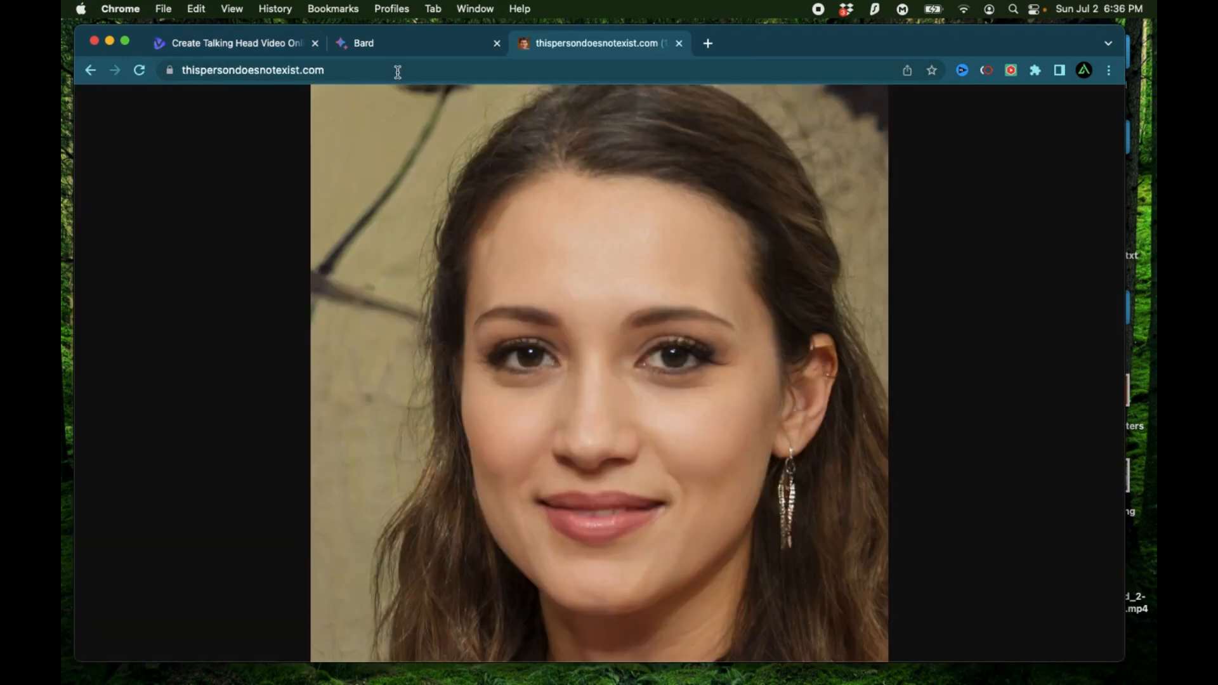
Regenerate random faces on thispersondoesnotexist.com several times looking for a suitable woman.
click(140, 70)
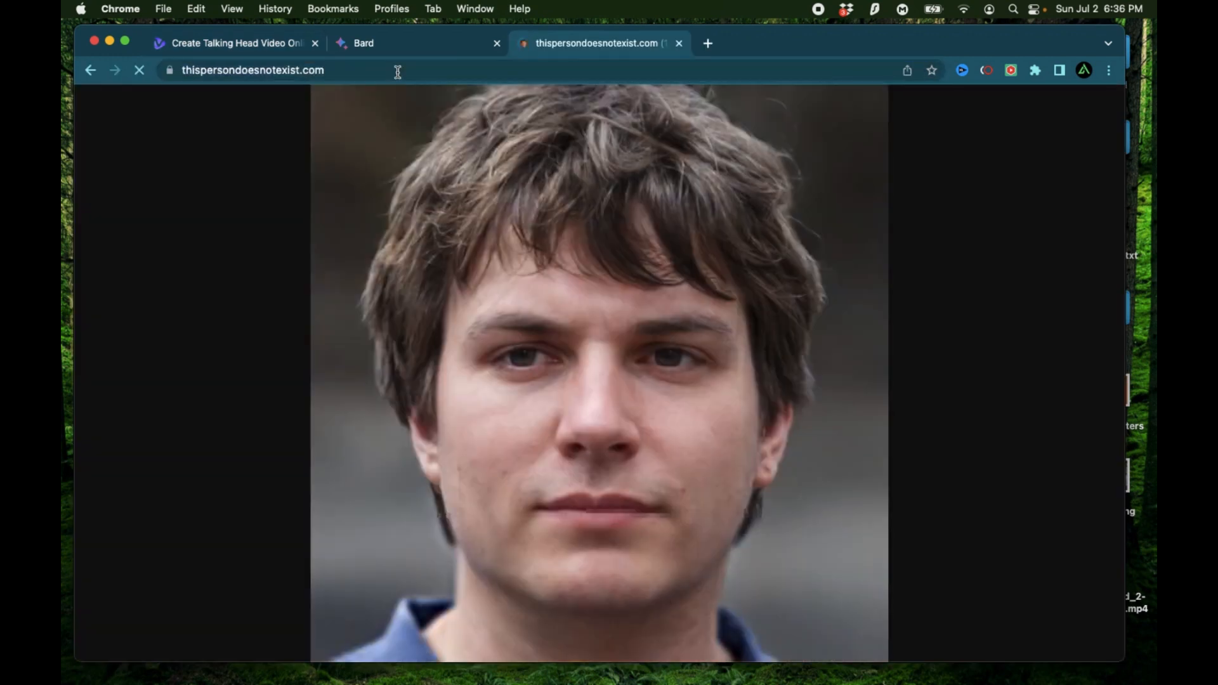
click(140, 70)
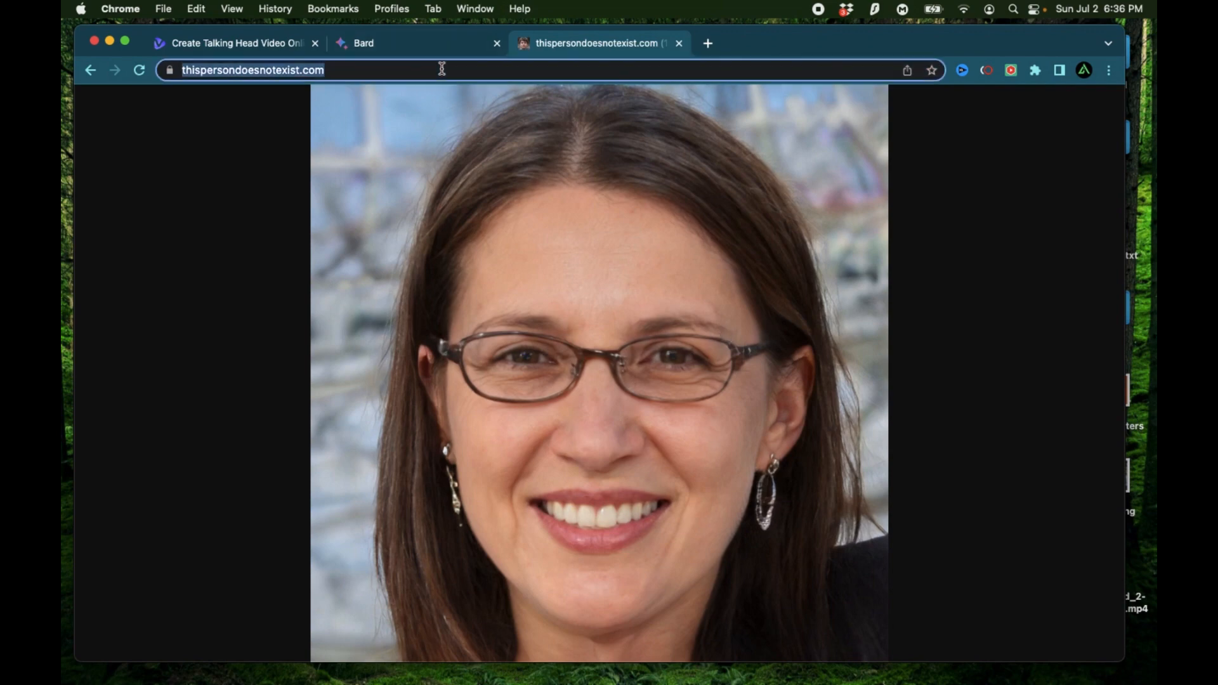
click(140, 69)
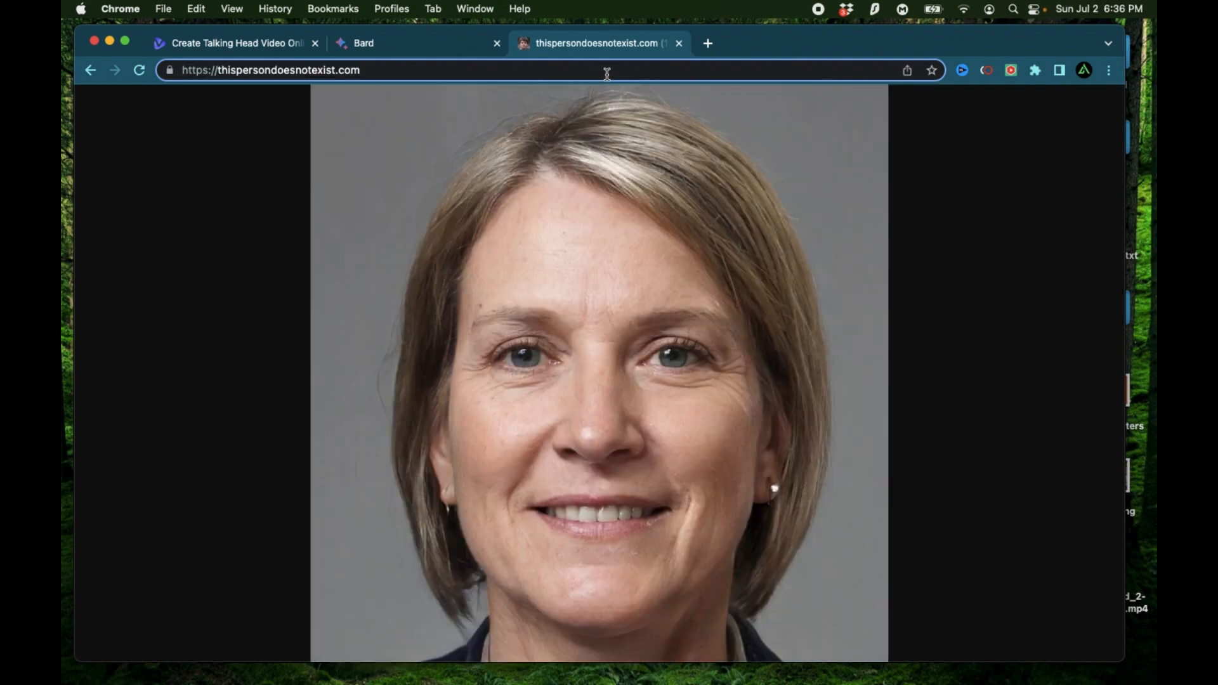
click(140, 70)
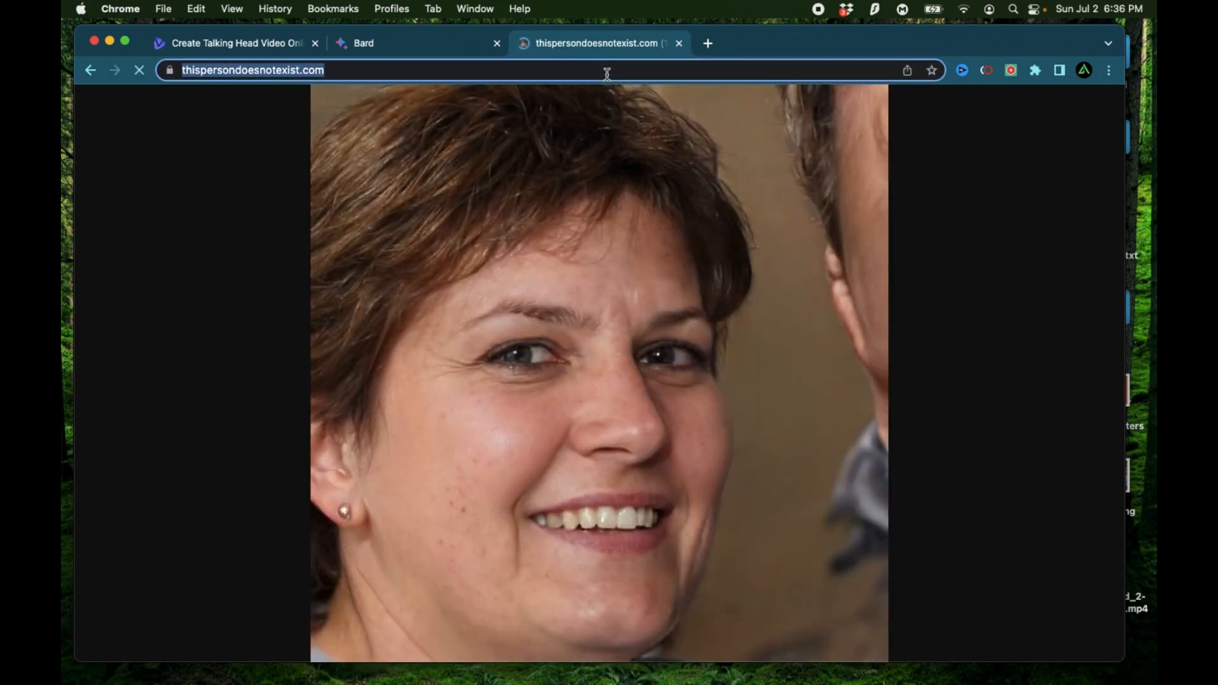
click(139, 69)
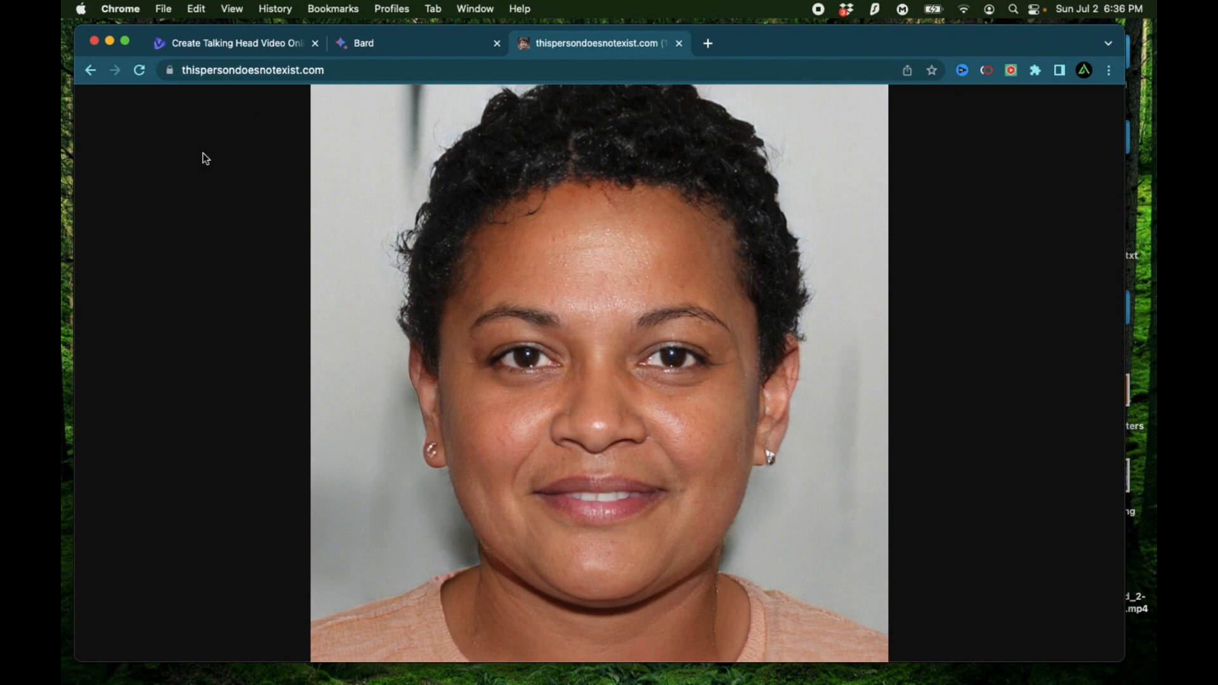
mouse_move(803, 255)
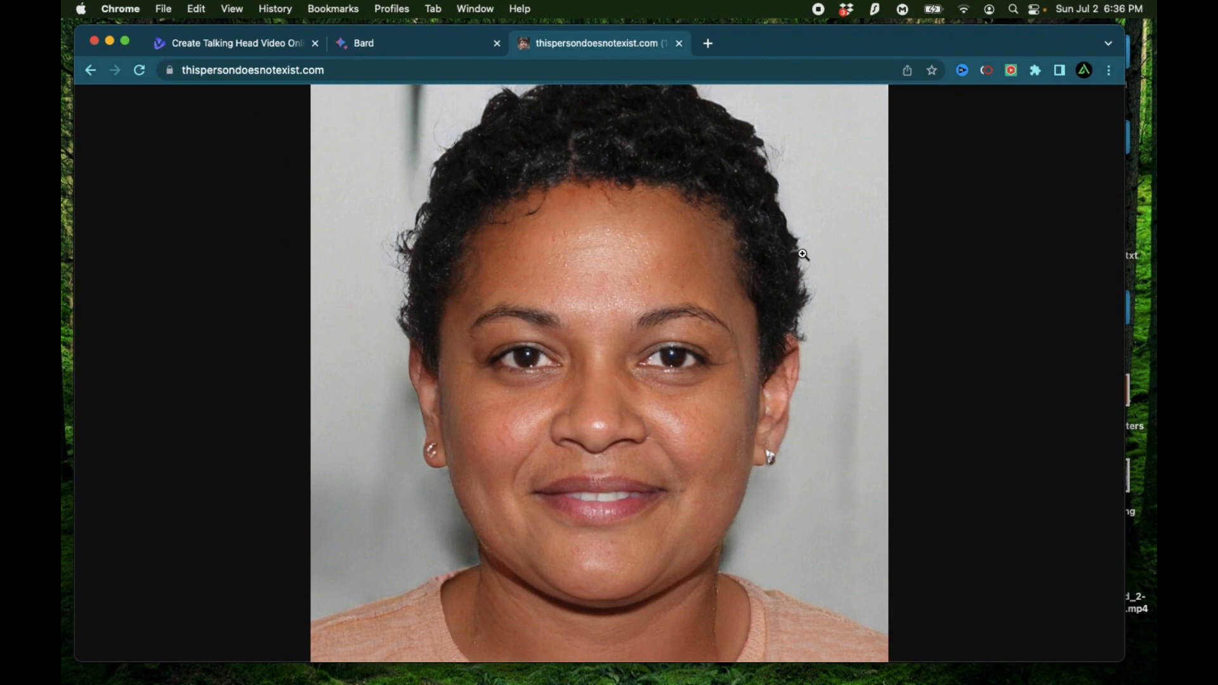
click(253, 69)
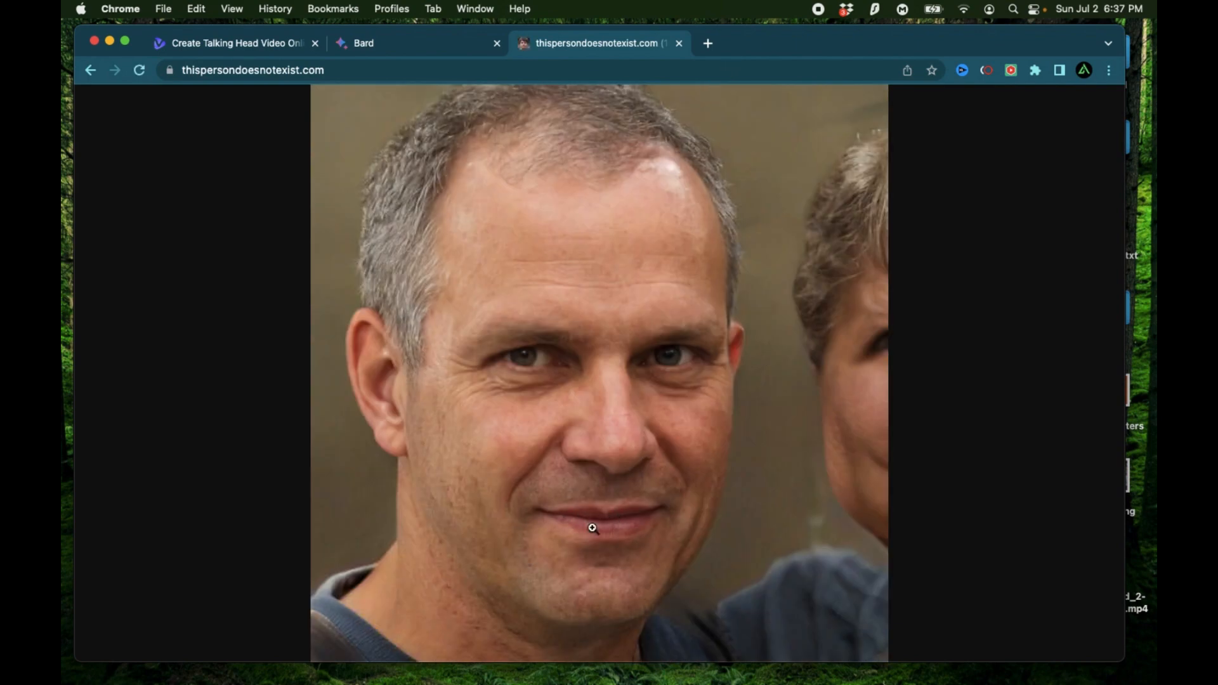
mouse_move(740, 52)
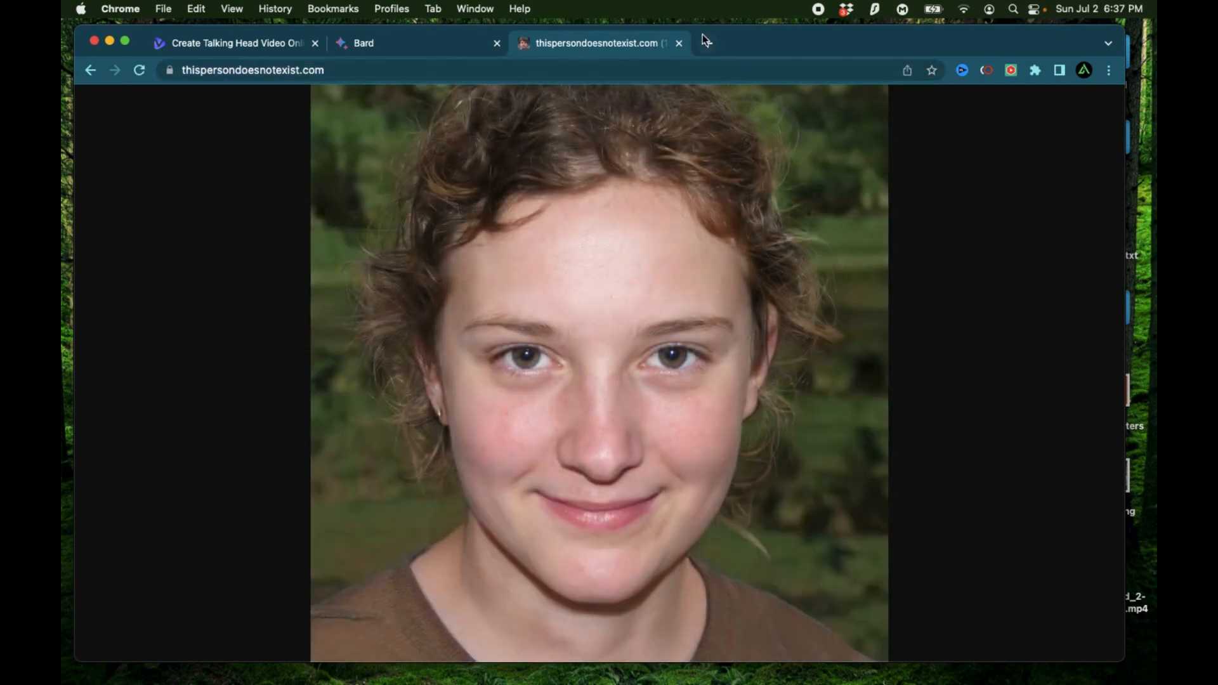
Generate one more face, screenshot the smiling dark-haired woman and return to Vidnoz.
click(140, 70)
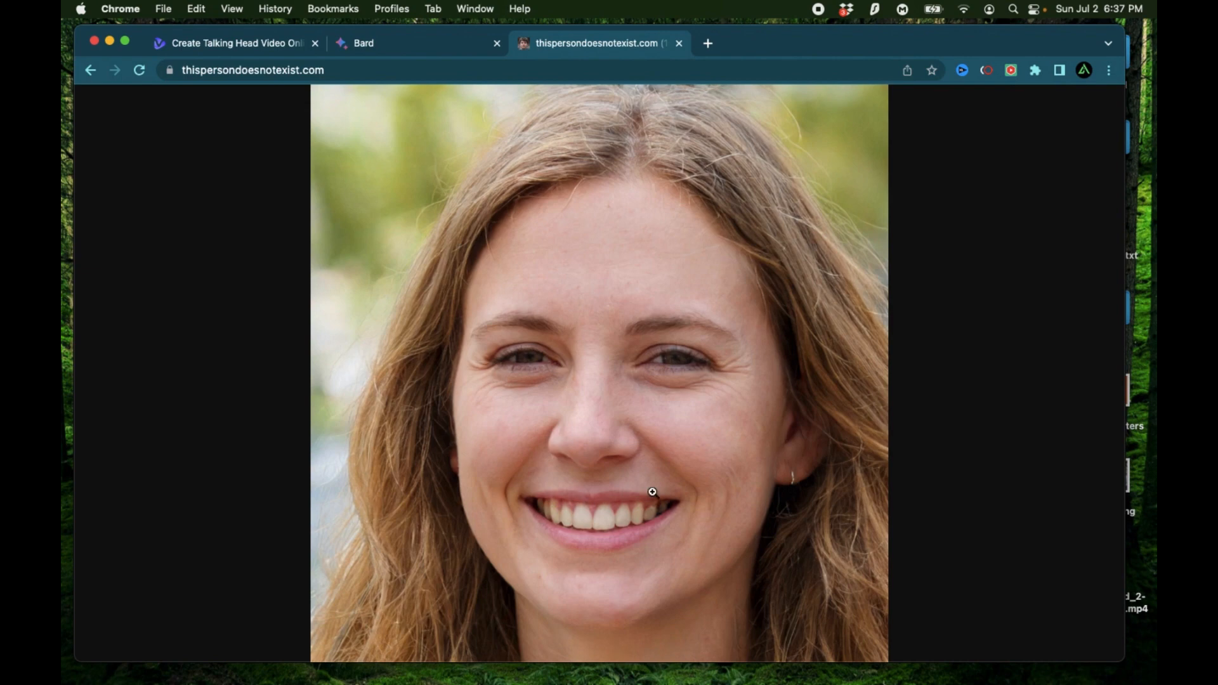
mouse_move(548, 524)
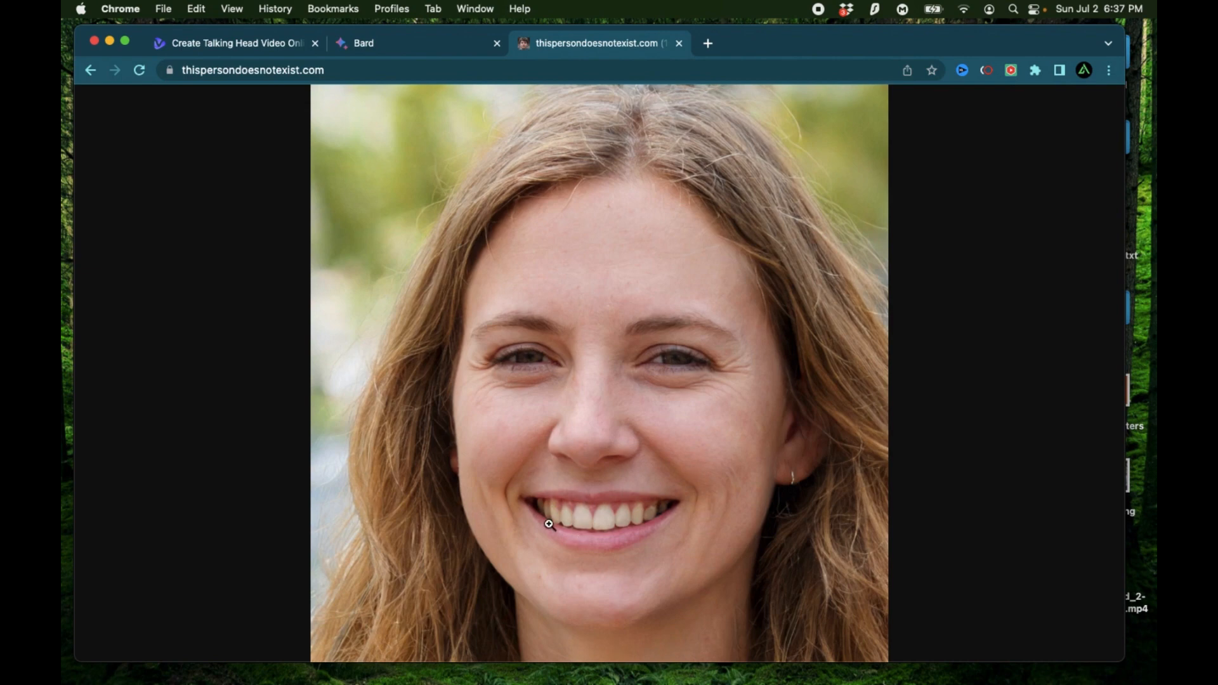
mouse_move(583, 503)
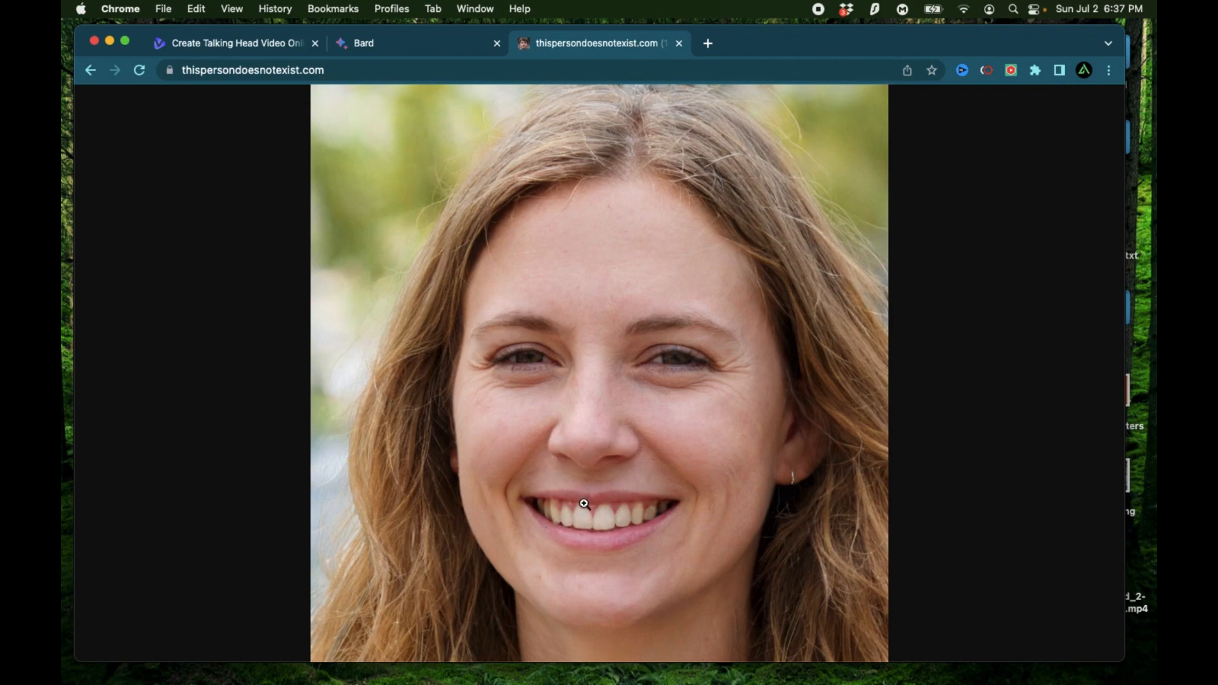
mouse_move(600, 548)
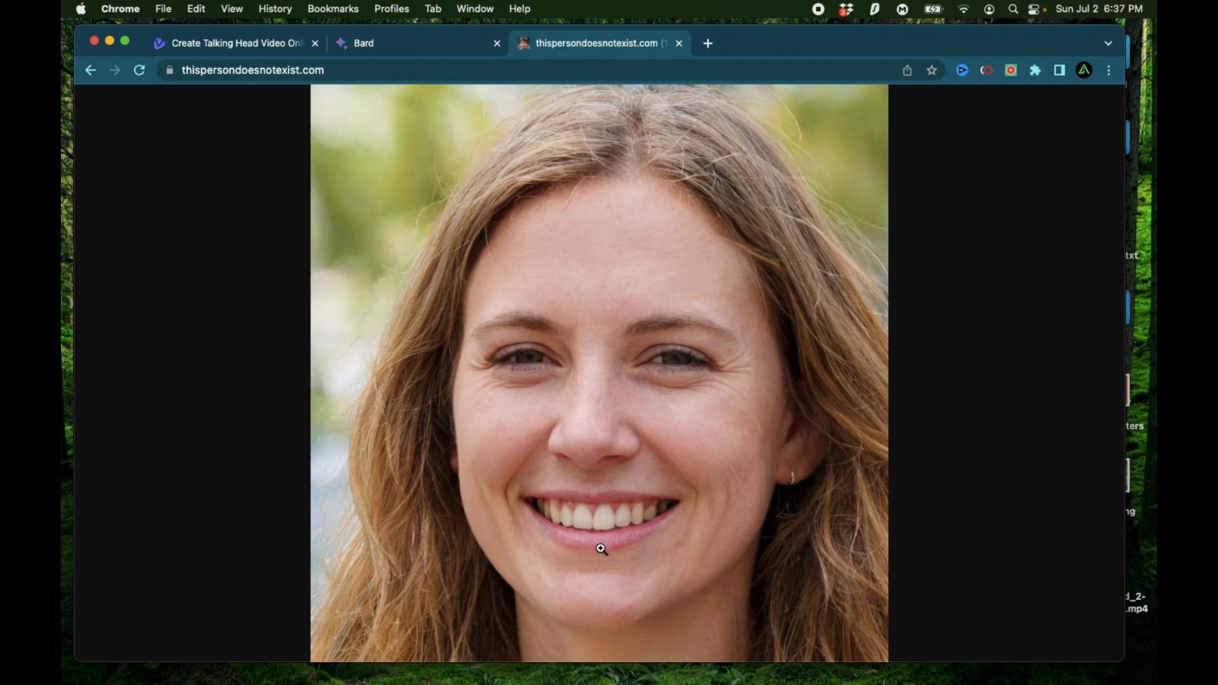
mouse_move(578, 116)
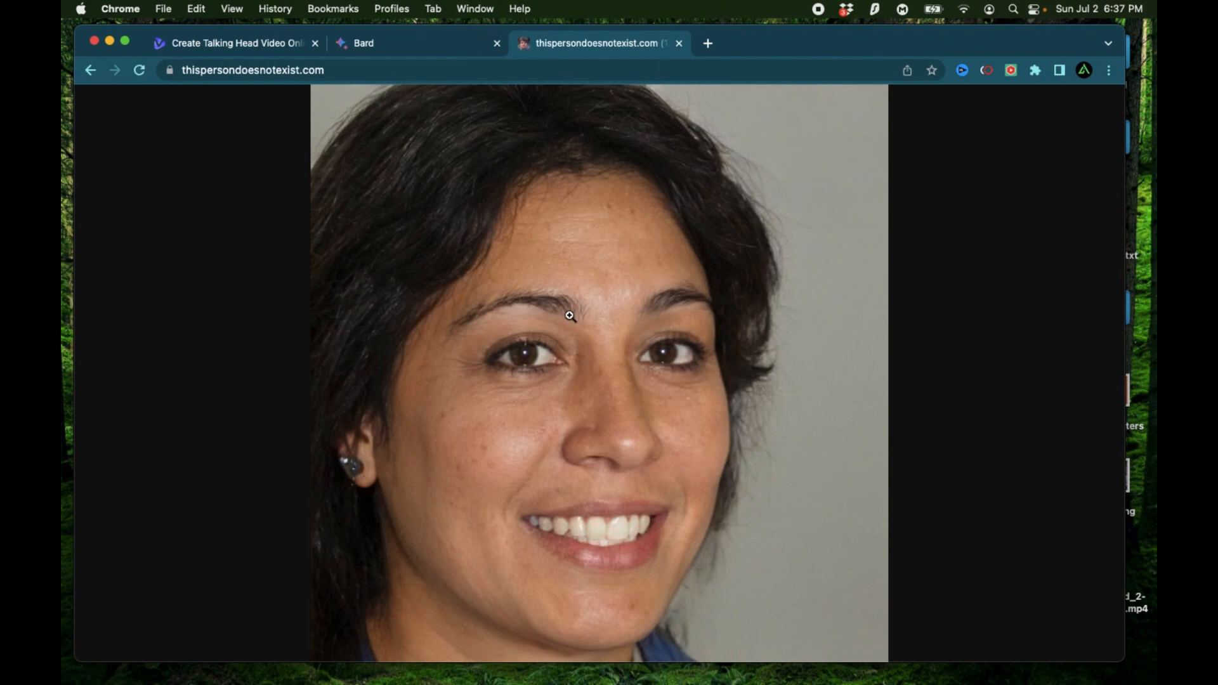
click(252, 70)
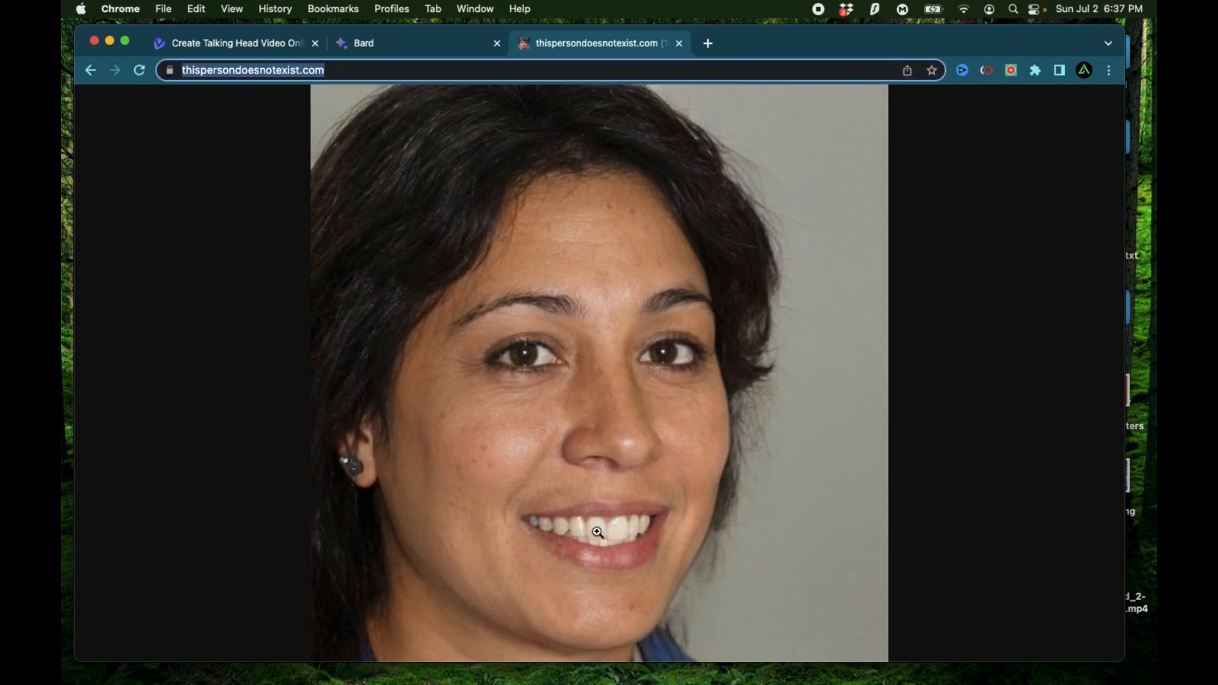
click(234, 43)
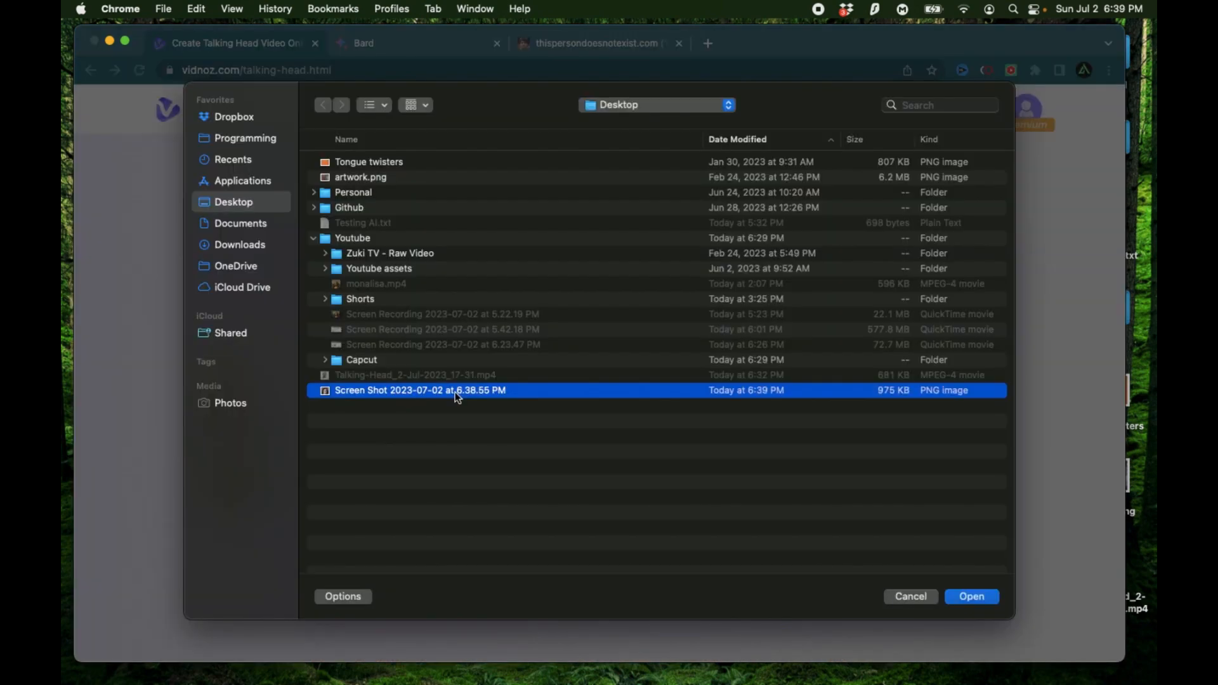
mouse_move(436, 403)
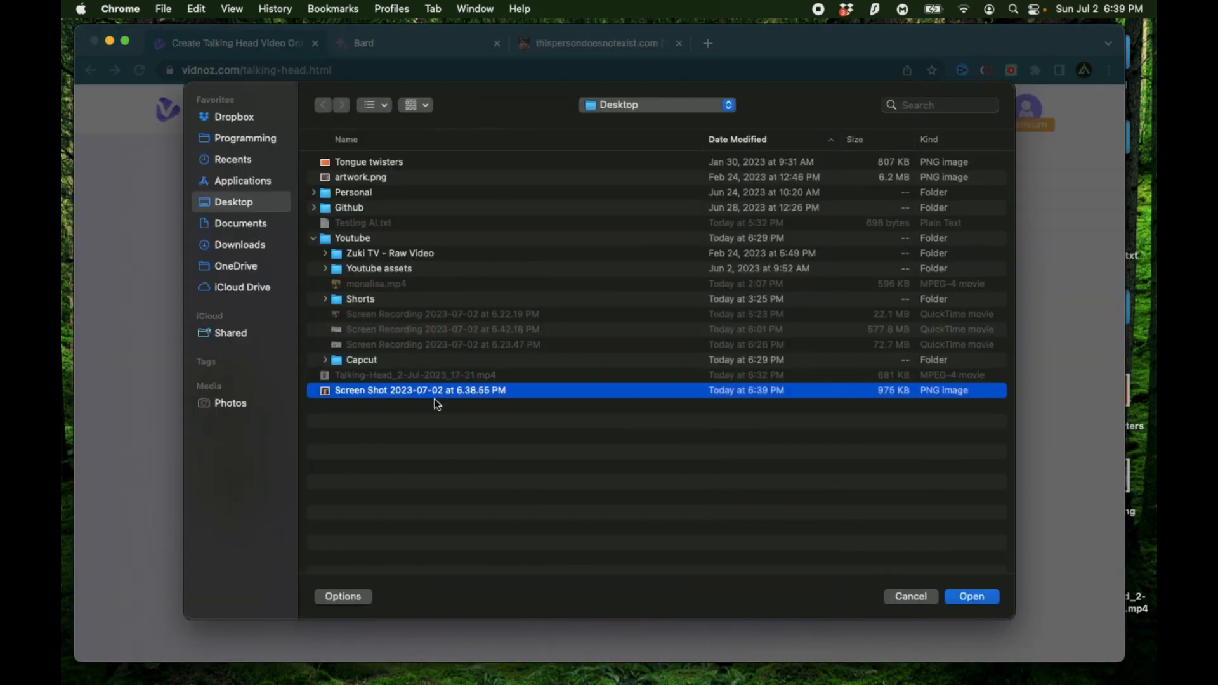
Upload the Desktop screenshot of the woman with glasses as the avatar photo, then return to Bard.
click(970, 596)
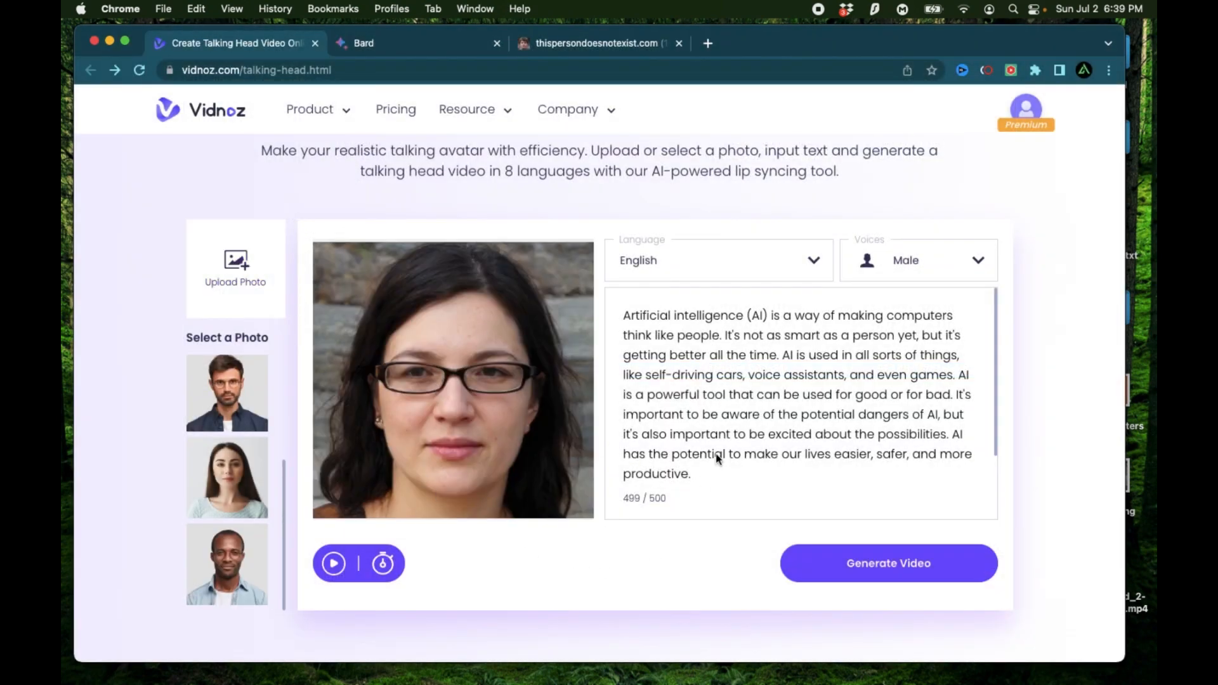
click(363, 43)
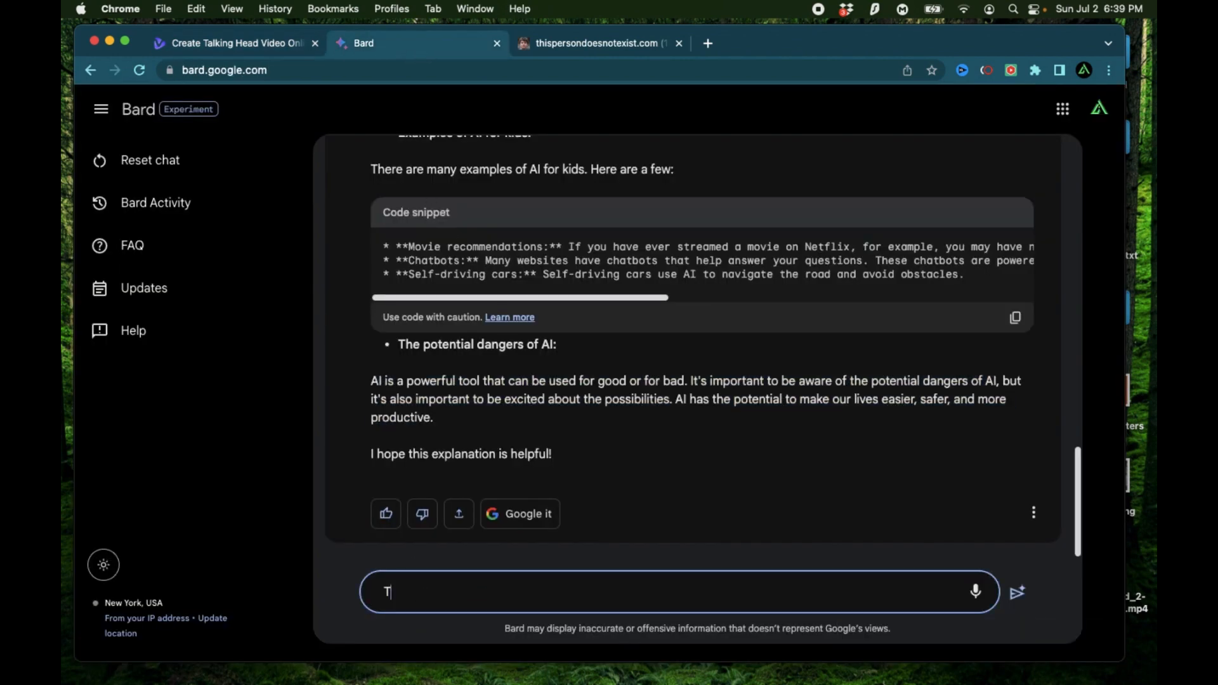
Ask Bard 'Tell me the basics of machine learning' and take its opening paragraph back to Vidnoz.
text(ell me the basics)
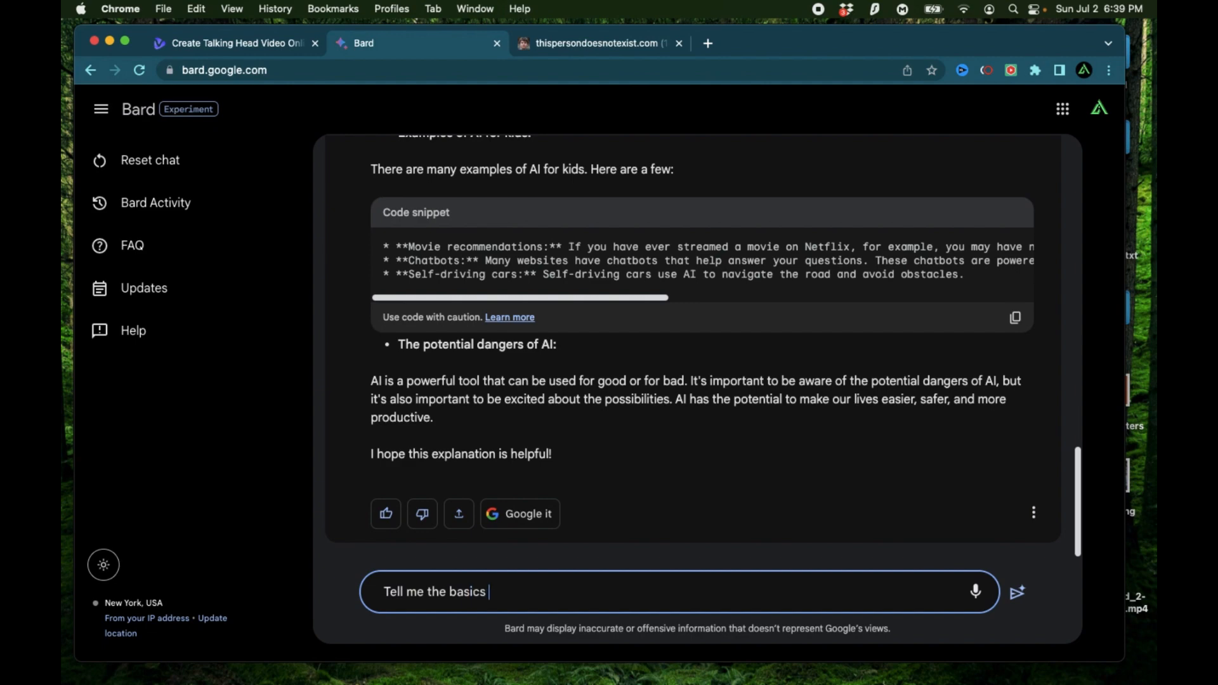
text(of machine learn)
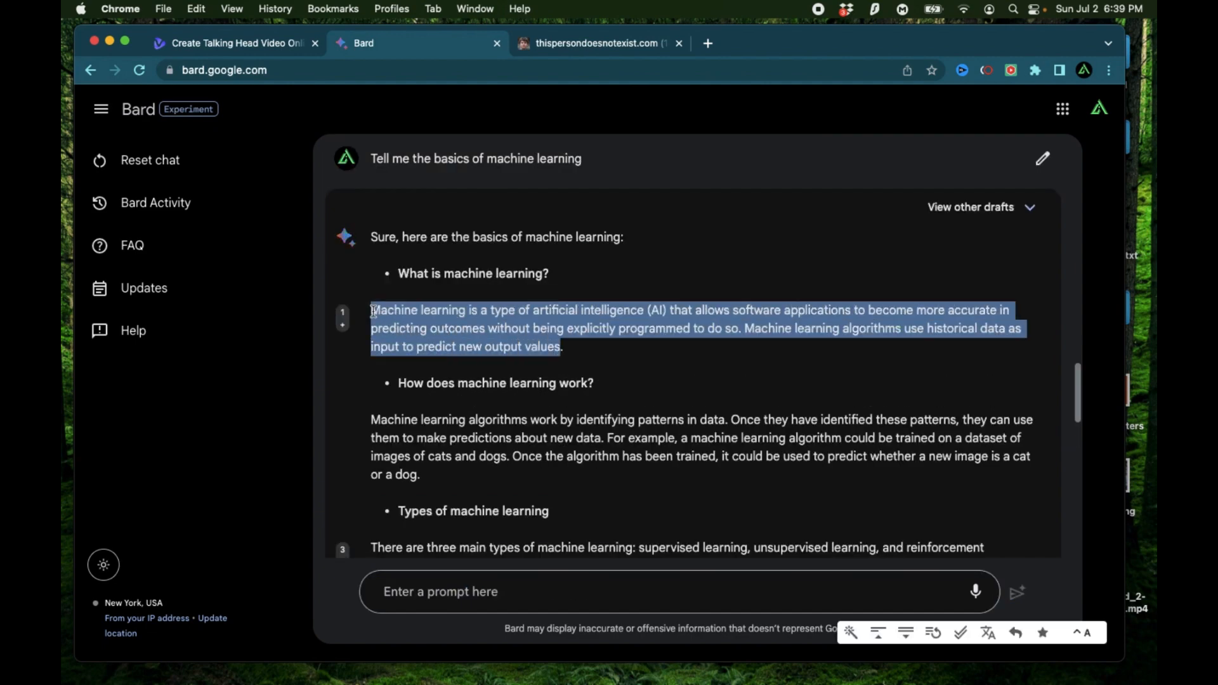
click(233, 43)
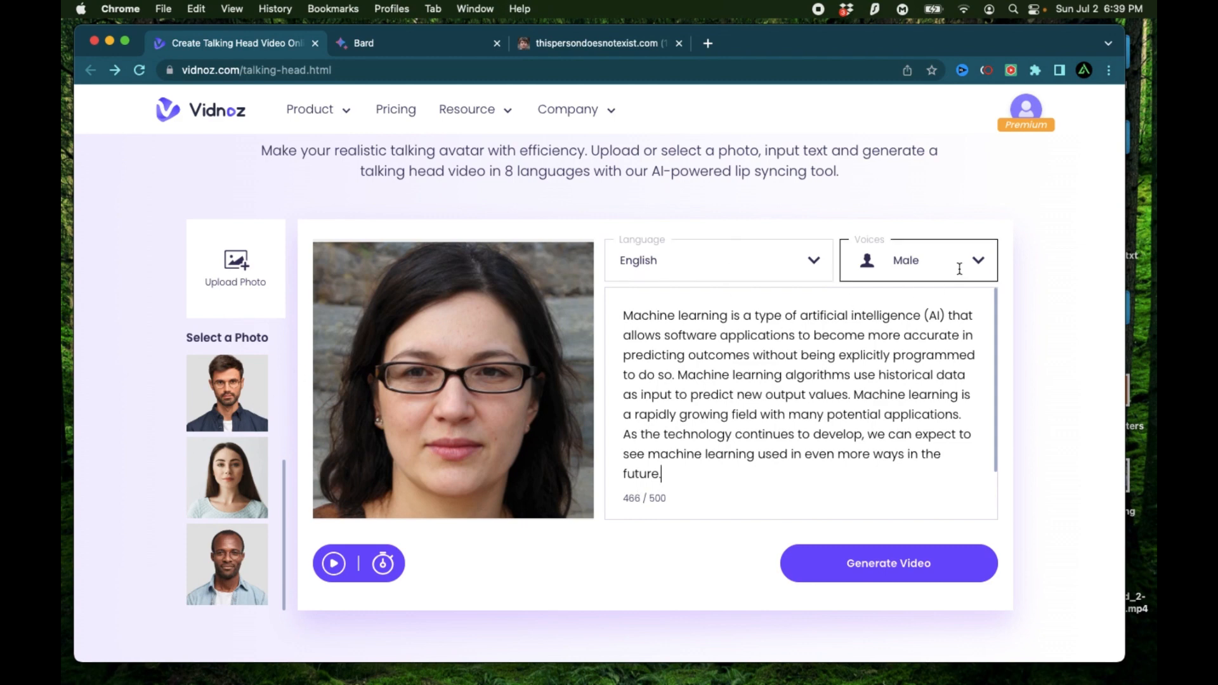
Set the speech language to Spanish with a Female voice and start generating the video.
click(916, 260)
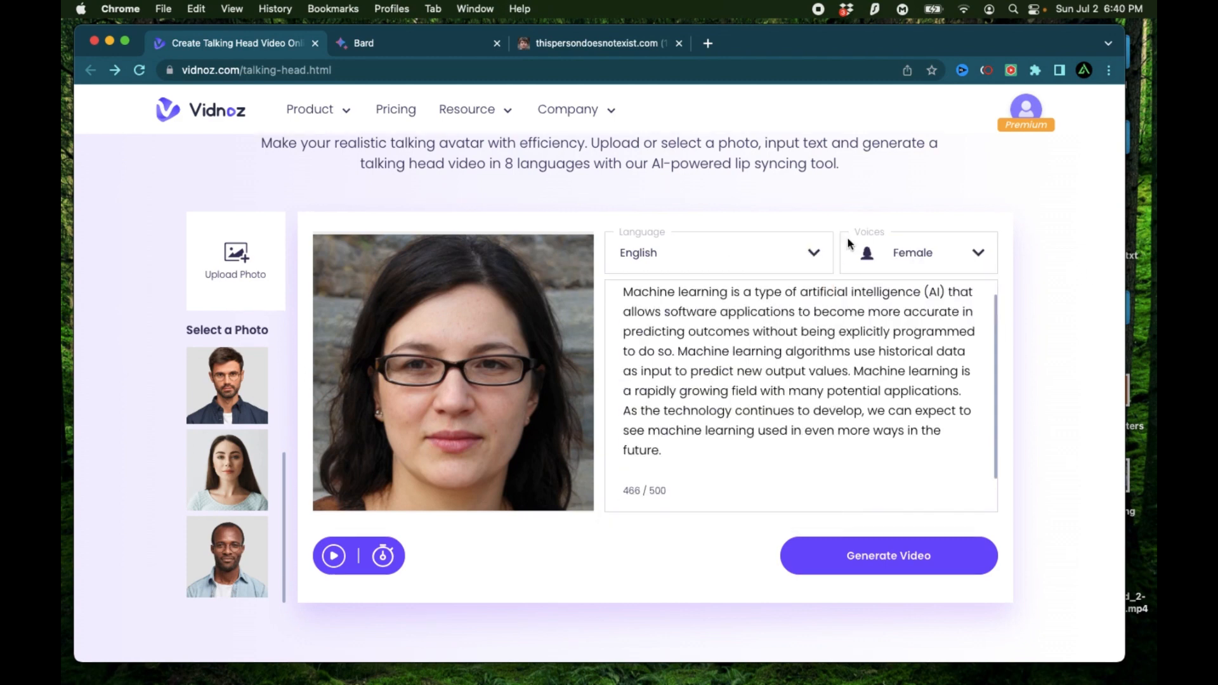
click(716, 252)
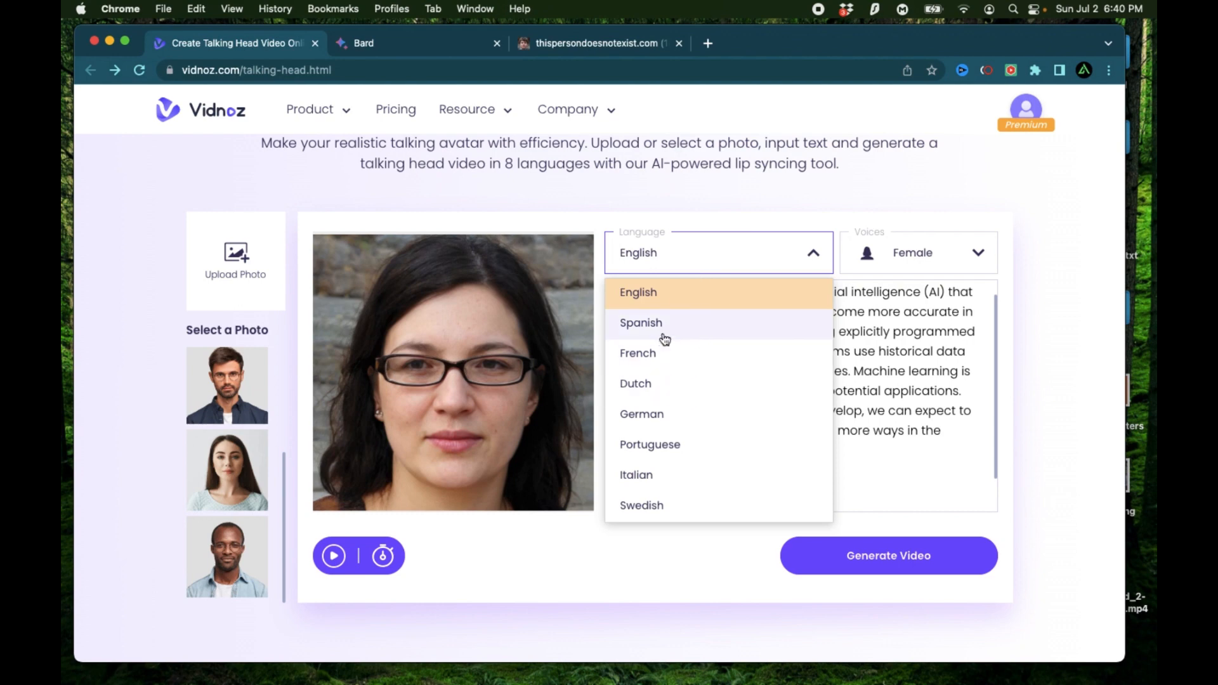
mouse_move(727, 330)
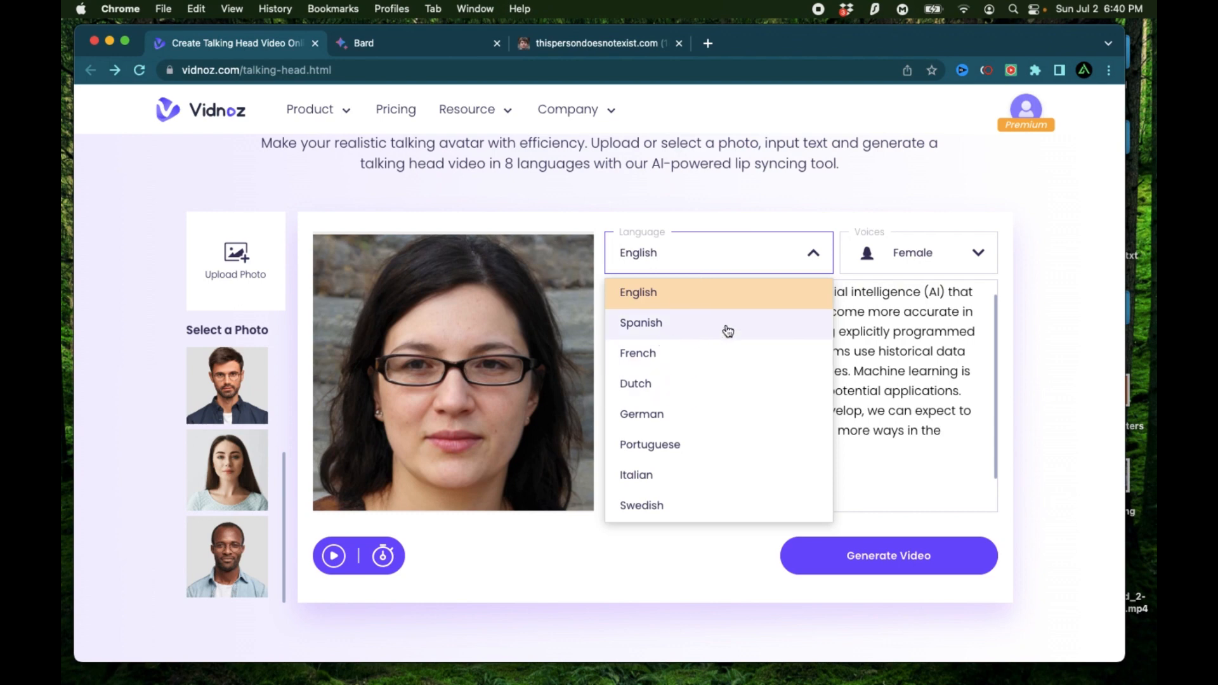
click(641, 322)
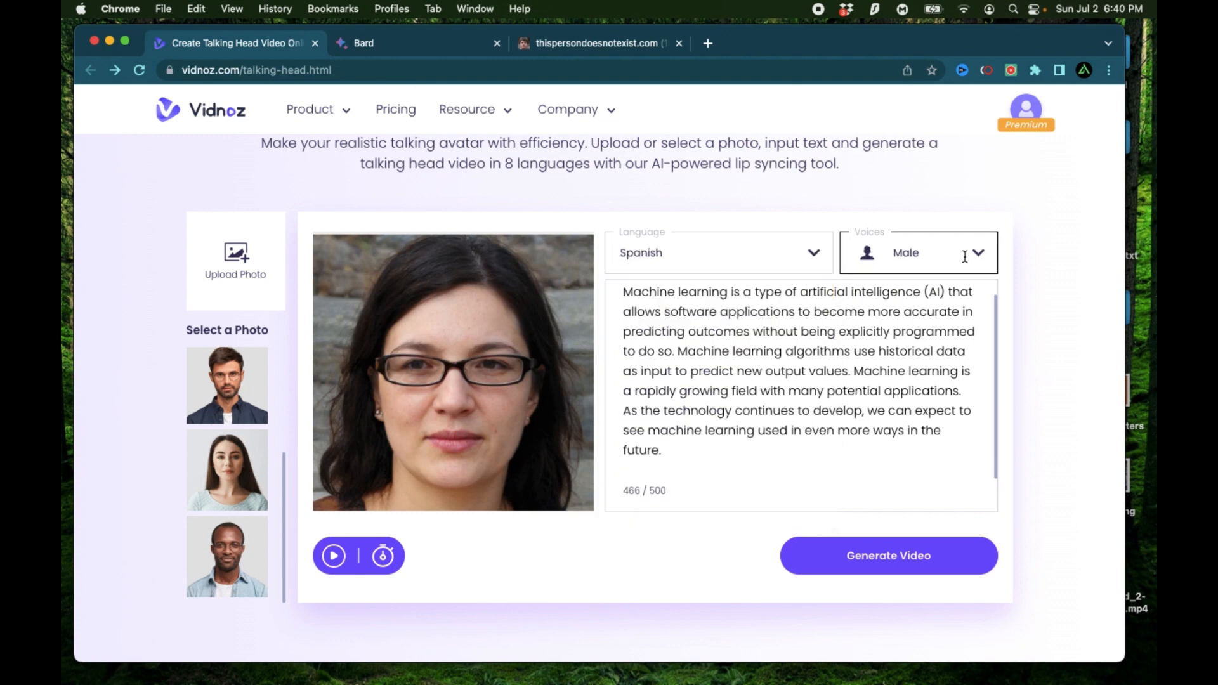
click(917, 253)
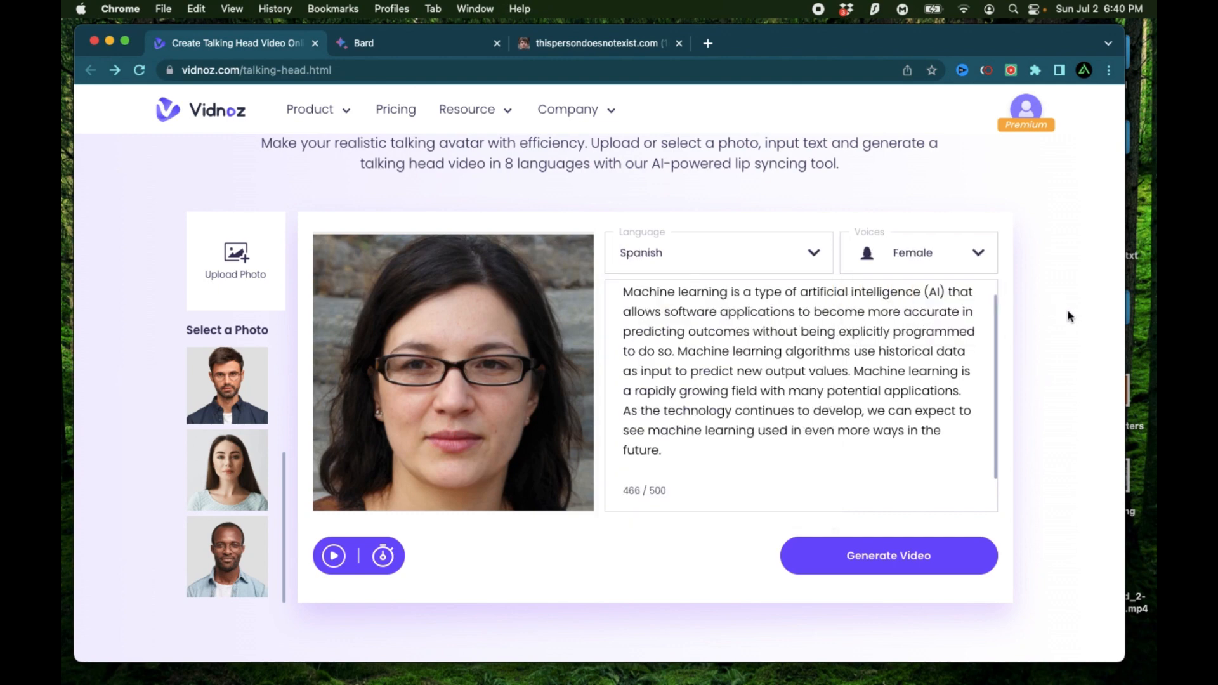
click(382, 556)
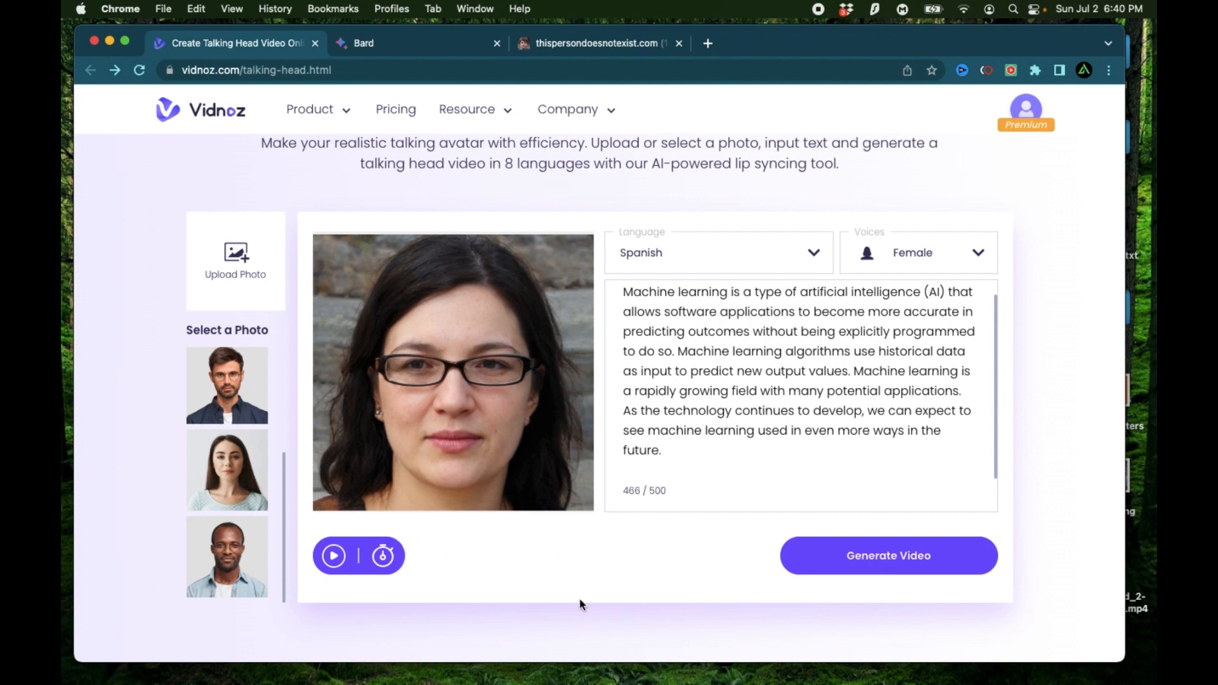
click(888, 556)
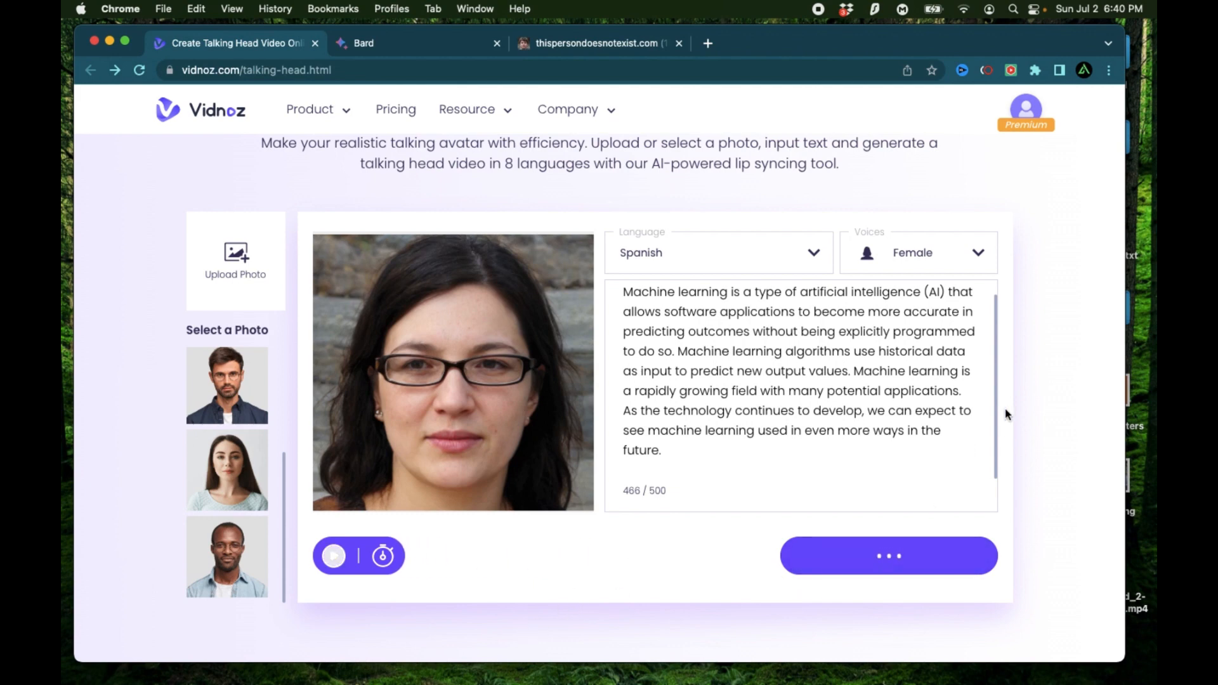
Generate the Spanish talking-head video of the woman with glasses and download the MP4.
click(887, 555)
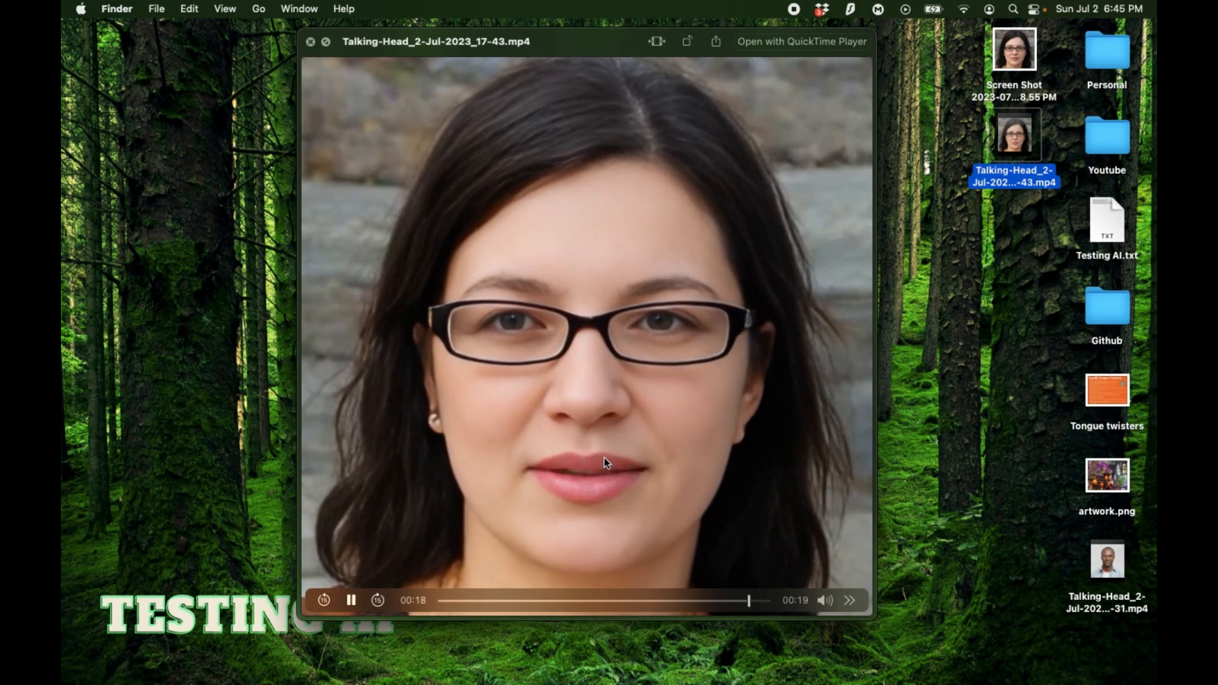
Close the Quick Look preview of the downloaded clip and return to the Vidnoz editor.
click(350, 600)
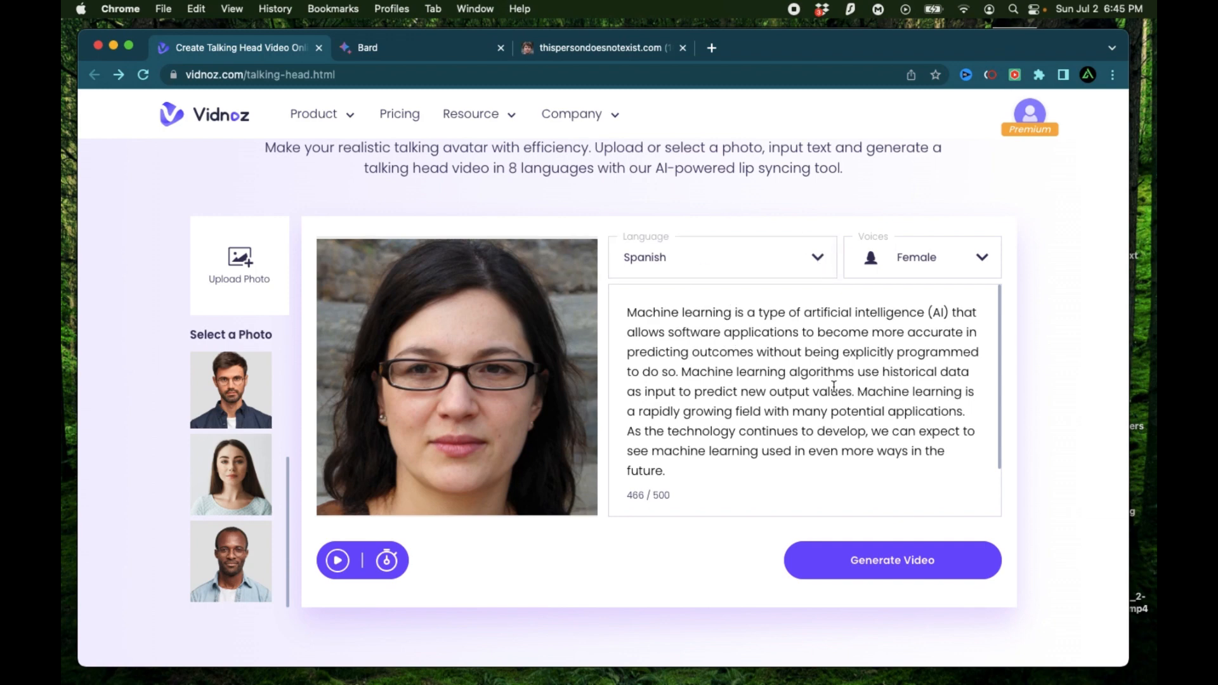
mouse_move(666, 484)
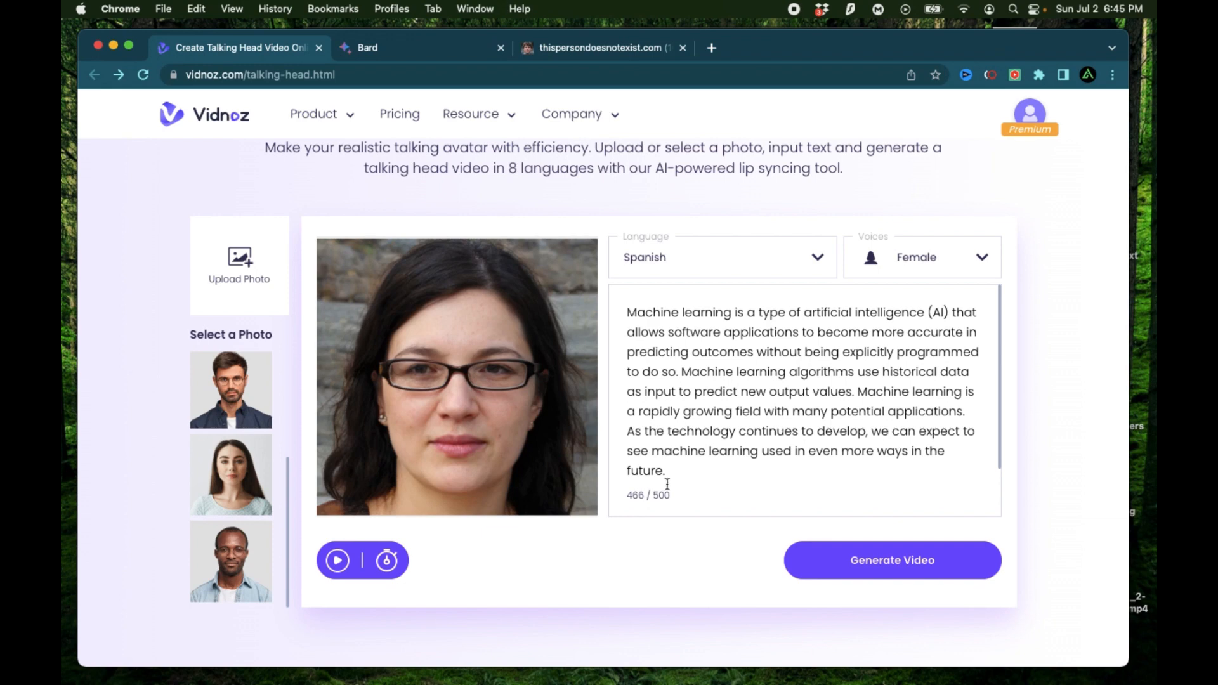
click(721, 257)
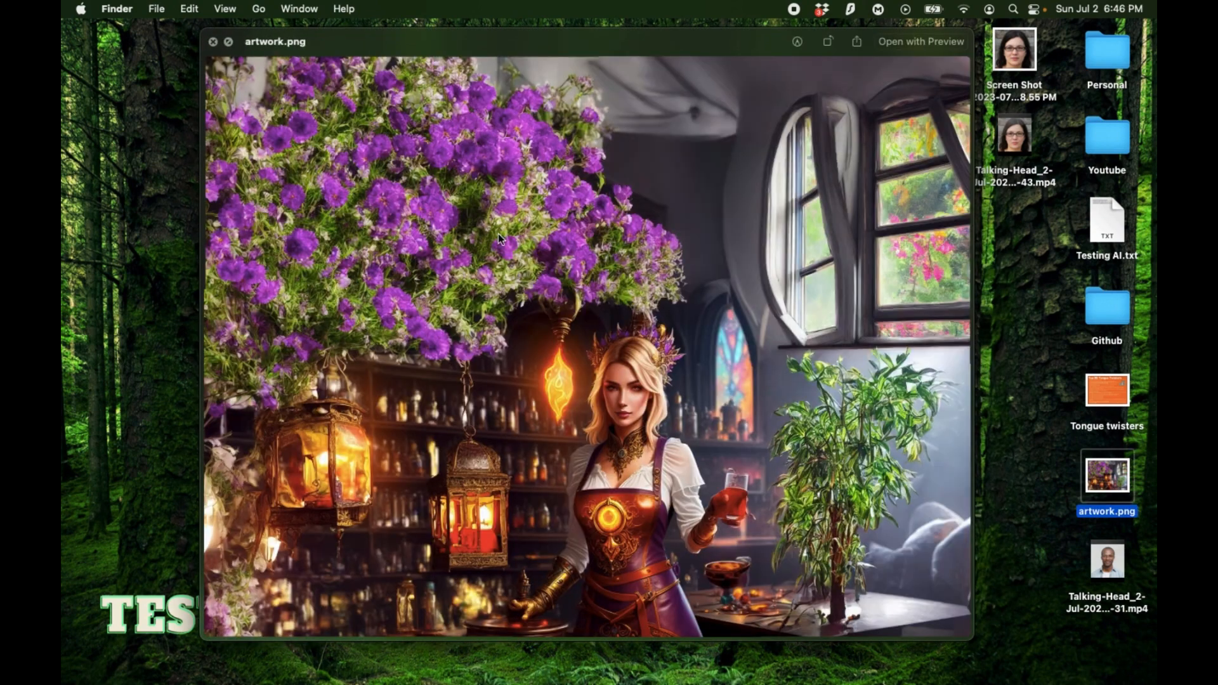
mouse_move(707, 387)
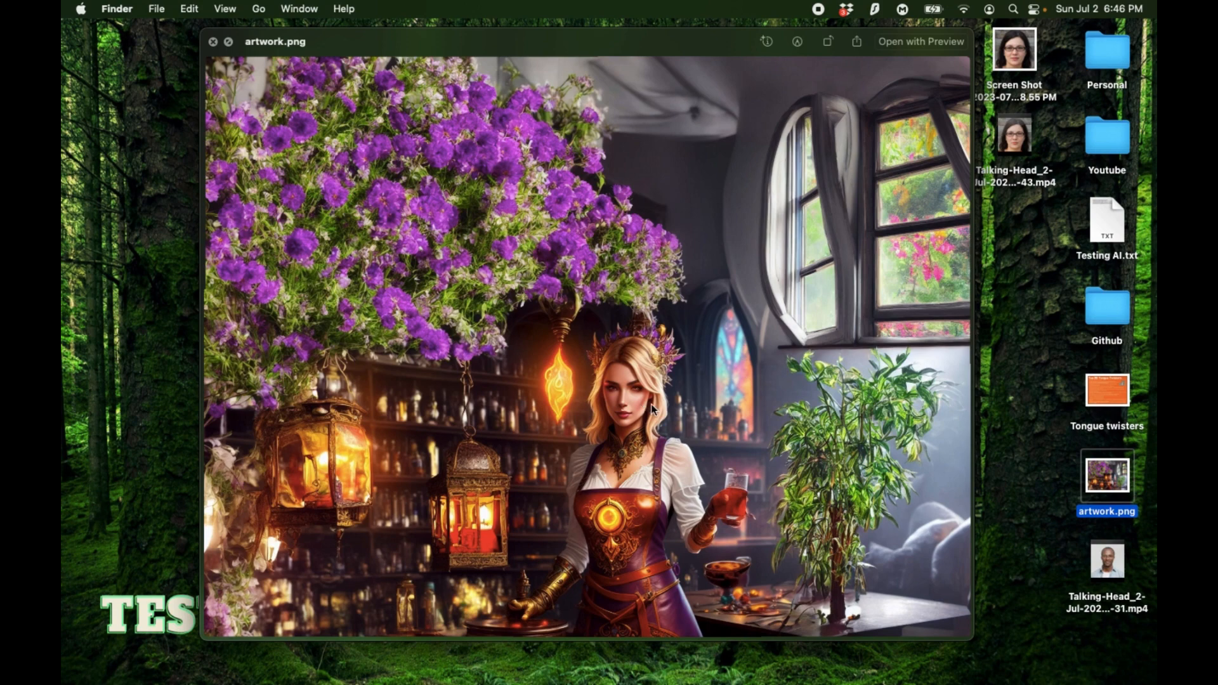
mouse_move(714, 399)
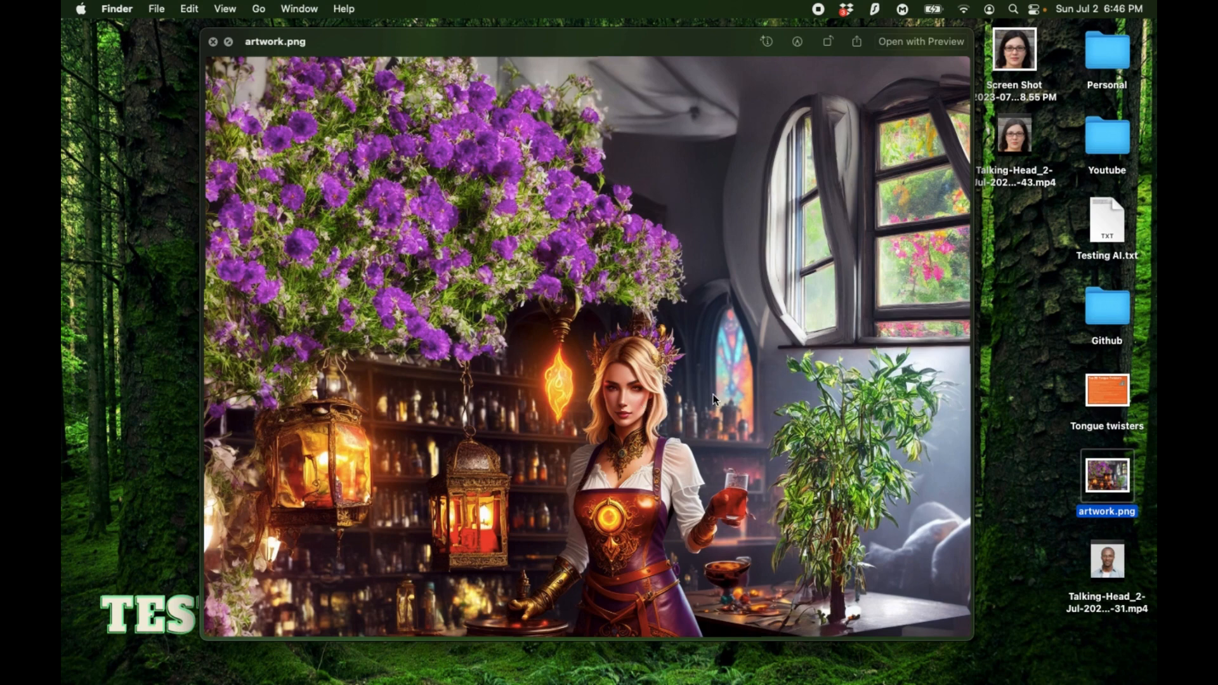
mouse_move(863, 490)
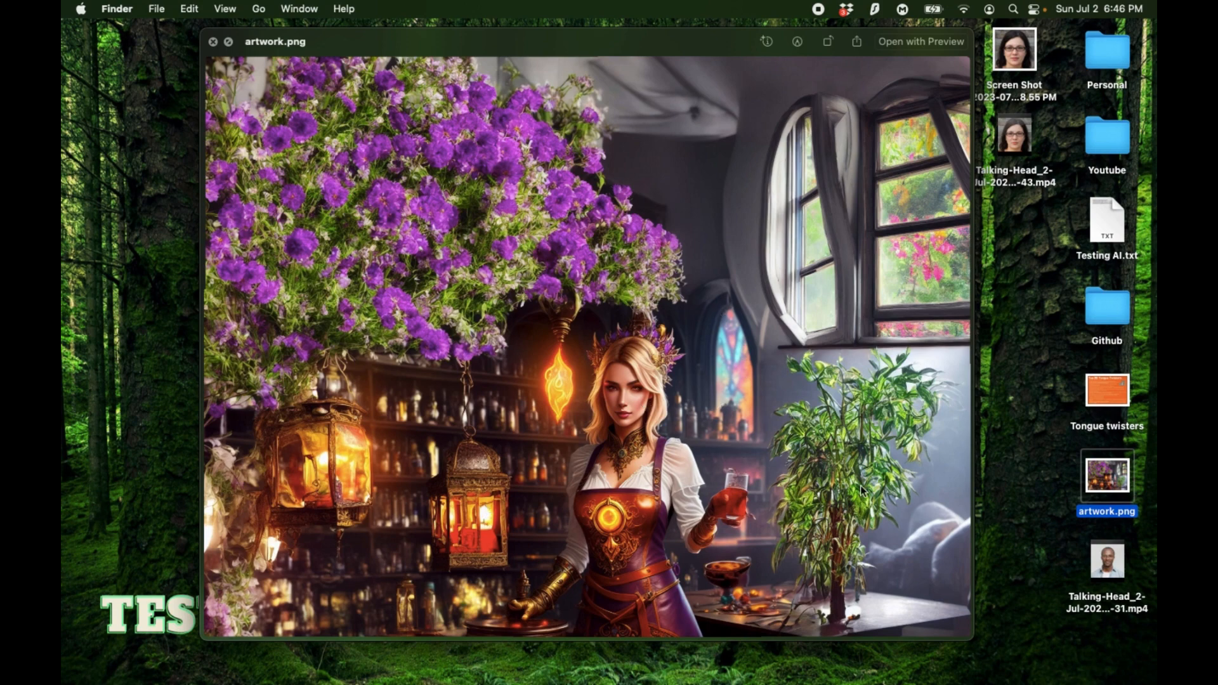
mouse_move(670, 377)
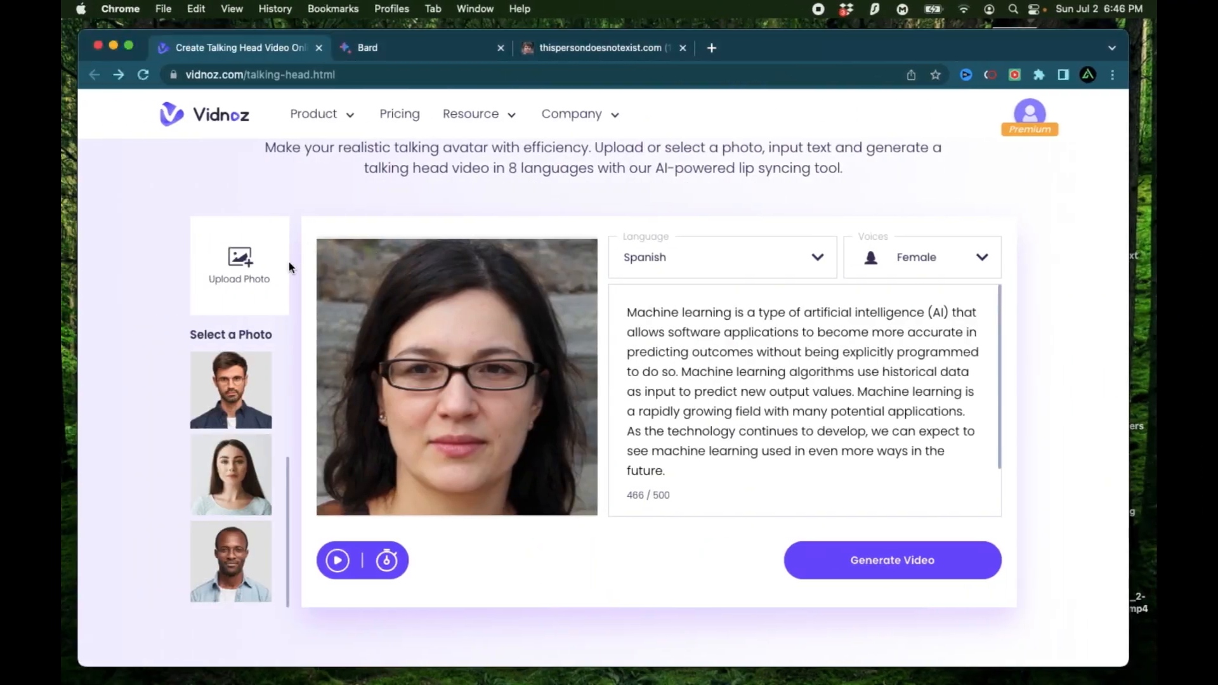
mouse_move(240, 278)
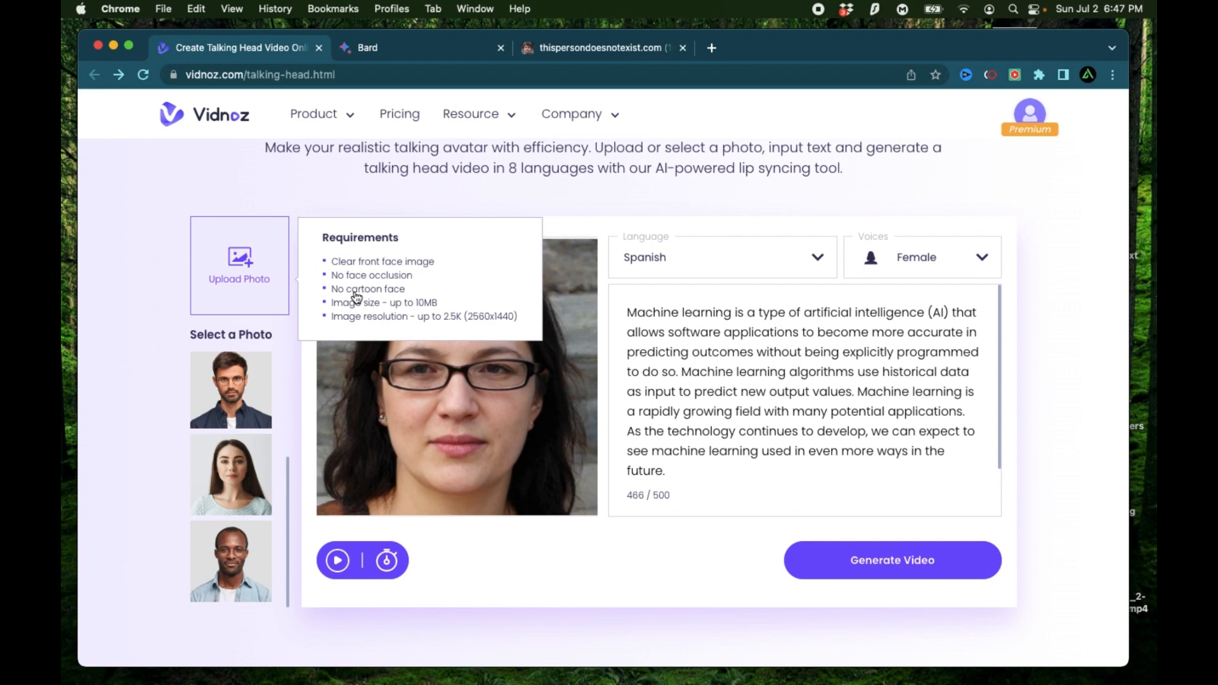
mouse_move(268, 286)
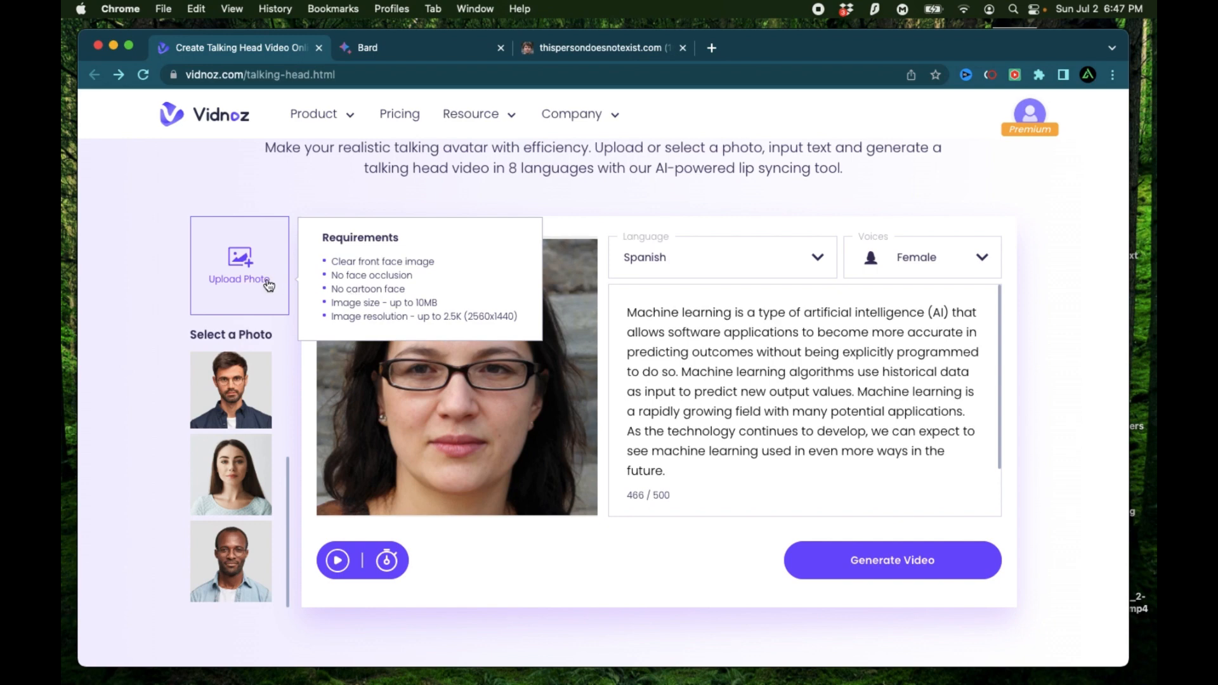
mouse_move(384, 207)
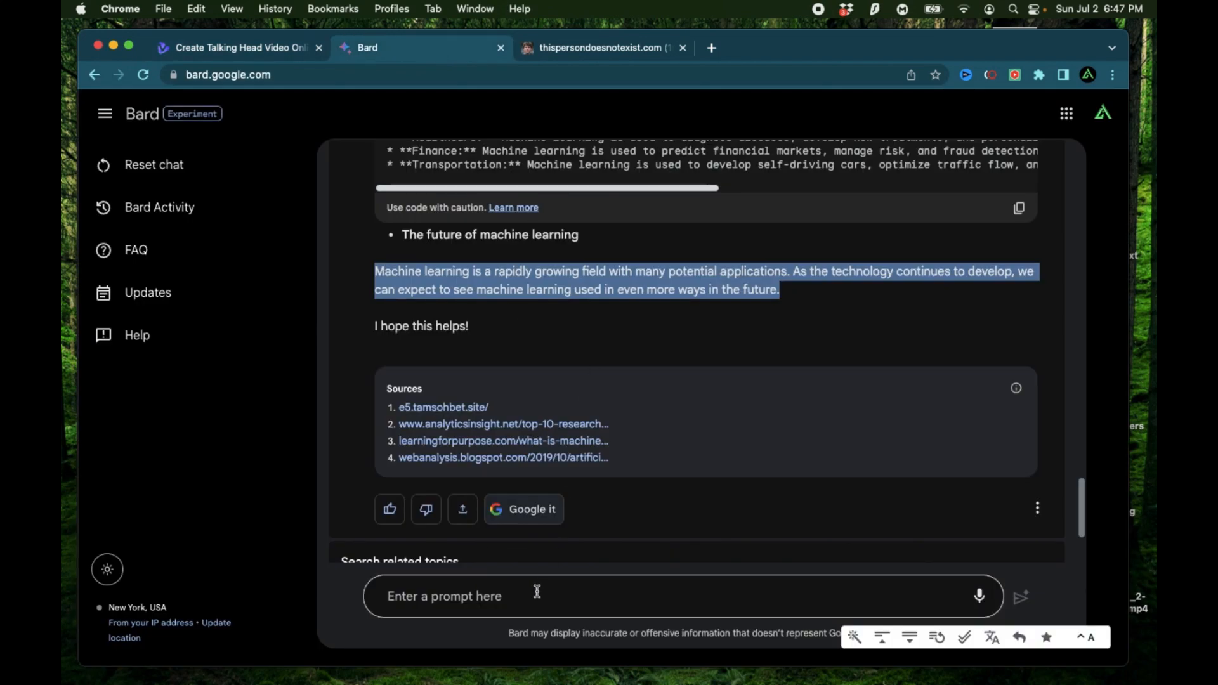
Ask Bard about the Vikings, request 'Change that to swedish', then start a new blank tab.
text(Tell me abou)
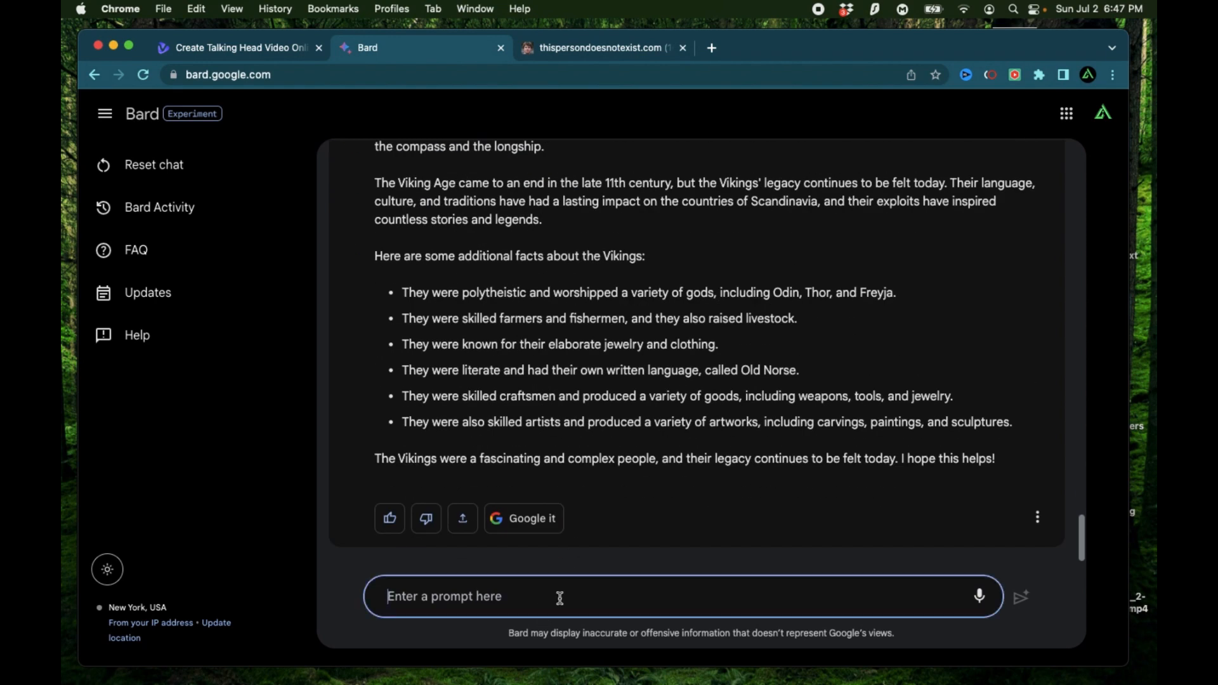
text(Change that to swedish)
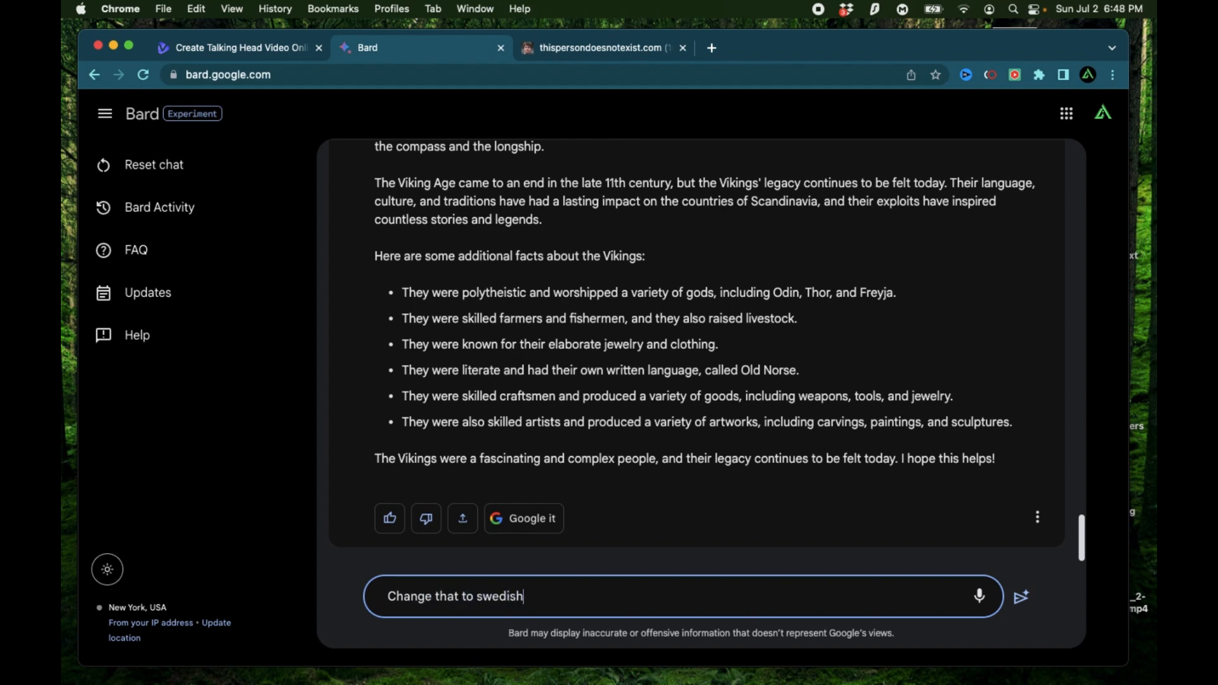
click(1020, 596)
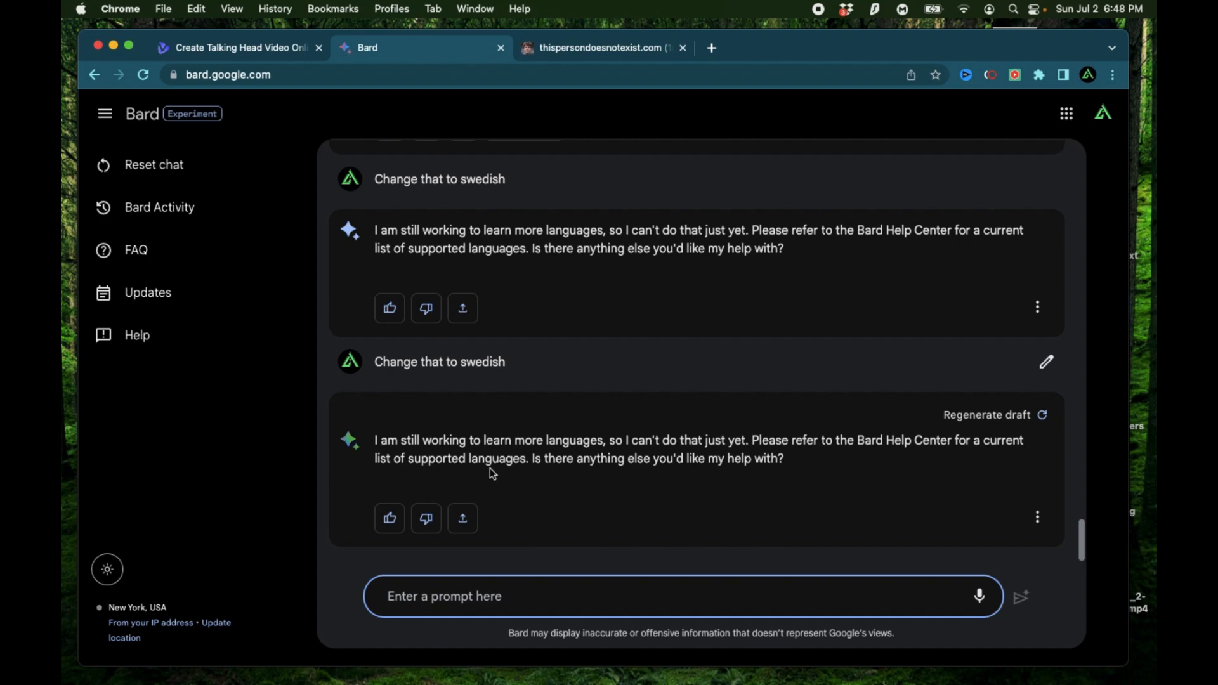
click(786, 46)
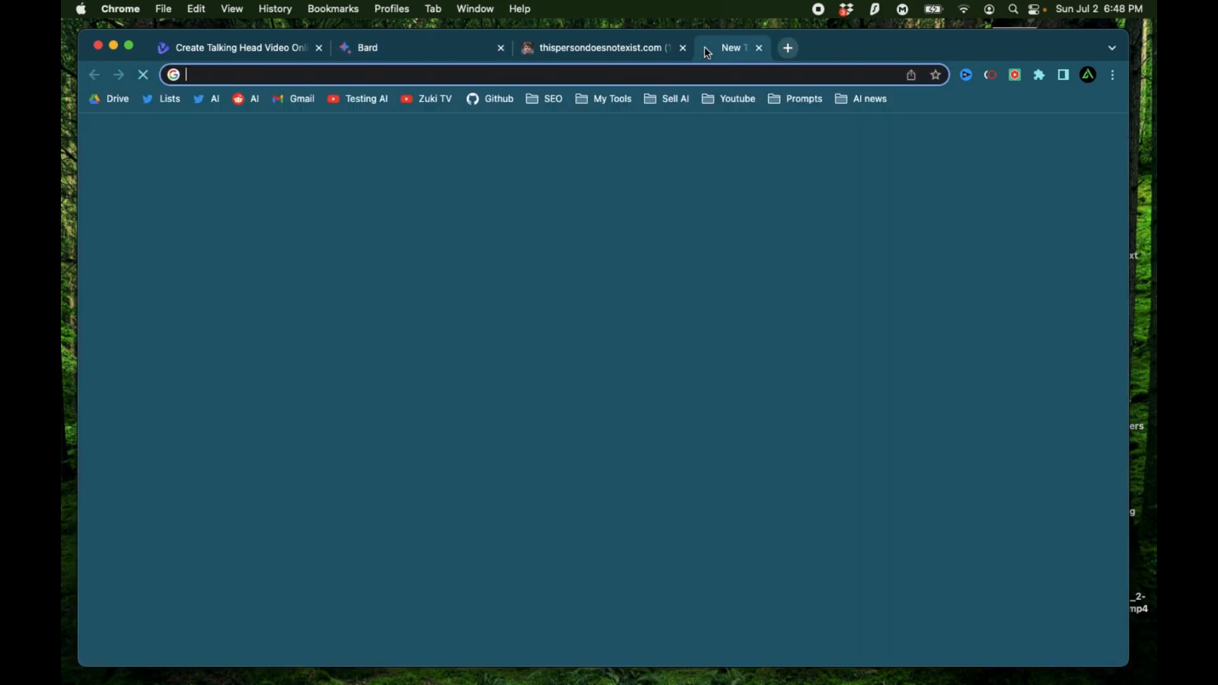
On translate.google.com, set the target language to Swedish for the Viking passage.
text(translate.google.com)
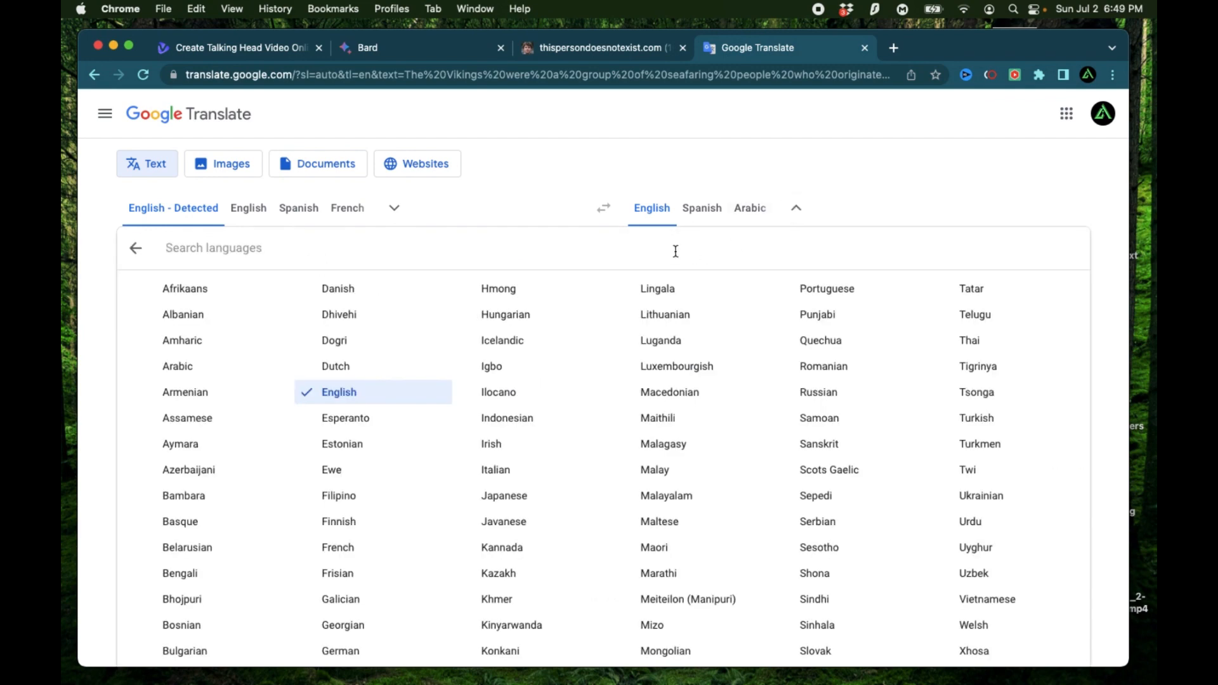
text(swe)
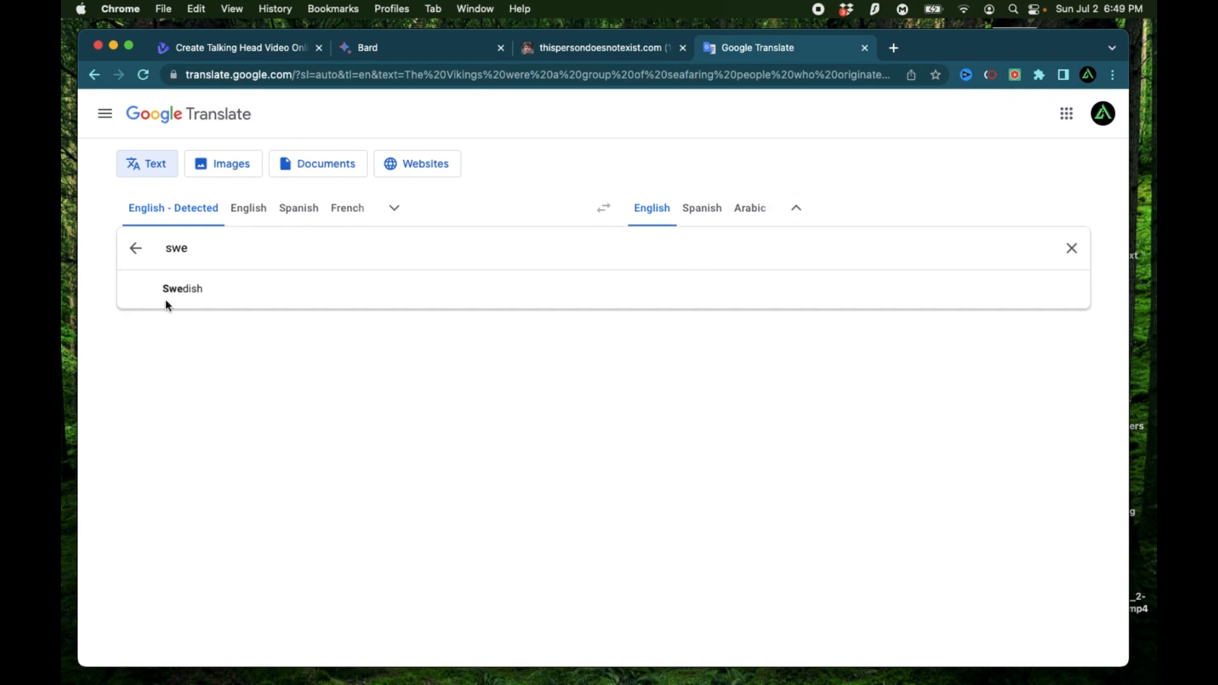
click(239, 47)
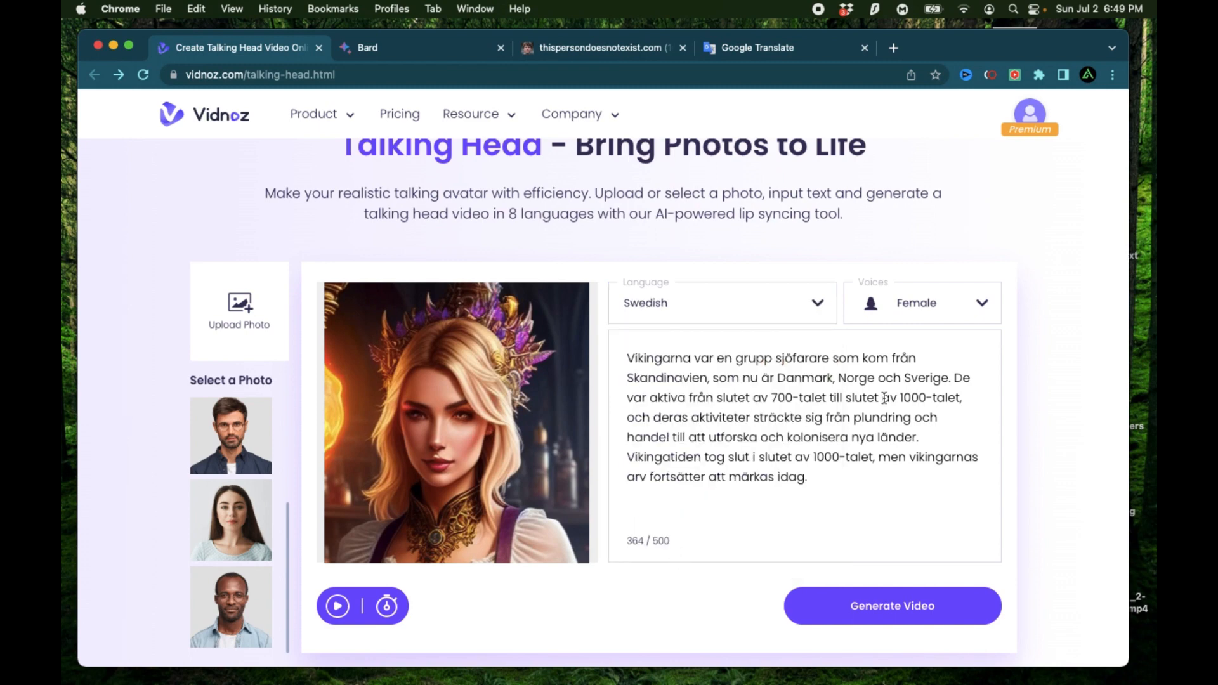
Review the voice options and generate the Swedish talking-head video of the fantasy character.
scroll(down, 3)
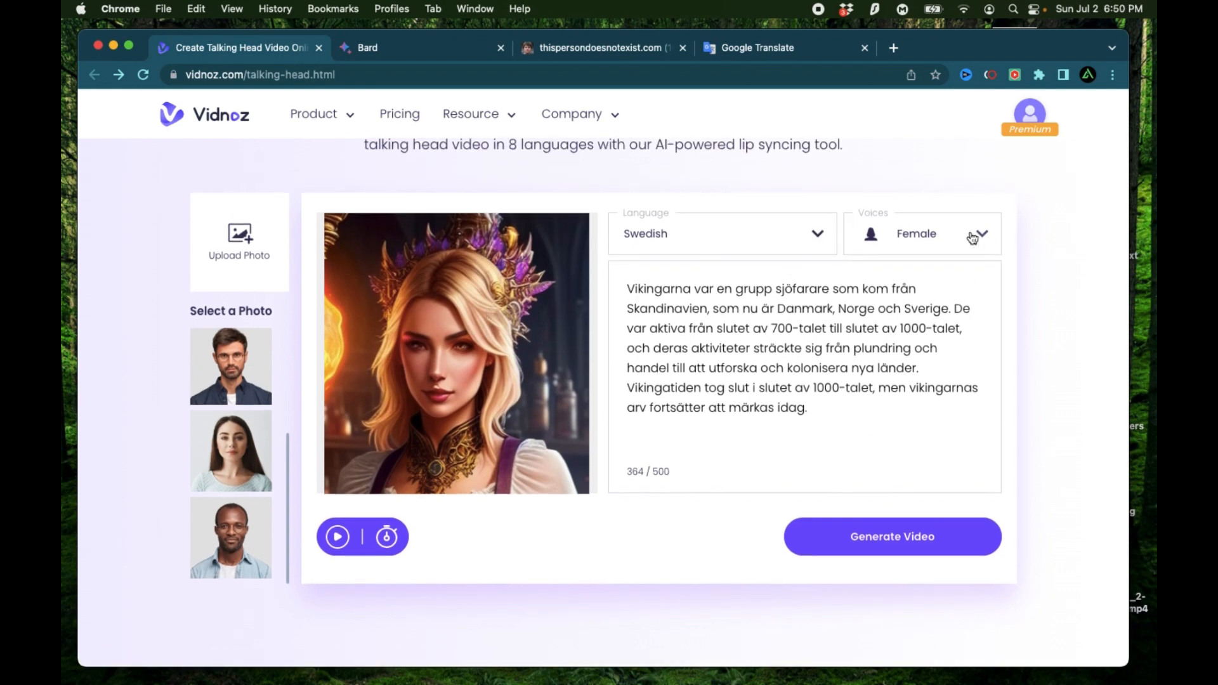
click(385, 536)
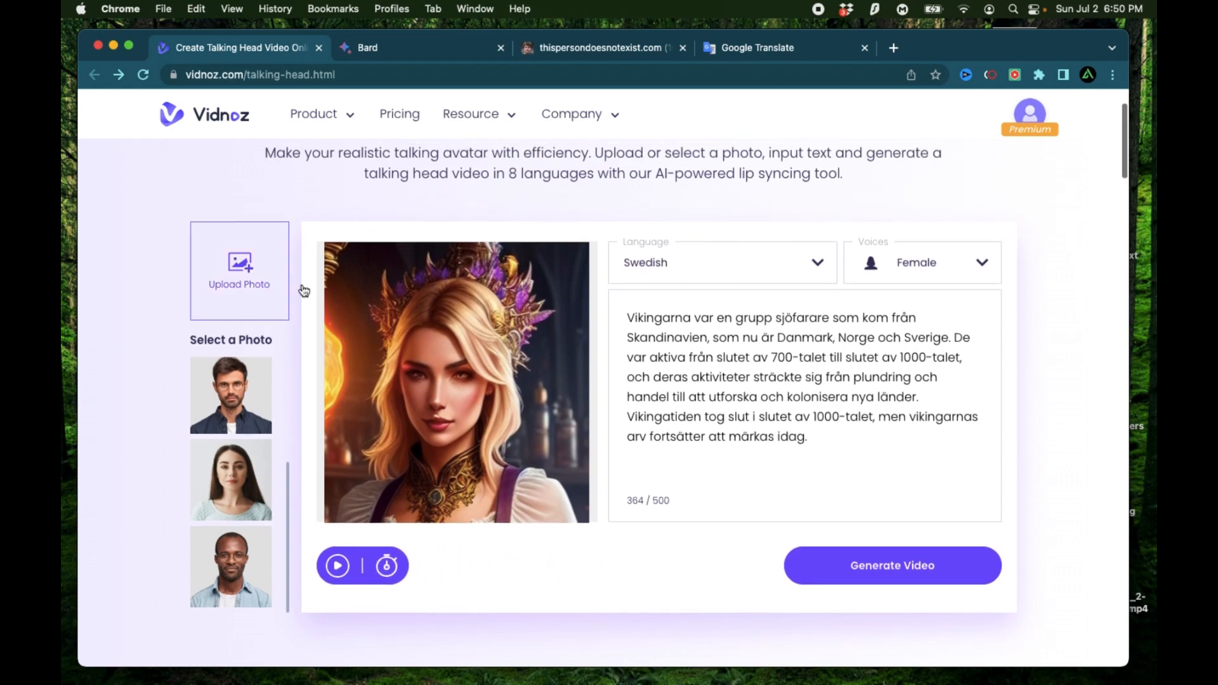
click(890, 564)
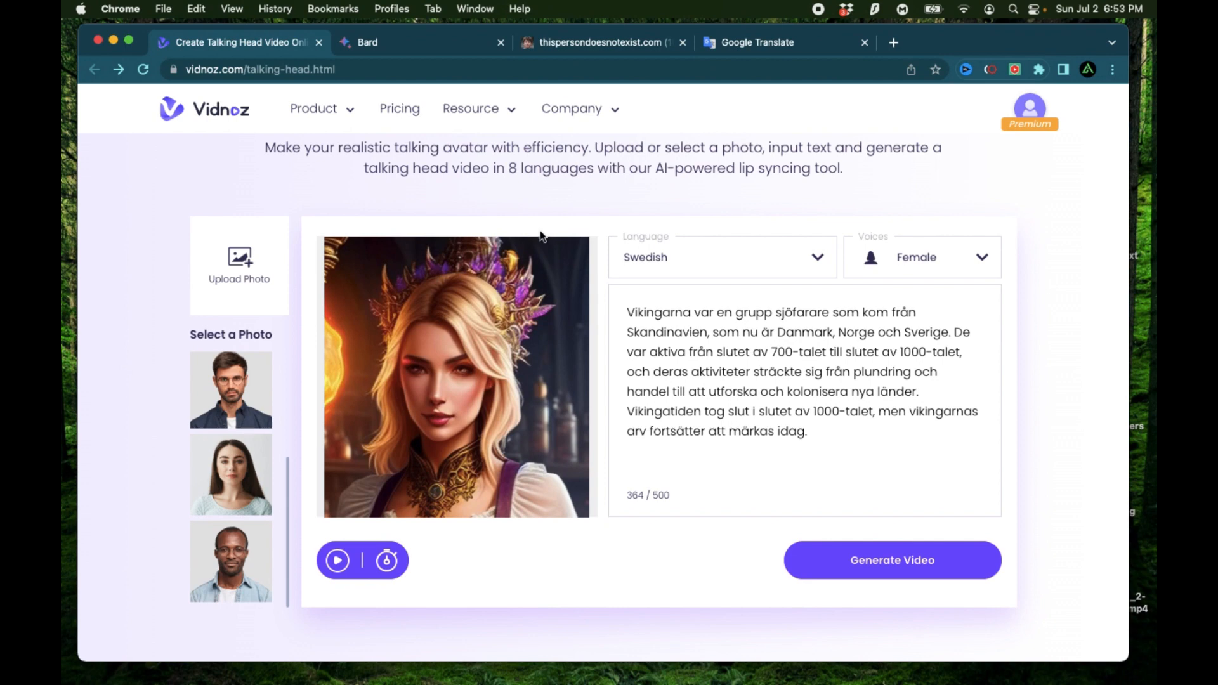
mouse_move(464, 404)
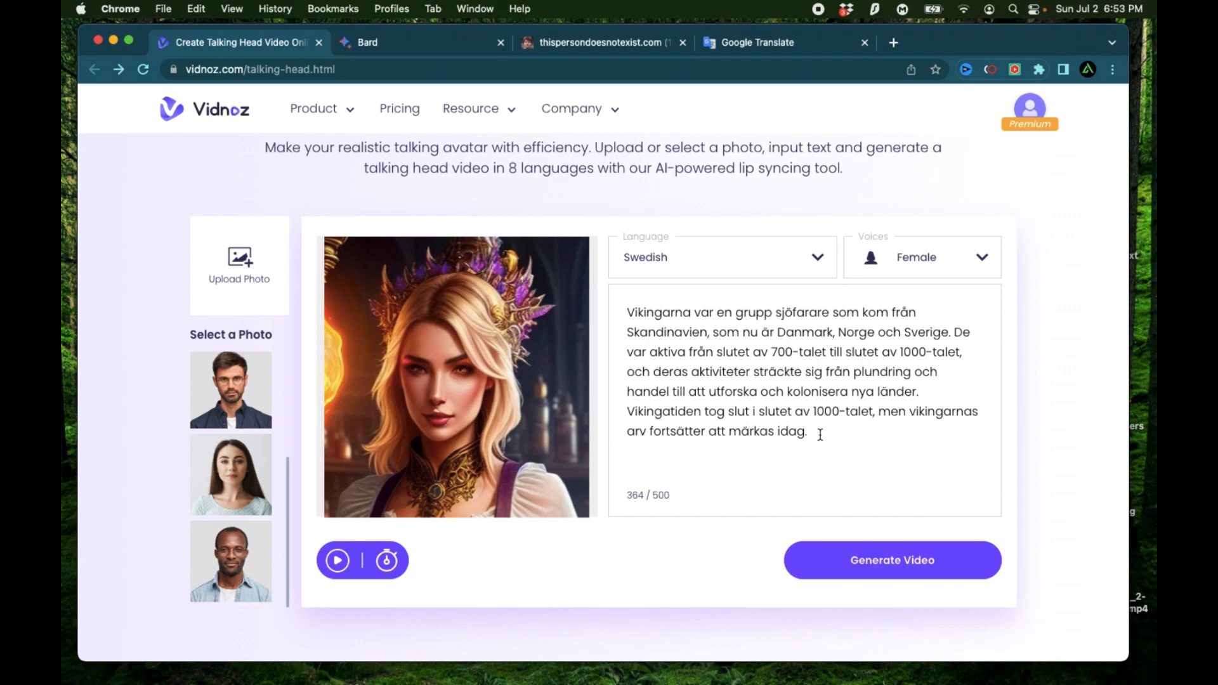
mouse_move(760, 362)
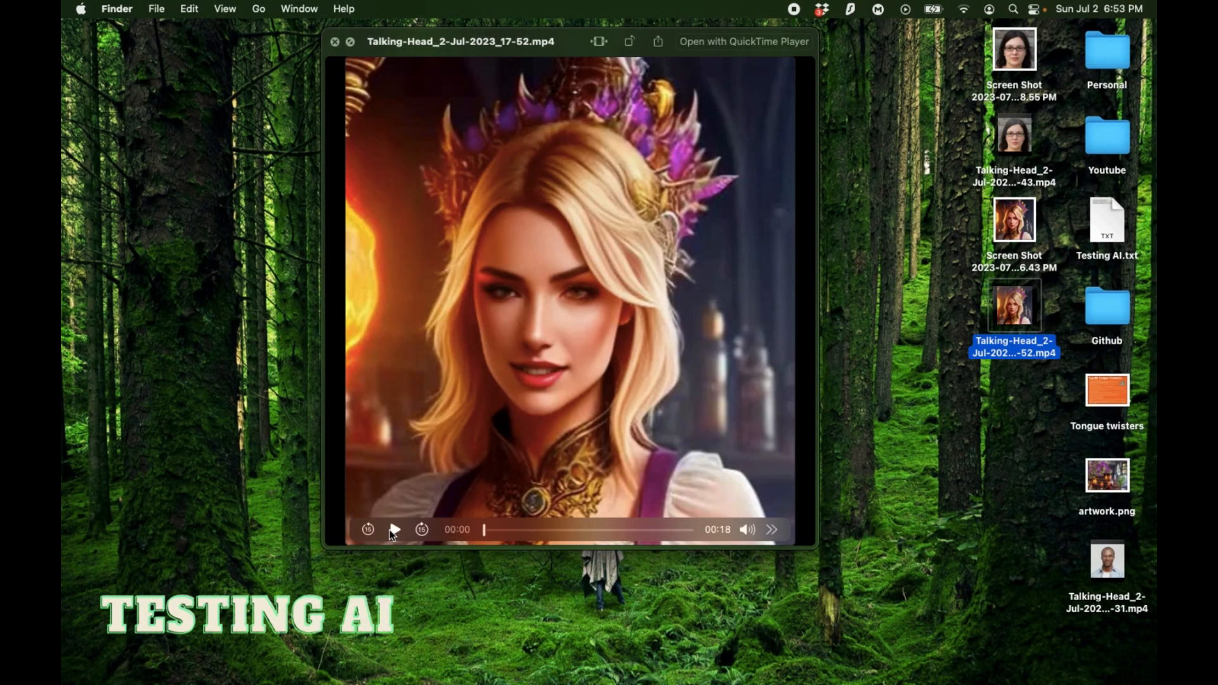
mouse_move(182, 485)
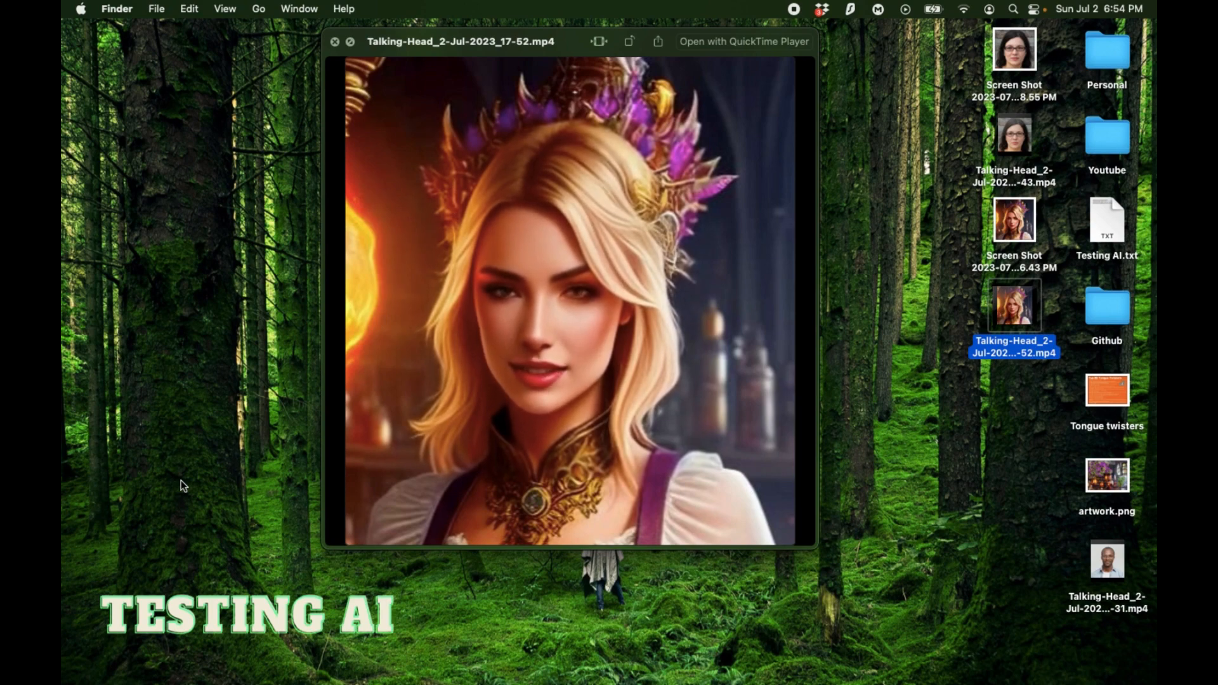
mouse_move(479, 421)
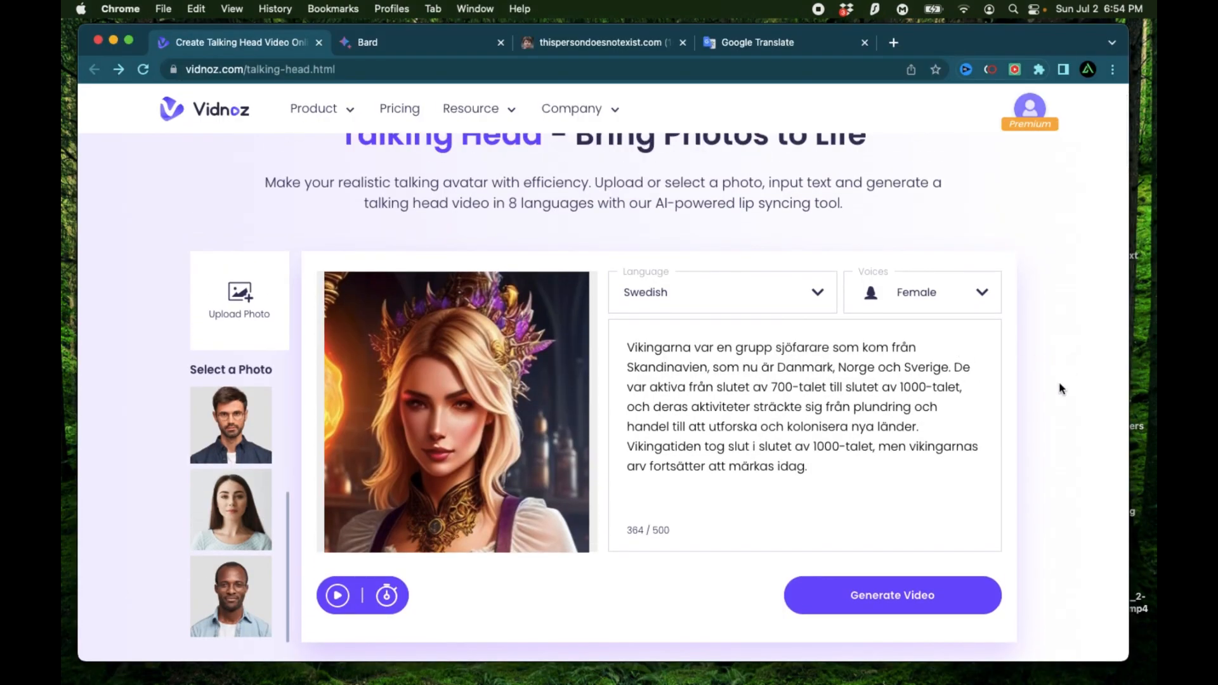
scroll(down, 3)
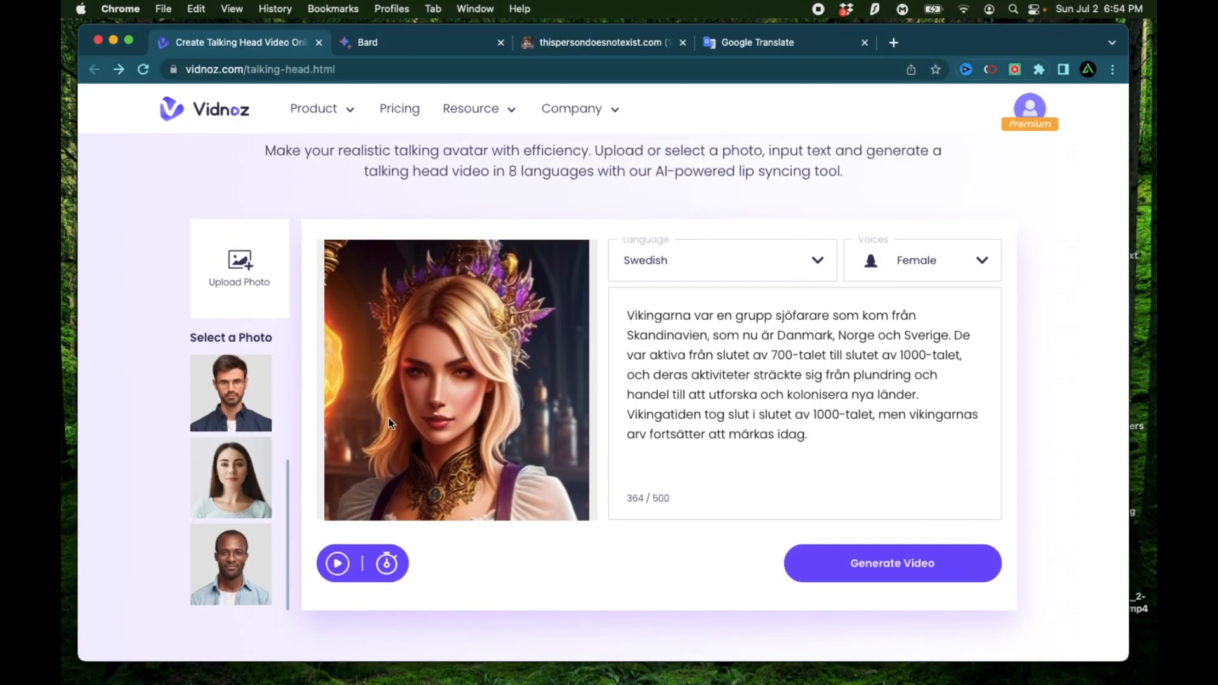
mouse_move(460, 589)
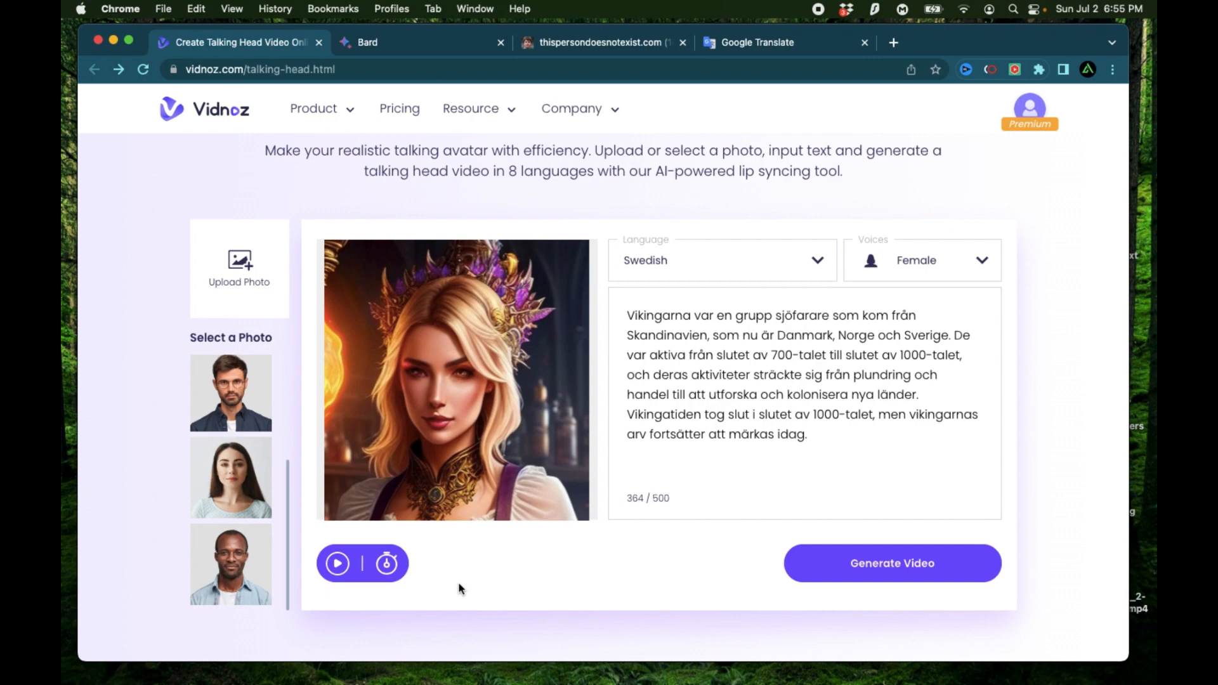
mouse_move(524, 600)
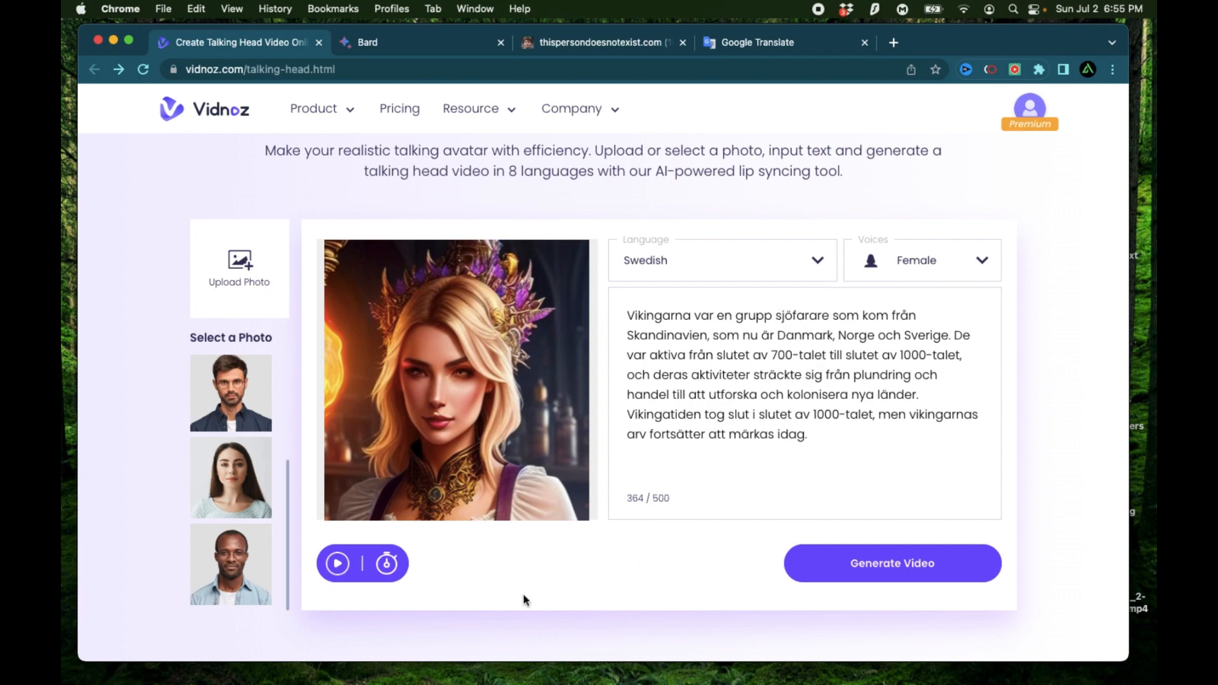
mouse_move(571, 560)
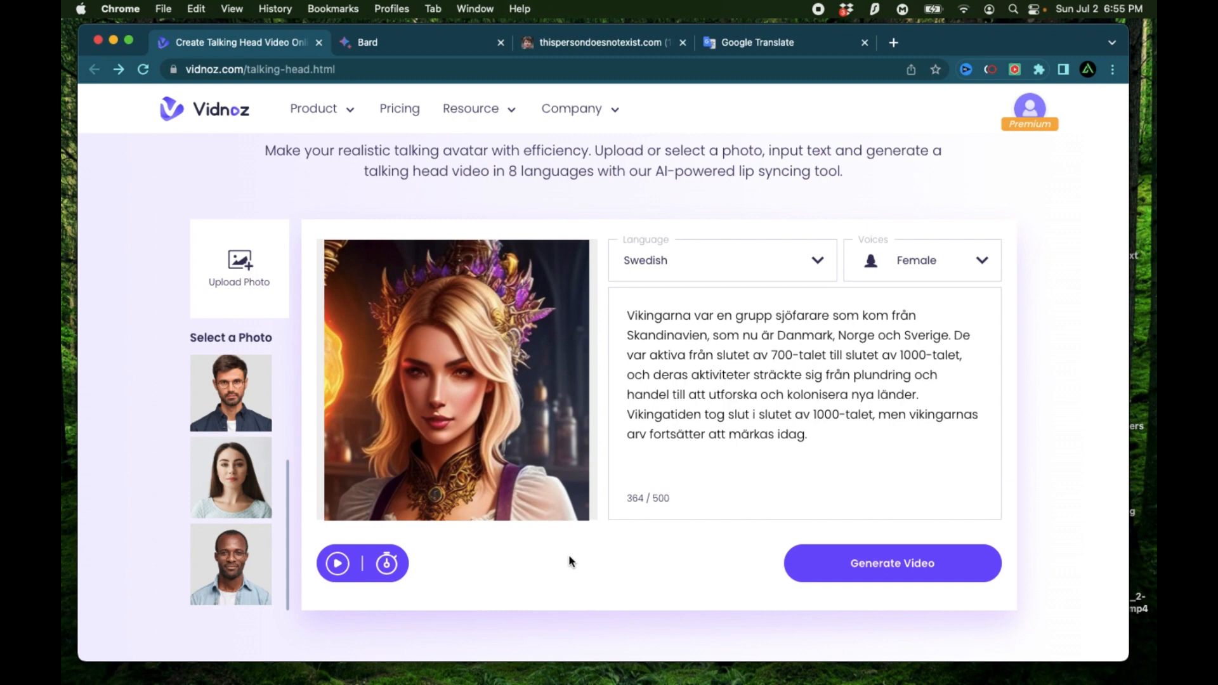
mouse_move(540, 573)
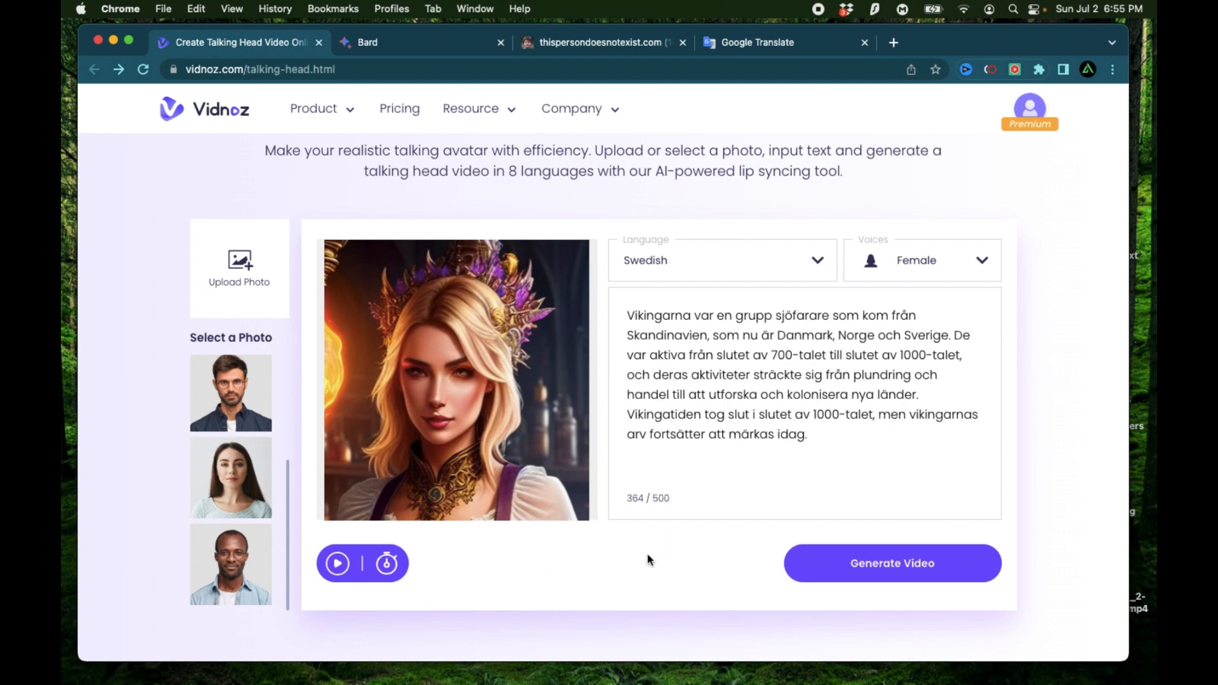
mouse_move(601, 585)
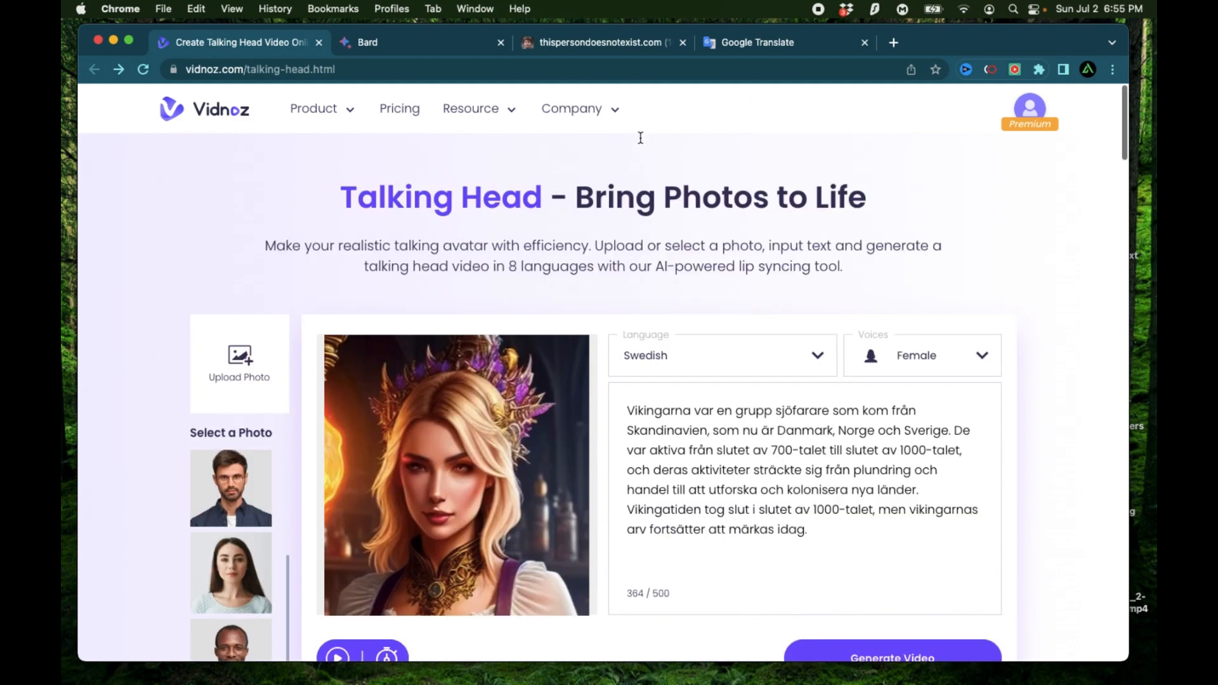
click(313, 107)
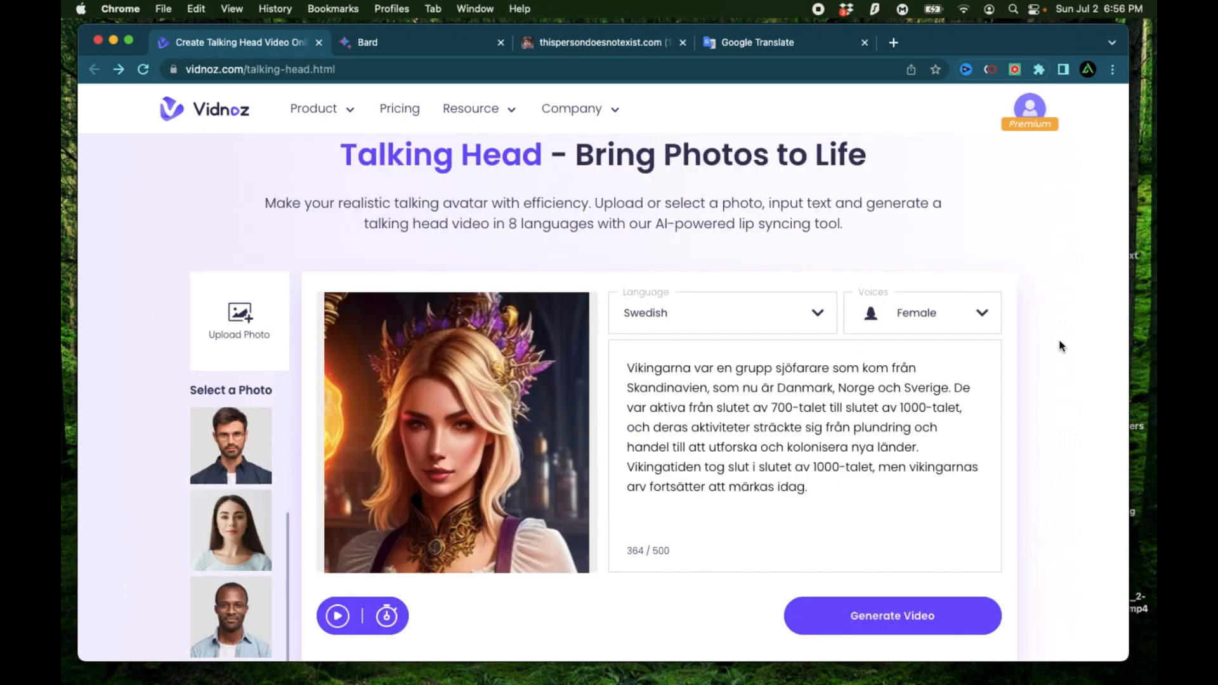
scroll(down, 3)
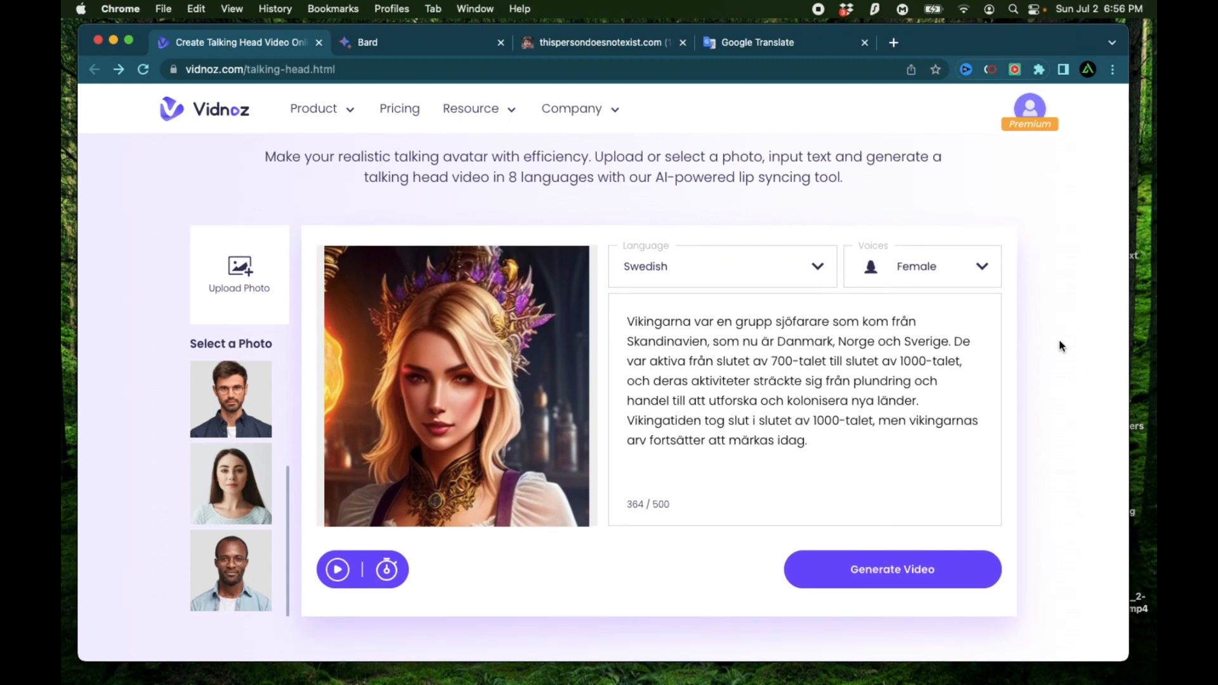
scroll(down, 3)
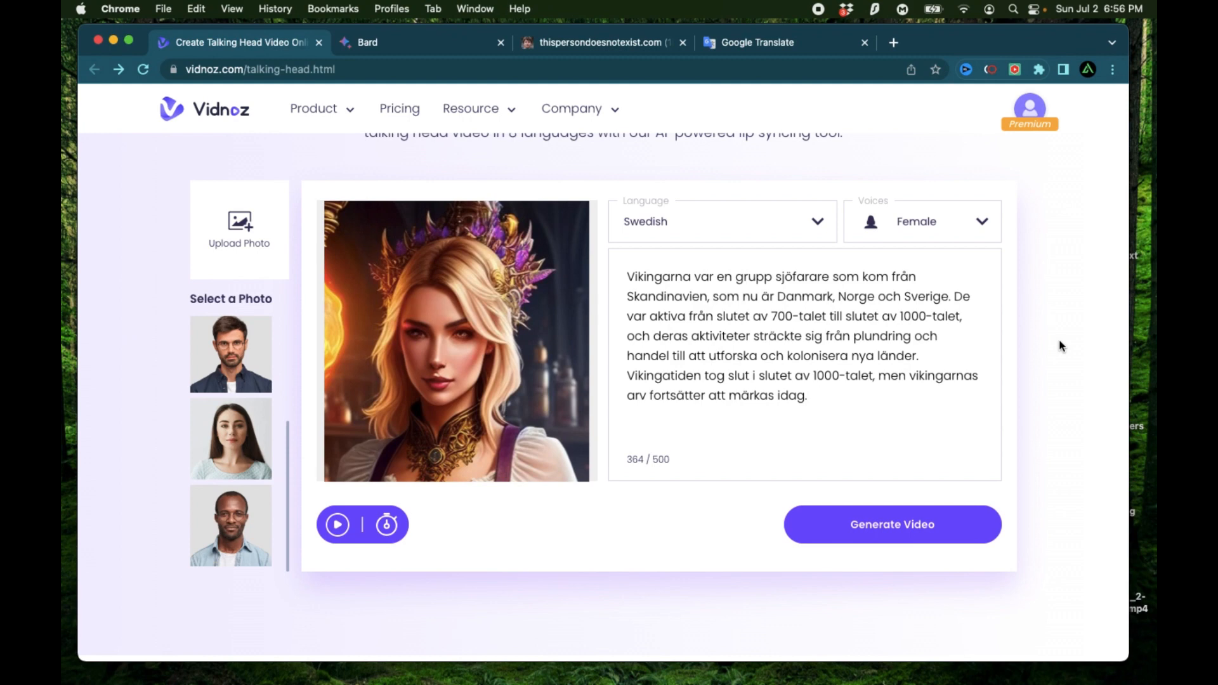
mouse_move(1070, 342)
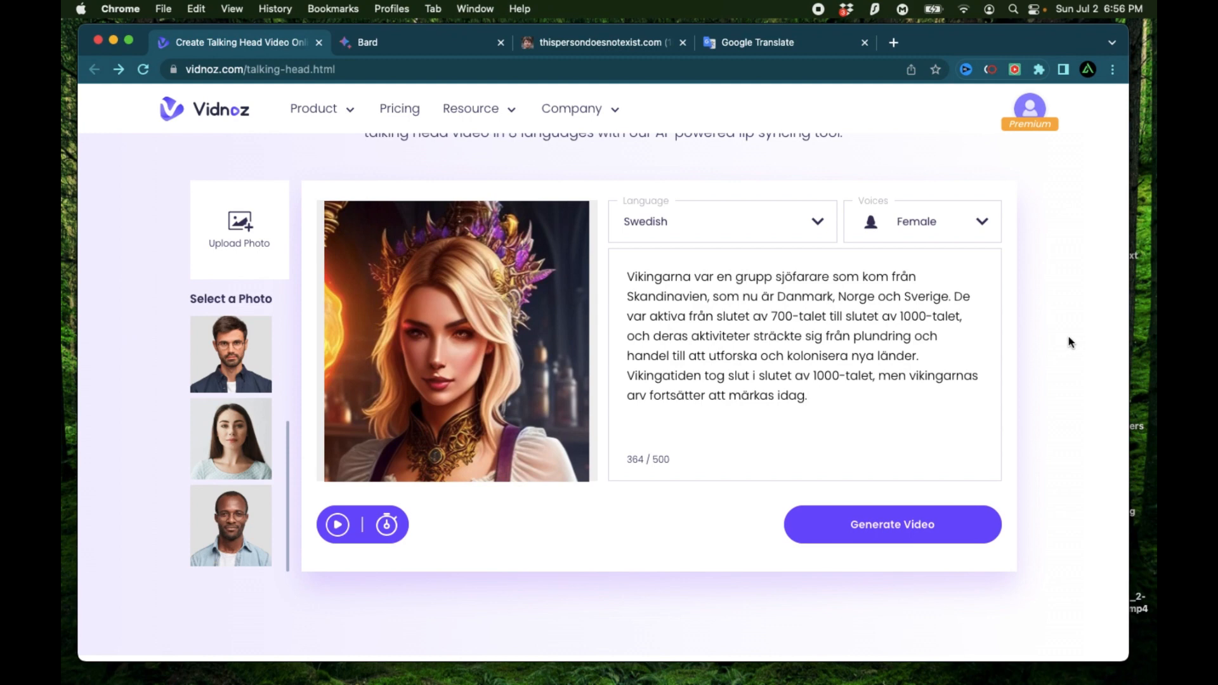